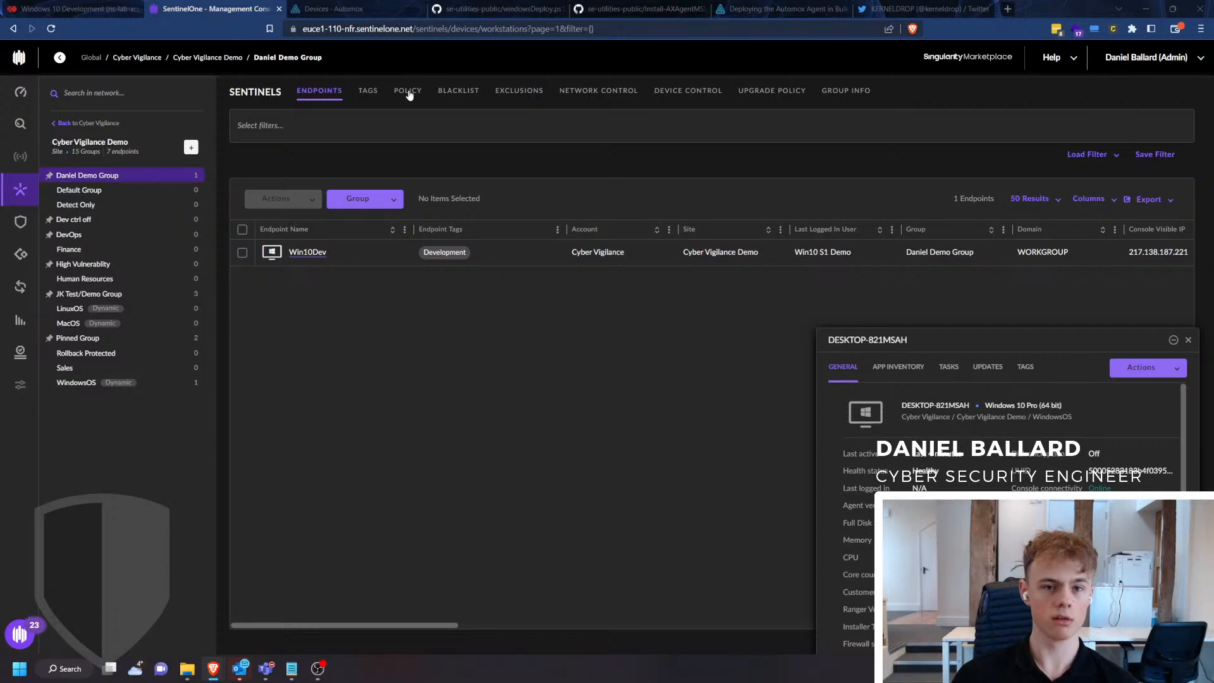
Review the group's protection policy settings, then return to its endpoint list.
{"action": "left_click", "coordinate": [408, 91]}
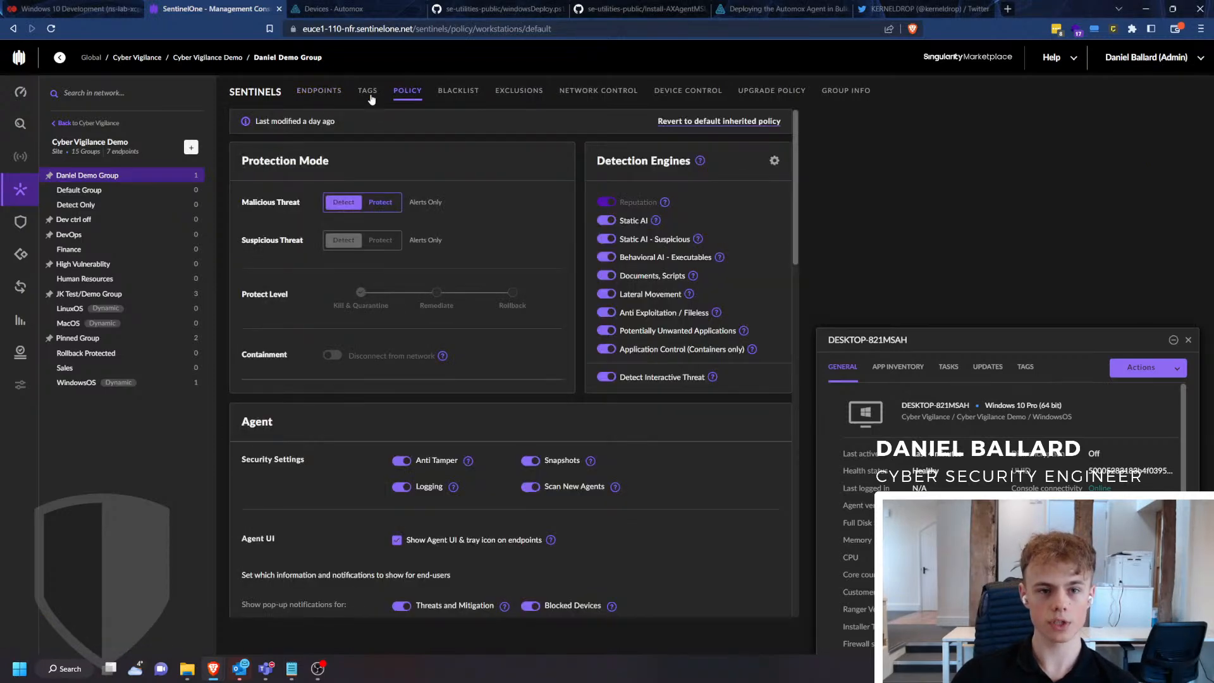
{"action": "scroll", "scroll_direction": "down", "scroll_amount": 3}
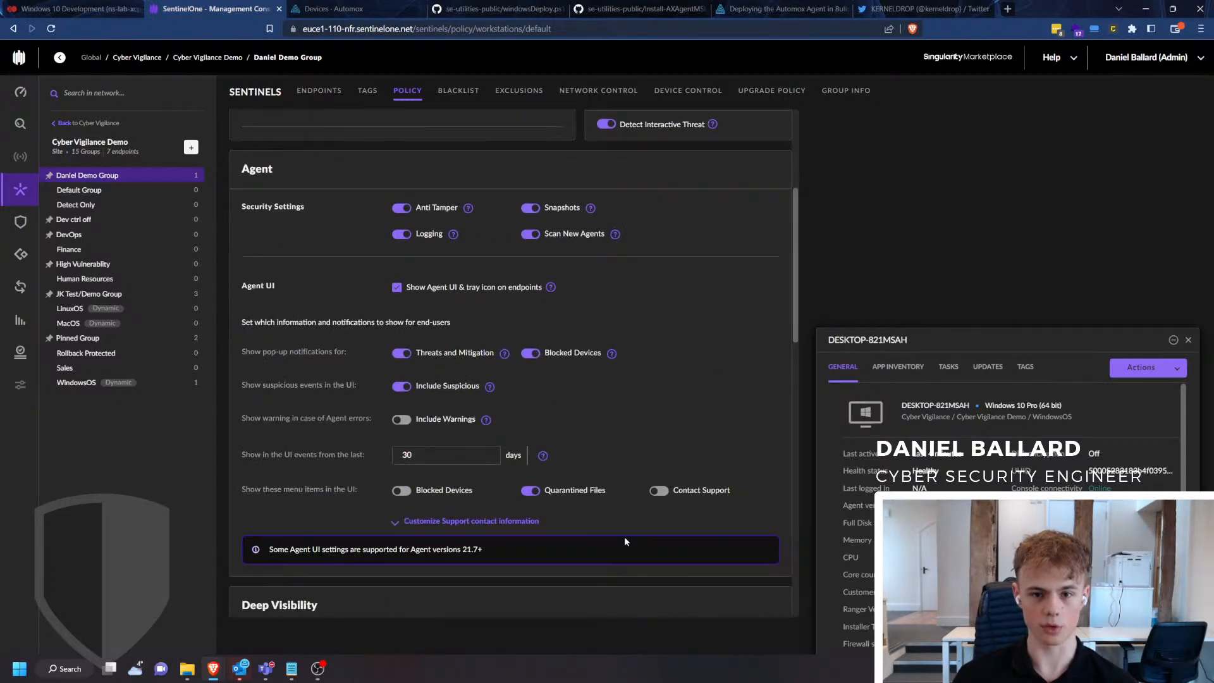
{"action": "left_click", "coordinate": [319, 90]}
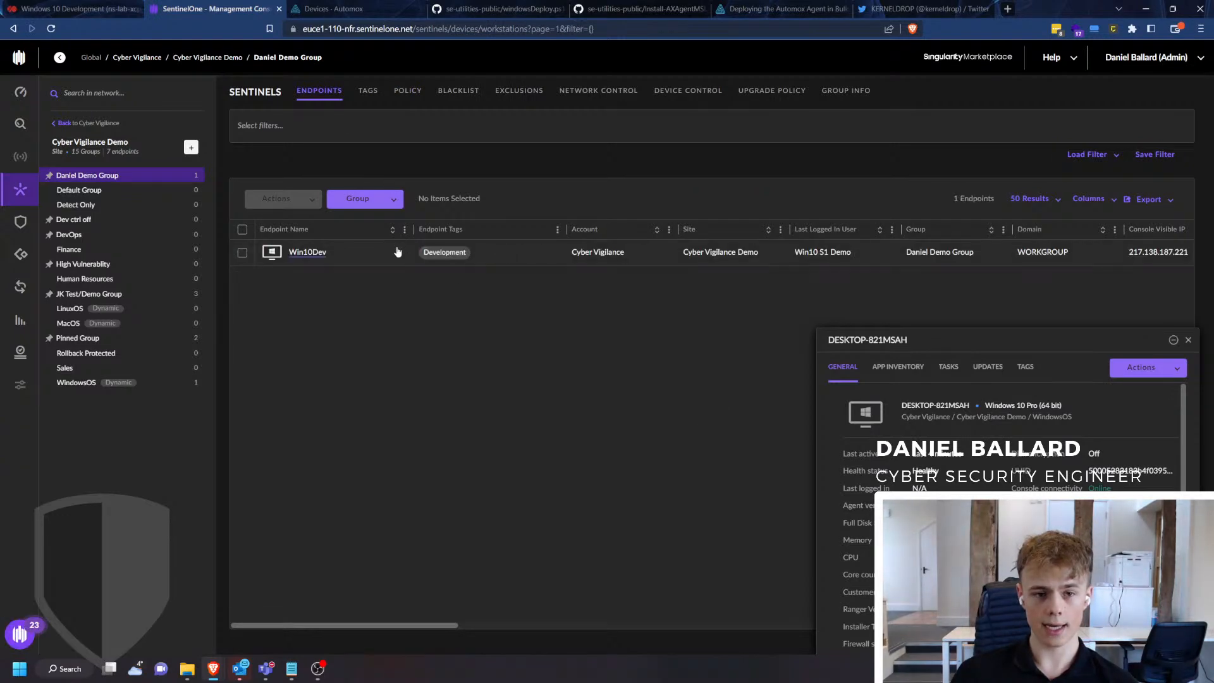
{"action": "mouse_move", "coordinate": [520, 283]}
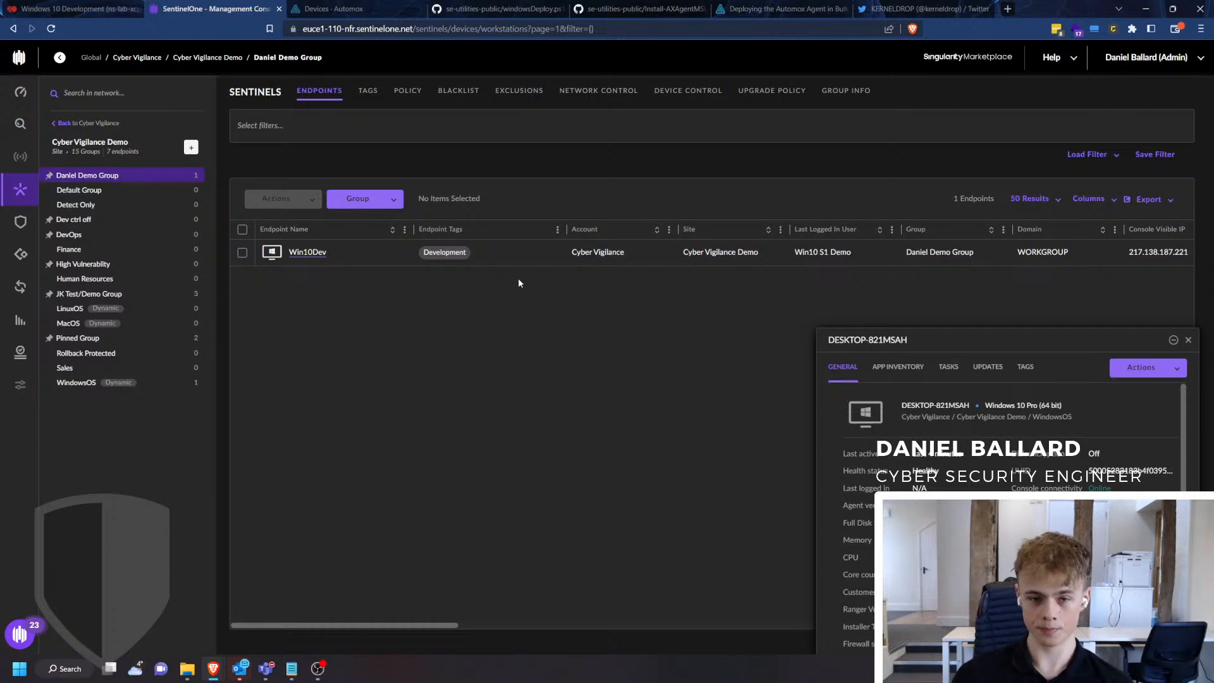
{"action": "mouse_move", "coordinate": [491, 274]}
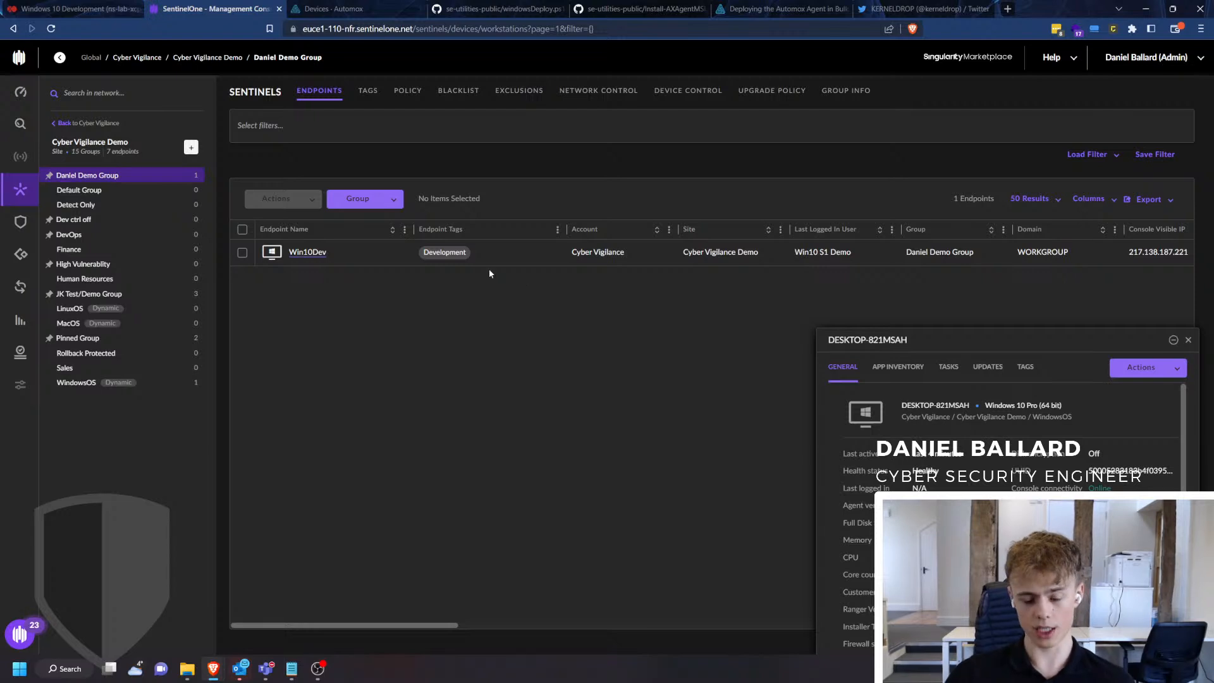
{"action": "mouse_move", "coordinate": [405, 234]}
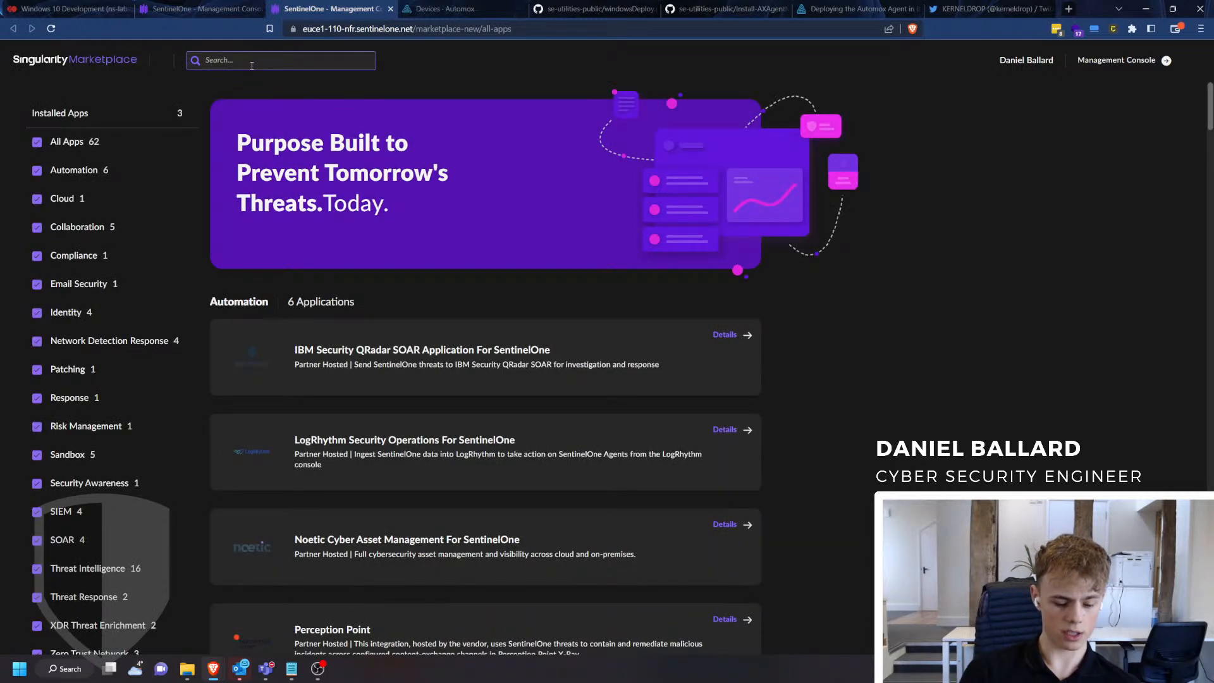
Search the Marketplace for 'auto', view the Automox Automated Endpoint Management app, and return to the console.
{"action": "type", "text": "auto"}
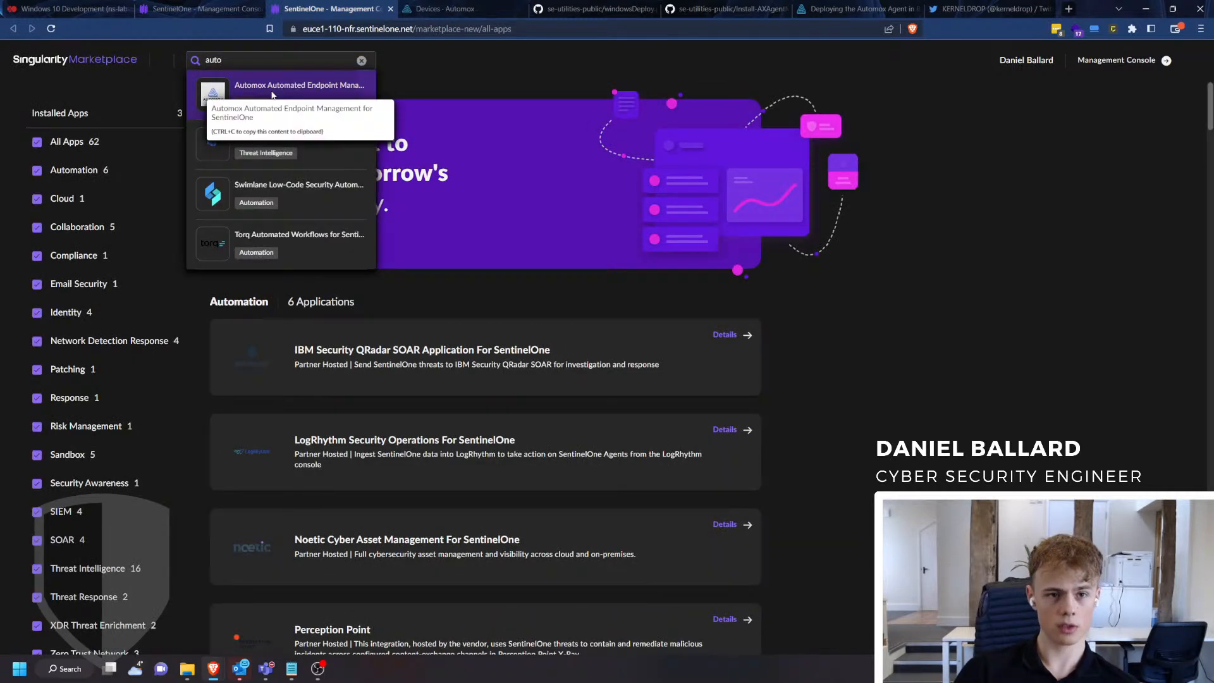
{"action": "left_click", "coordinate": [299, 85]}
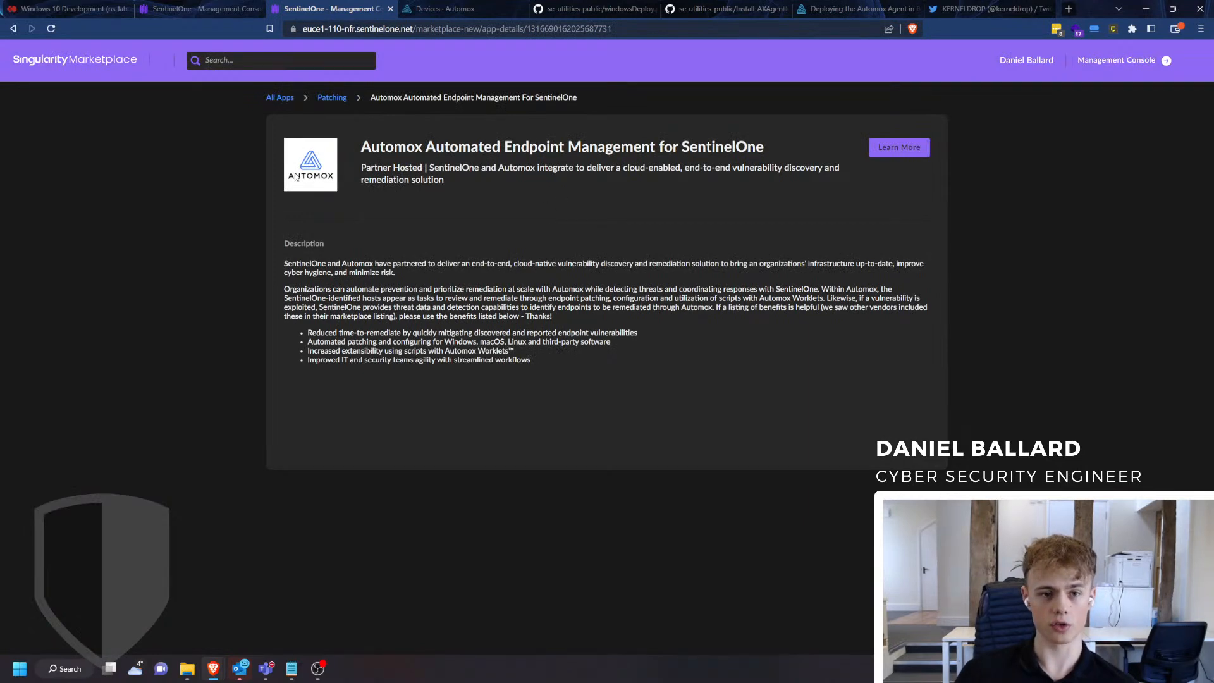
{"action": "mouse_move", "coordinate": [202, 7]}
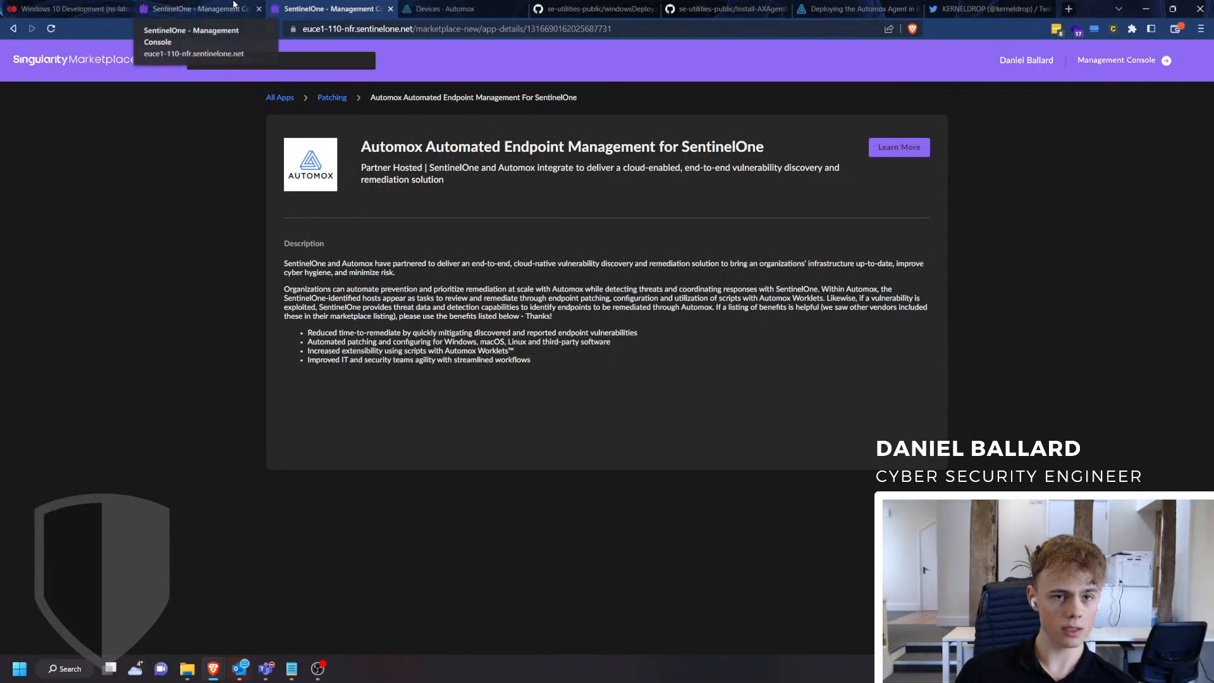
{"action": "left_click", "coordinate": [196, 10]}
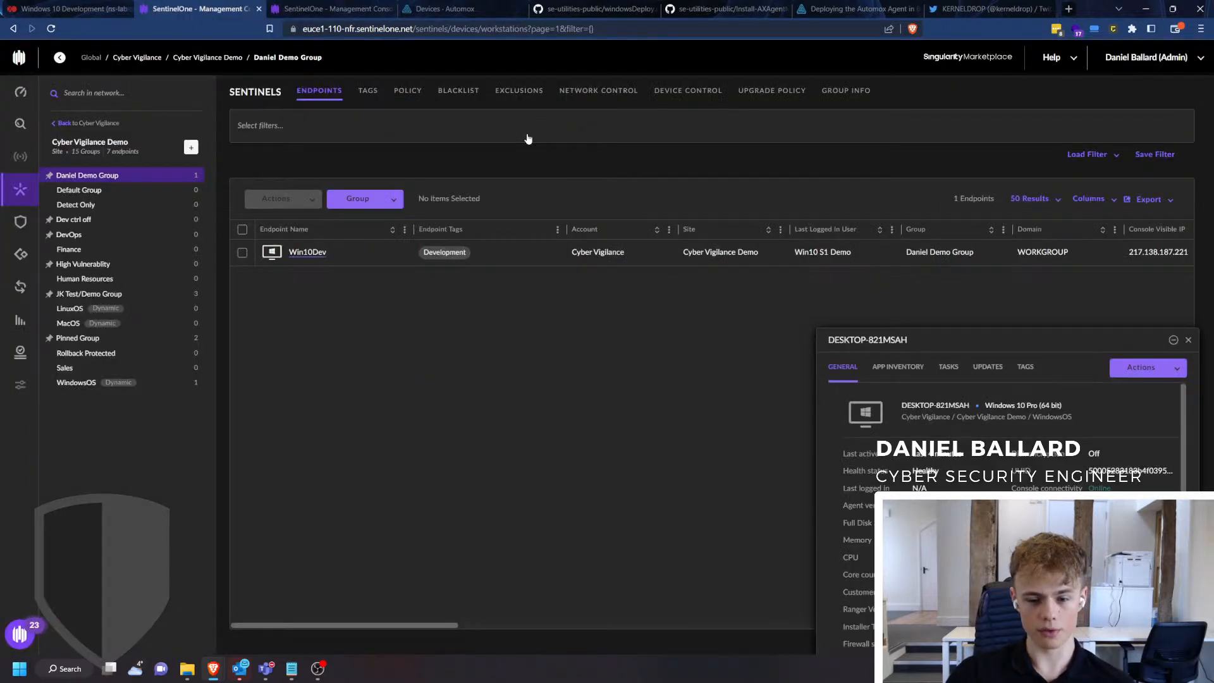
{"action": "mouse_move", "coordinate": [525, 130]}
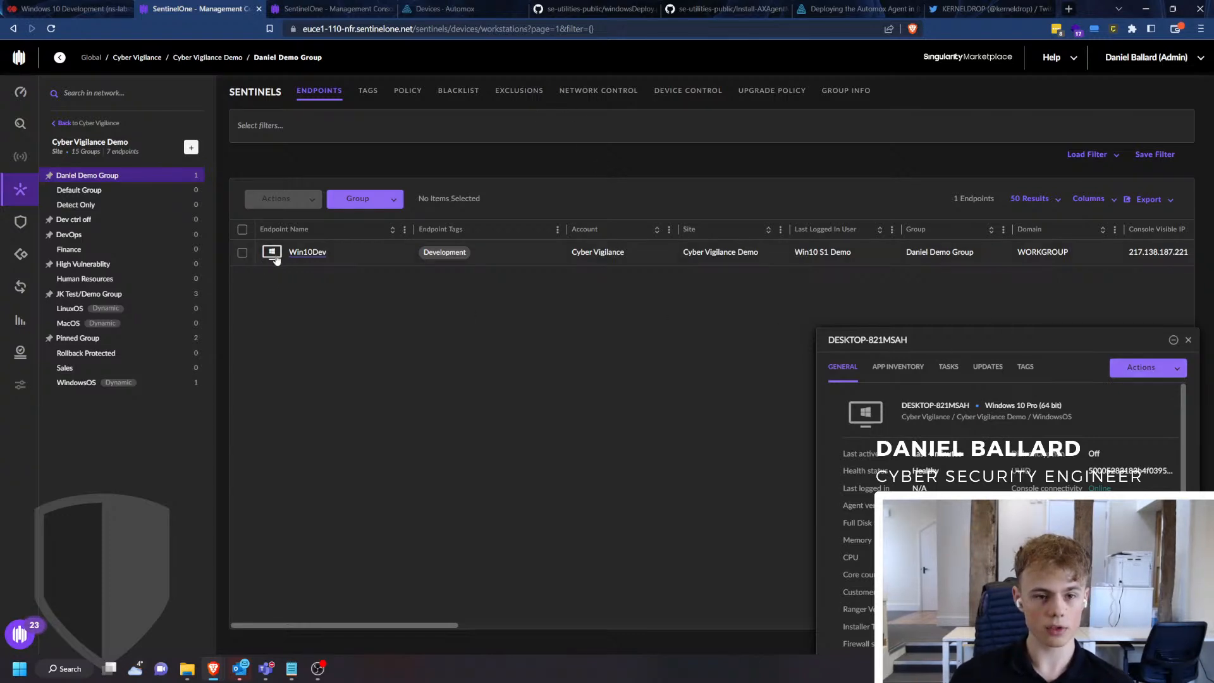
{"action": "mouse_move", "coordinate": [306, 259]}
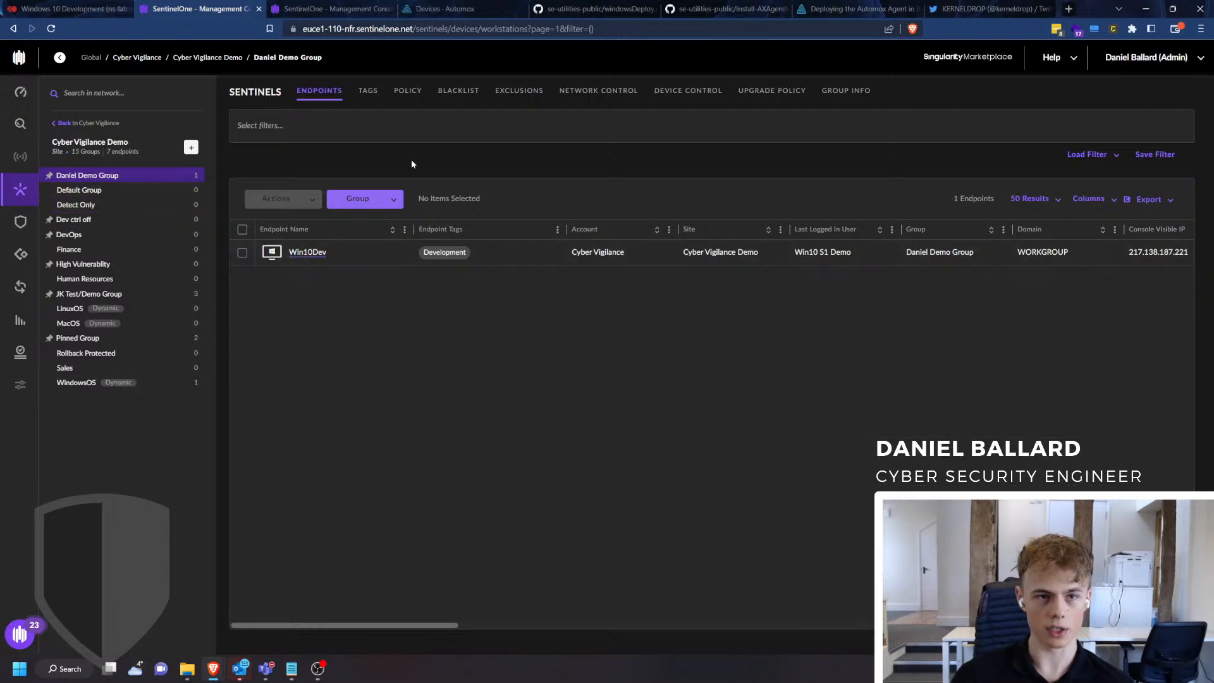
{"action": "left_click", "coordinate": [69, 11]}
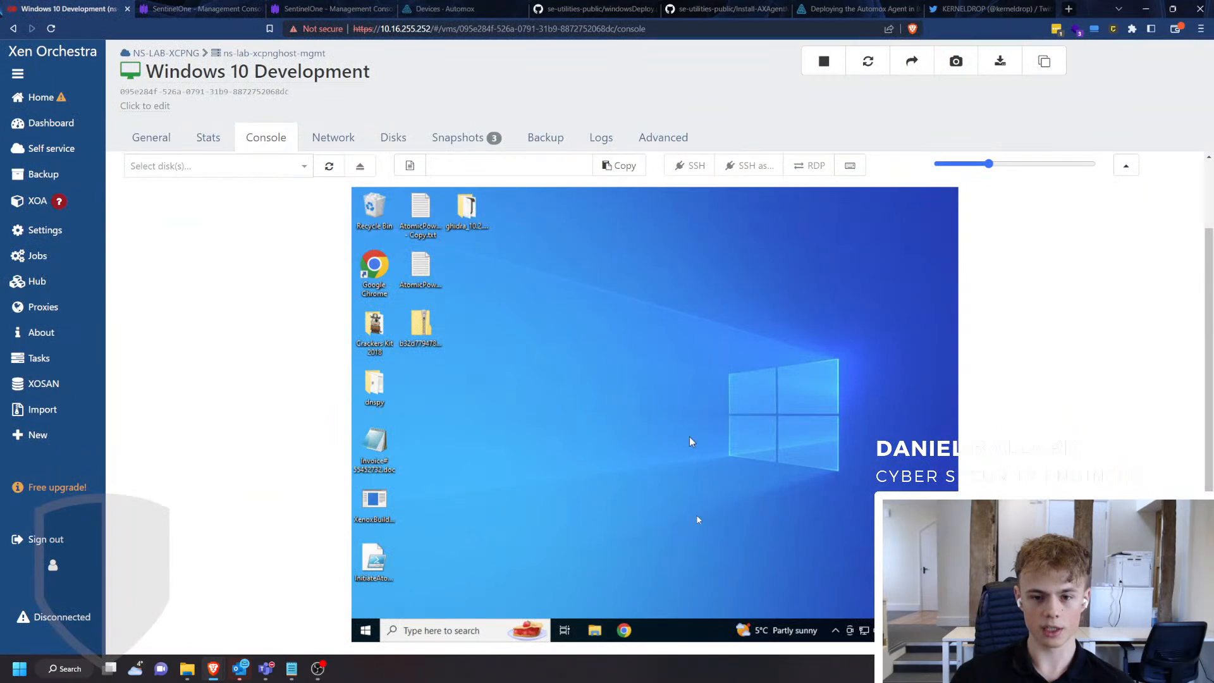
{"action": "mouse_move", "coordinate": [518, 473]}
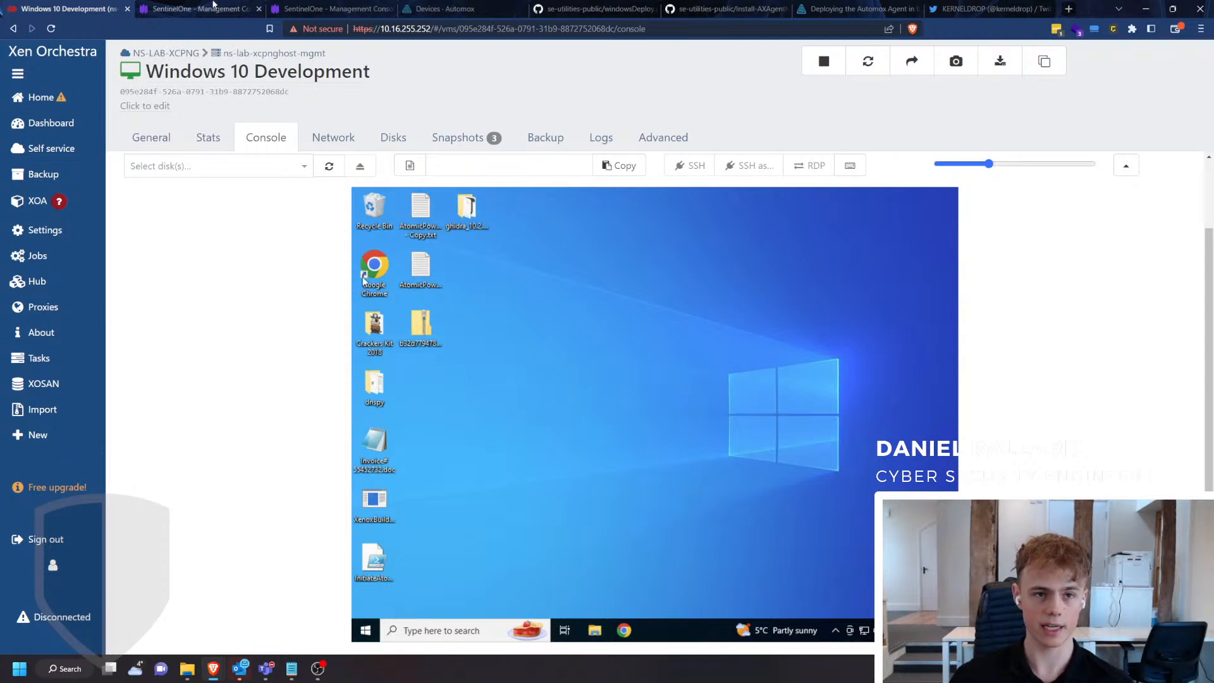
{"action": "left_click", "coordinate": [189, 10]}
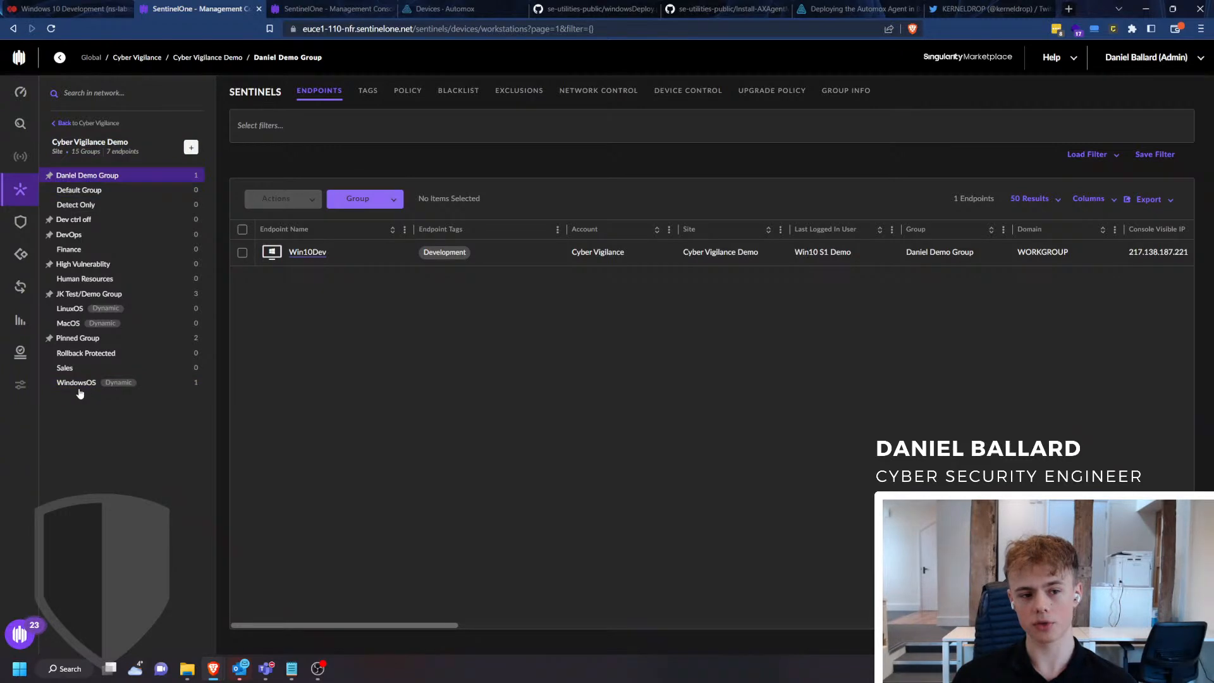
{"action": "mouse_move", "coordinate": [87, 397]}
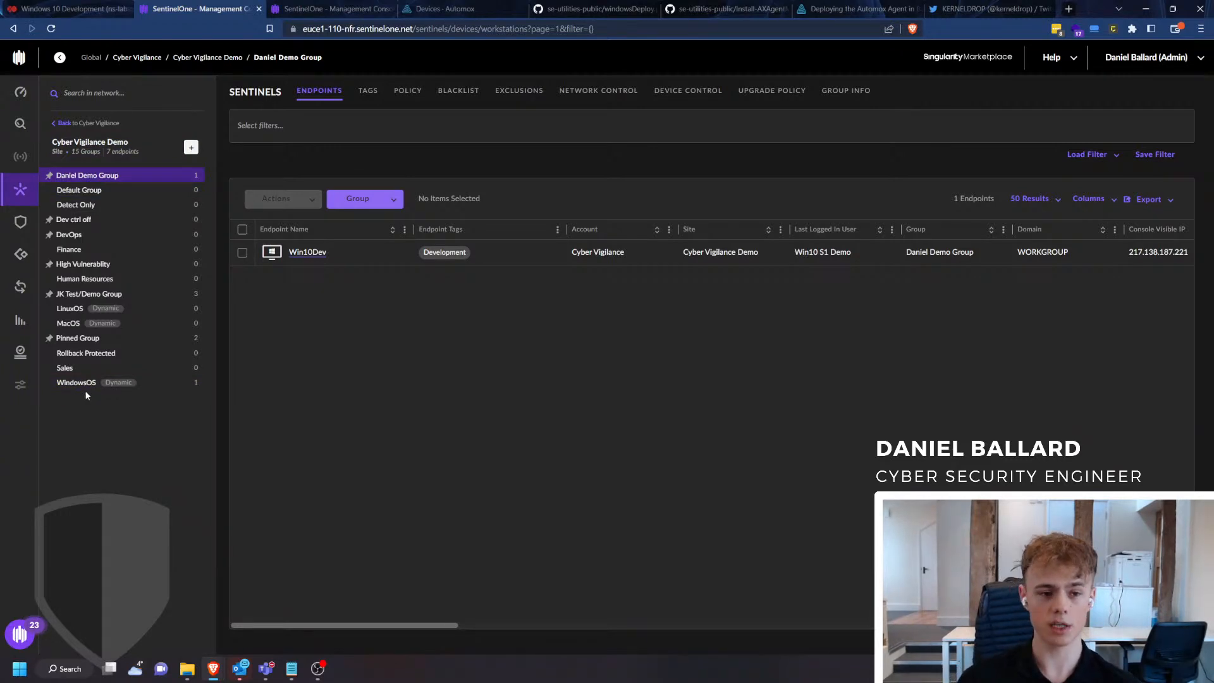
{"action": "mouse_move", "coordinate": [413, 449]}
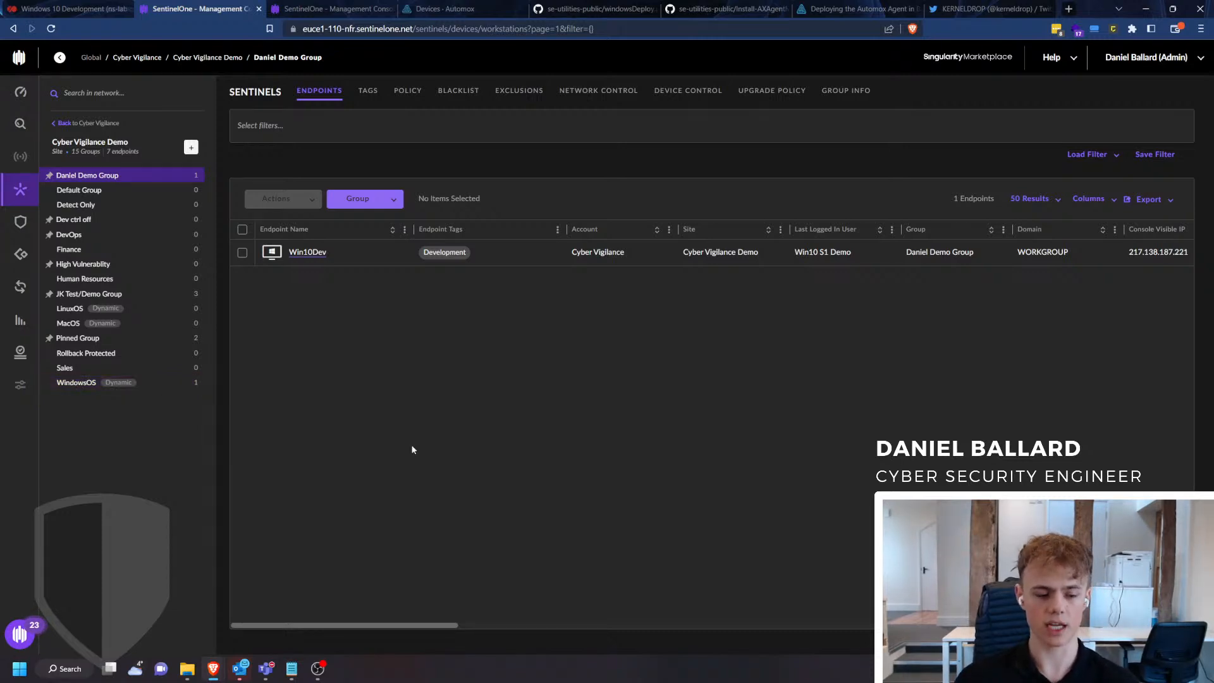
{"action": "mouse_move", "coordinate": [177, 153]}
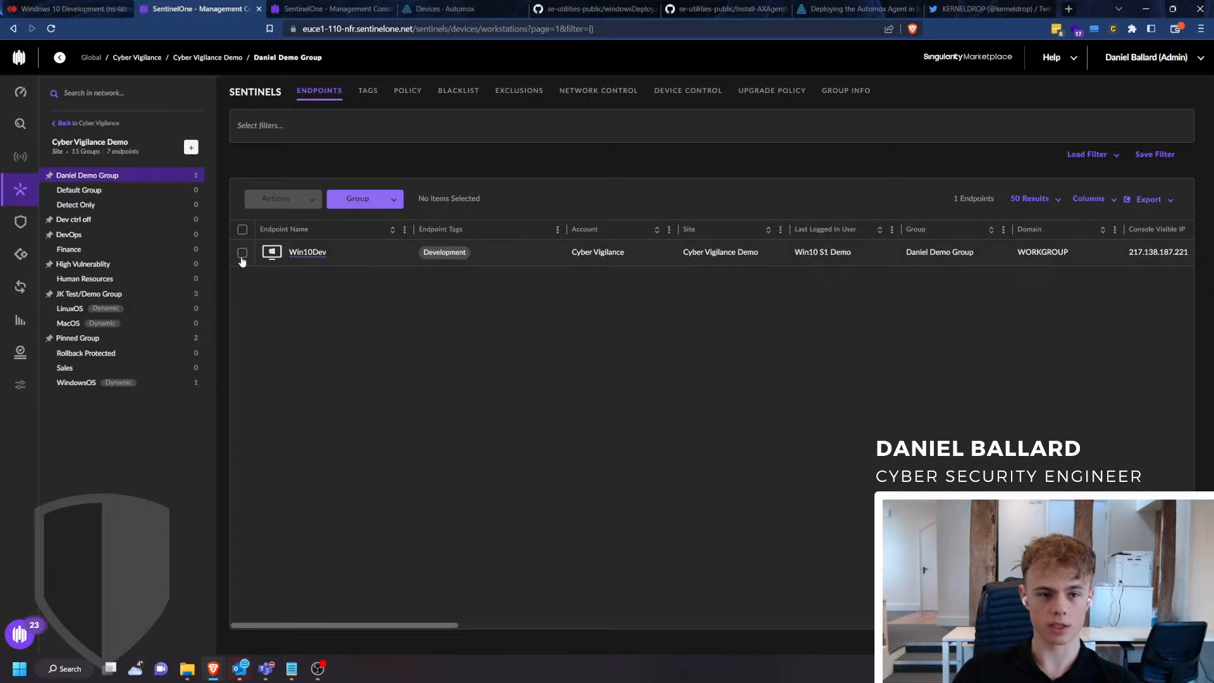
Start a Remote Shell on Win10Dev, passing the encryption password and two-factor code.
{"action": "left_click", "coordinate": [243, 252]}
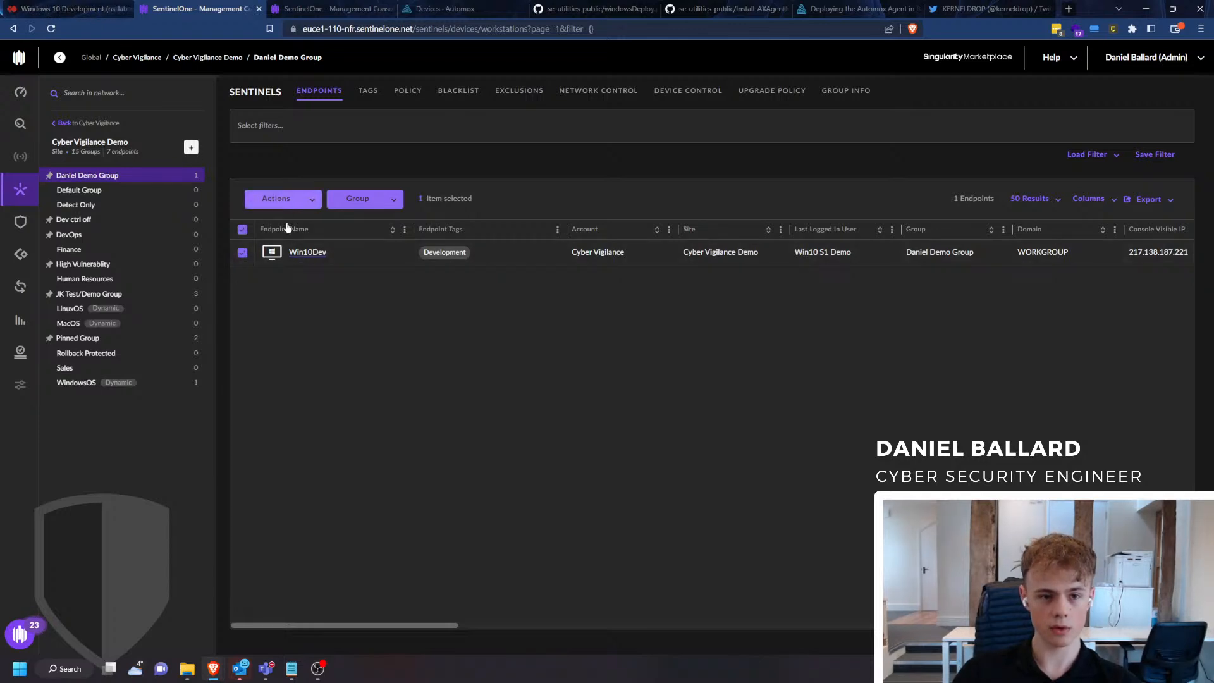
{"action": "left_click", "coordinate": [283, 199]}
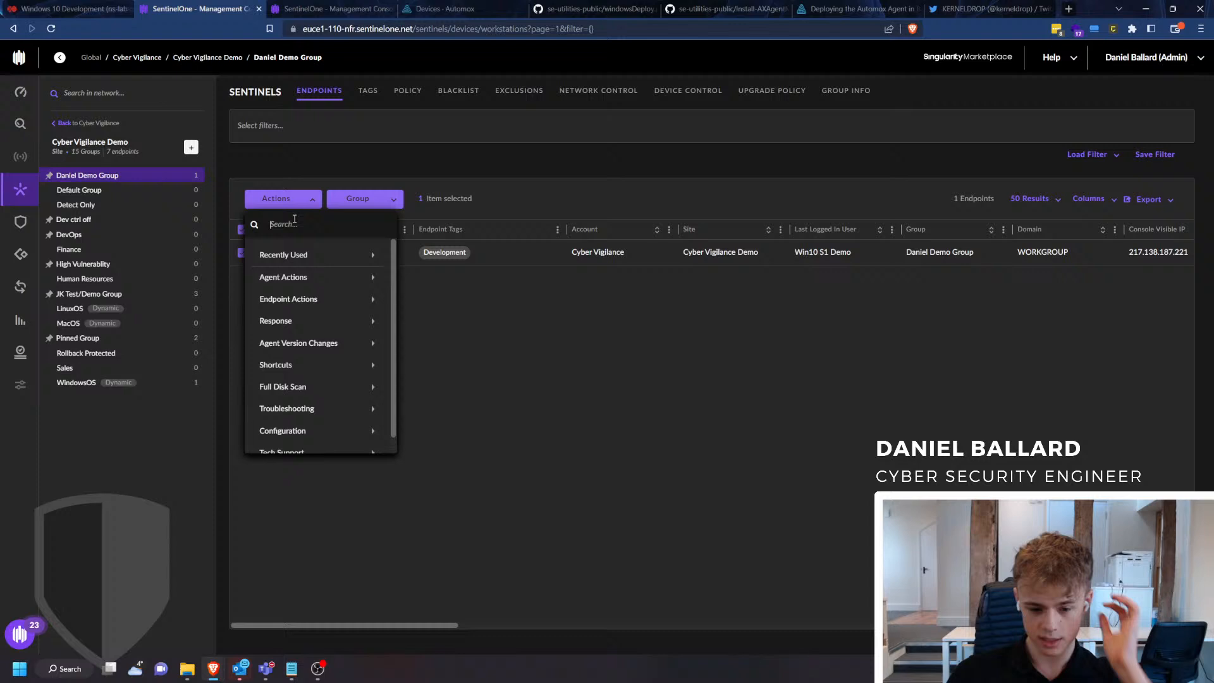
{"action": "type", "text": "remot"}
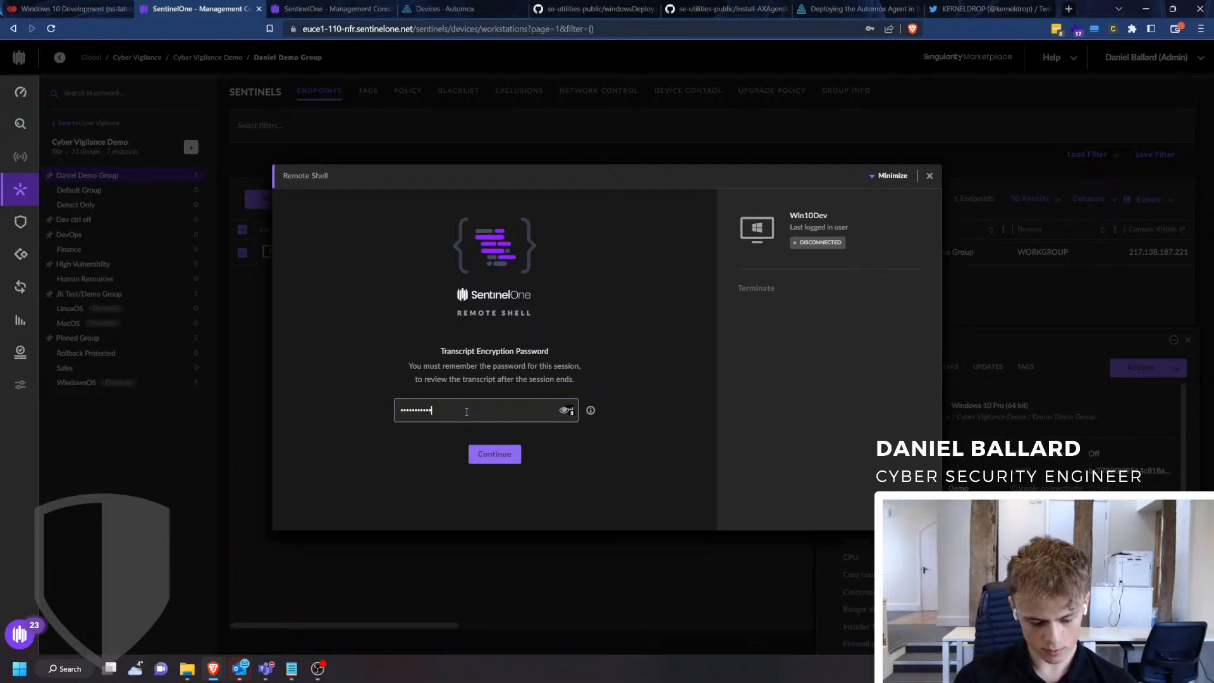
{"action": "left_click", "coordinate": [494, 453]}
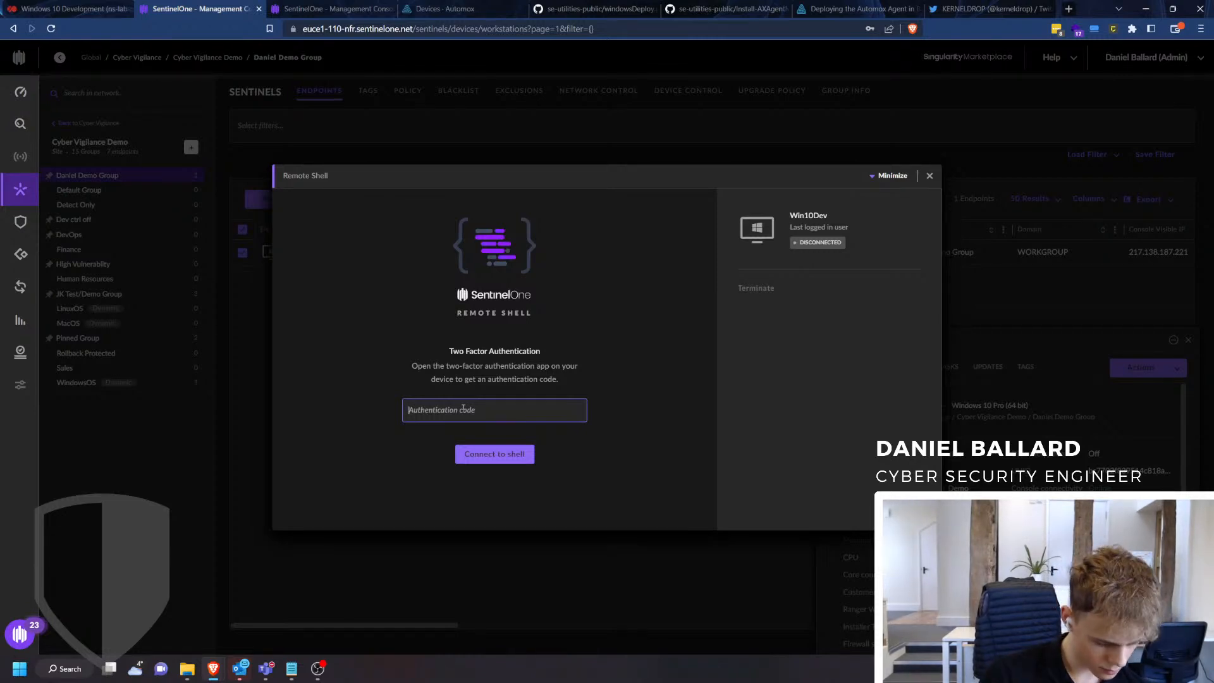
{"action": "type", "text": "1"}
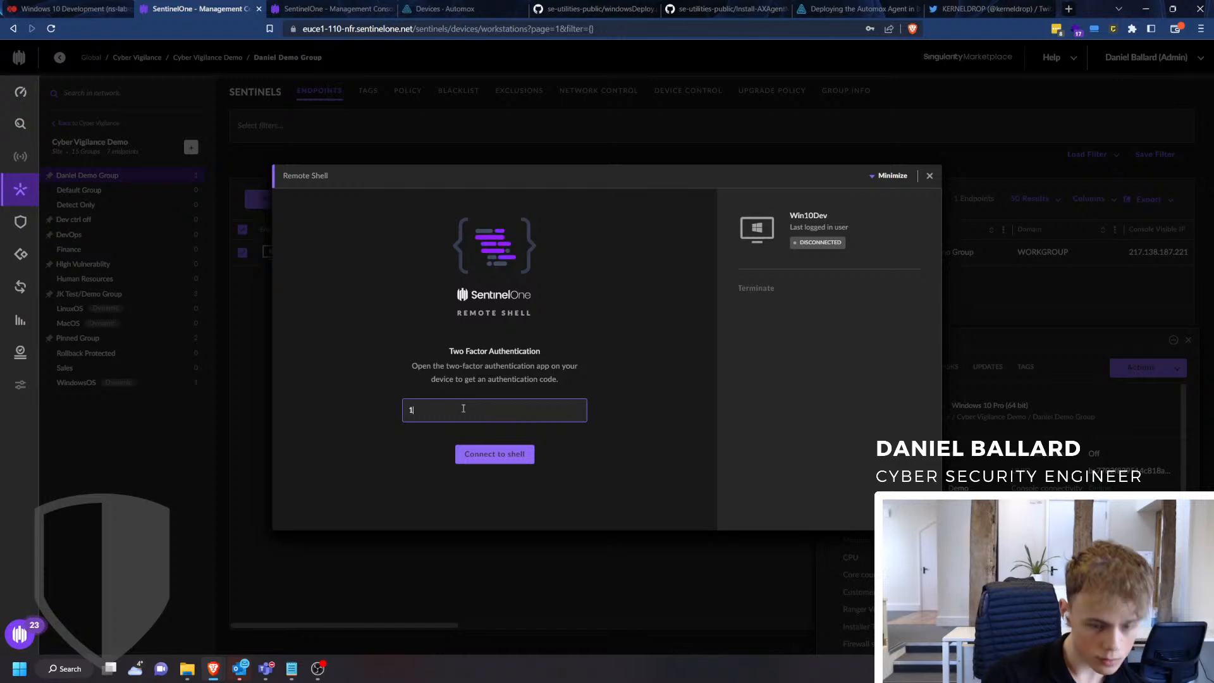
{"action": "type", "text": "42"}
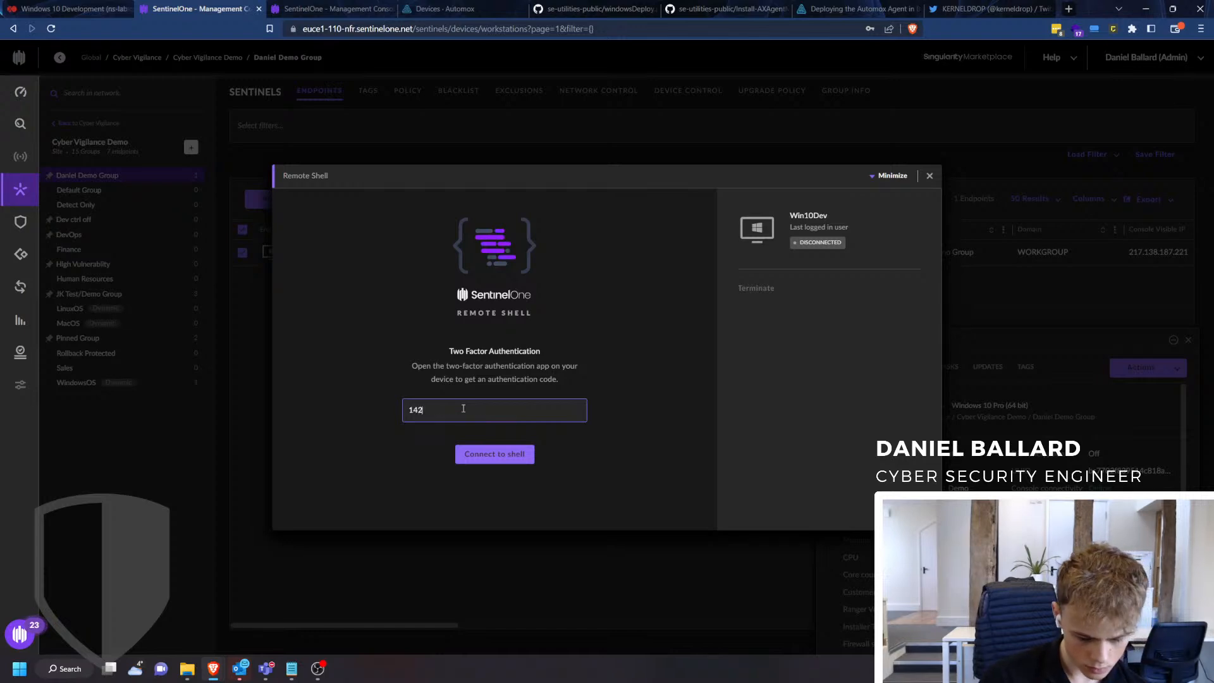
{"action": "left_click", "coordinate": [495, 454]}
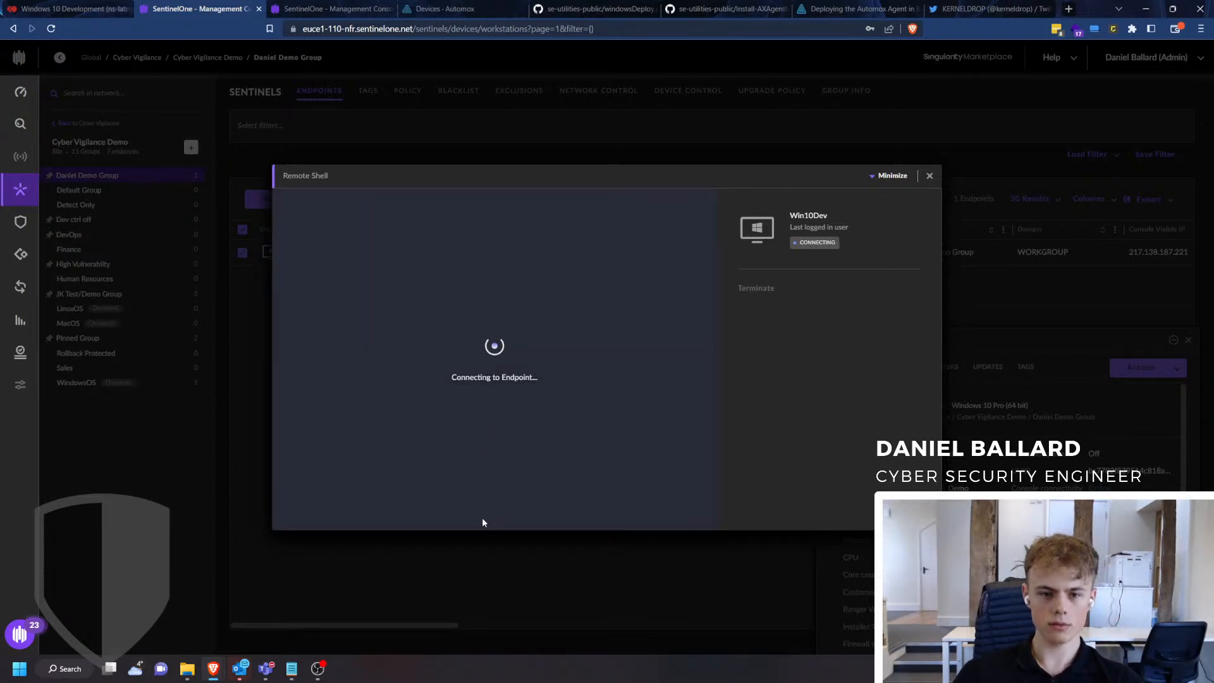
{"action": "mouse_move", "coordinate": [552, 424]}
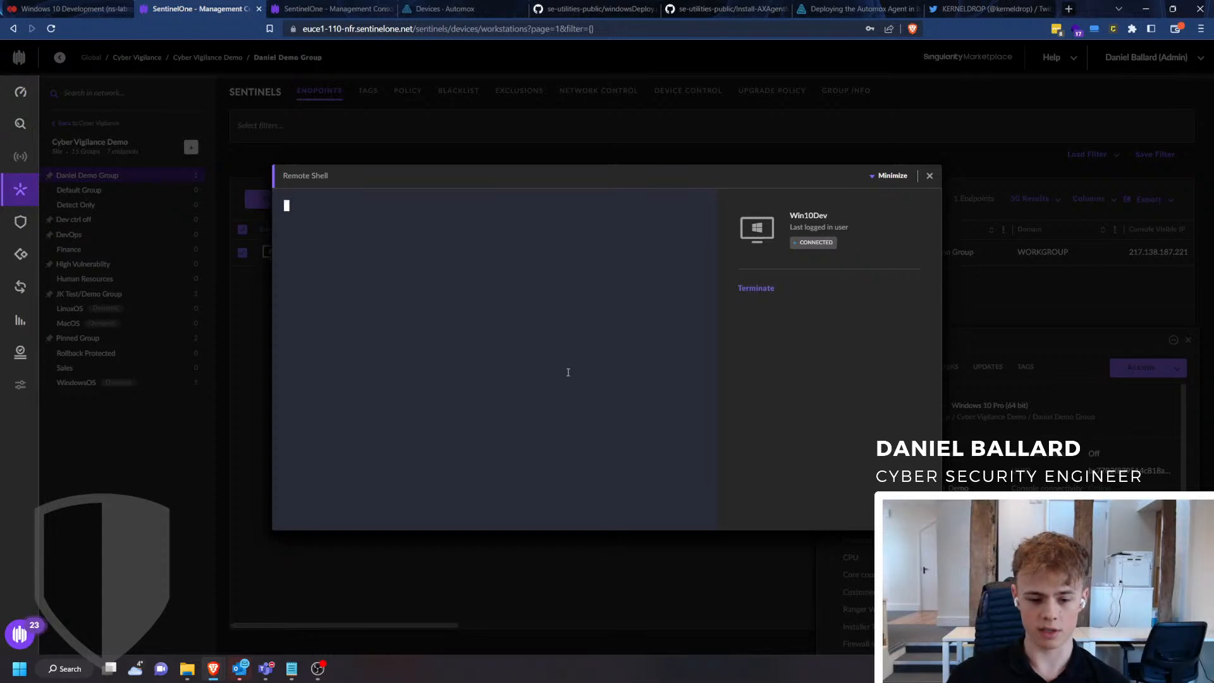
{"action": "mouse_move", "coordinate": [554, 392]}
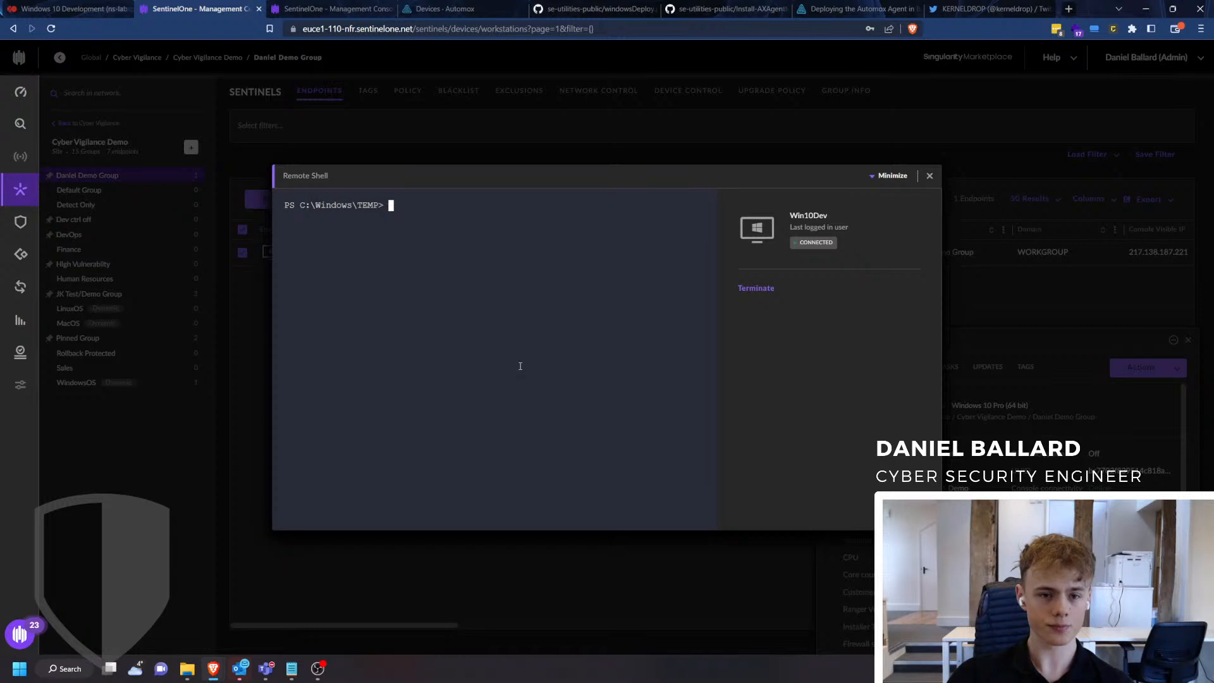
{"action": "mouse_move", "coordinate": [430, 217]}
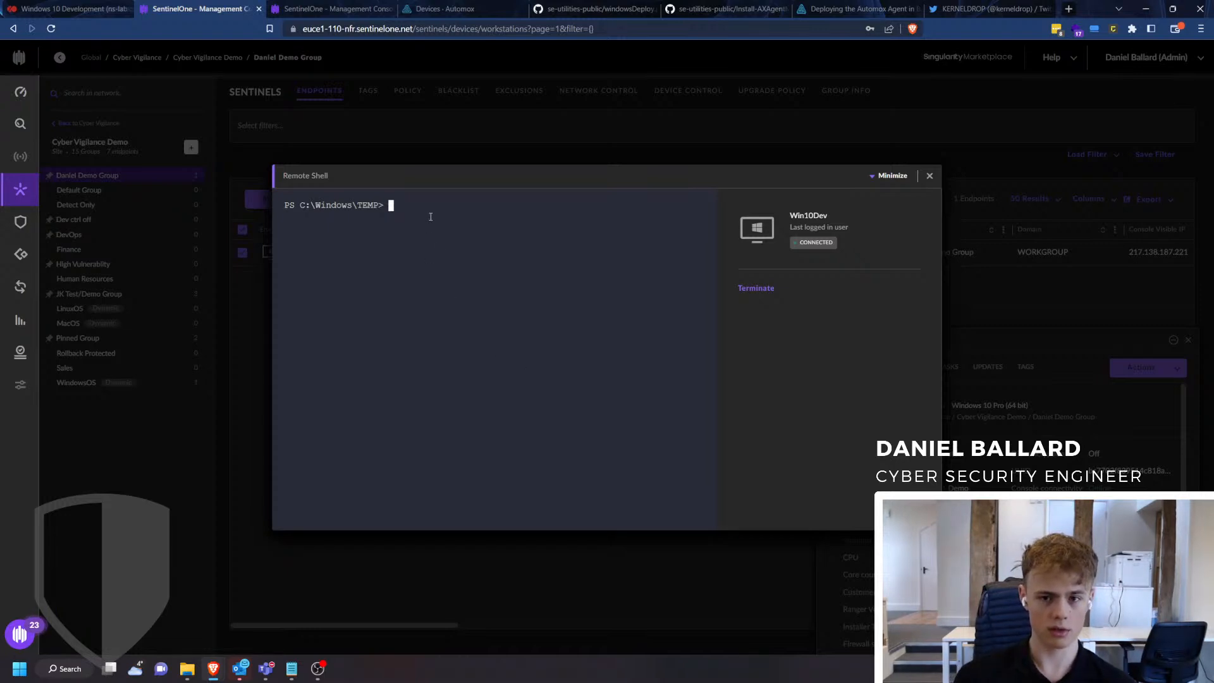
Move the Win10Dev shell up to C:\Windows with 'cd ..' and clear the screen.
{"action": "type", "text": "cd"}
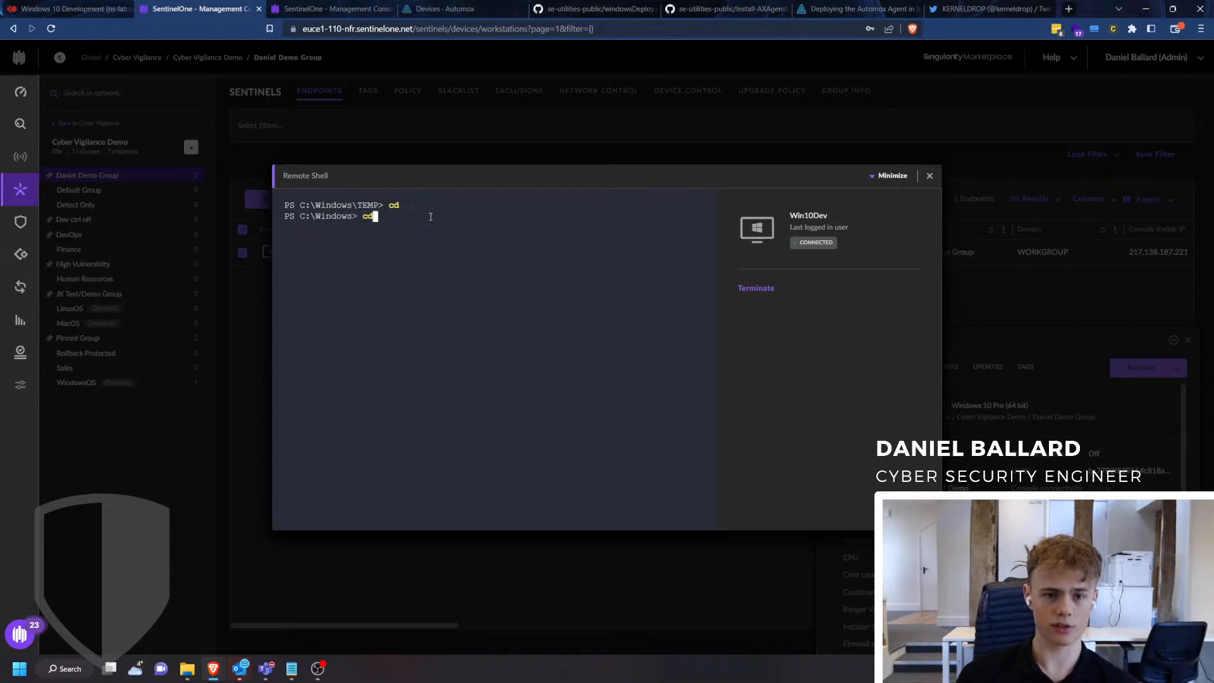
{"action": "key", "text": "Enter"}
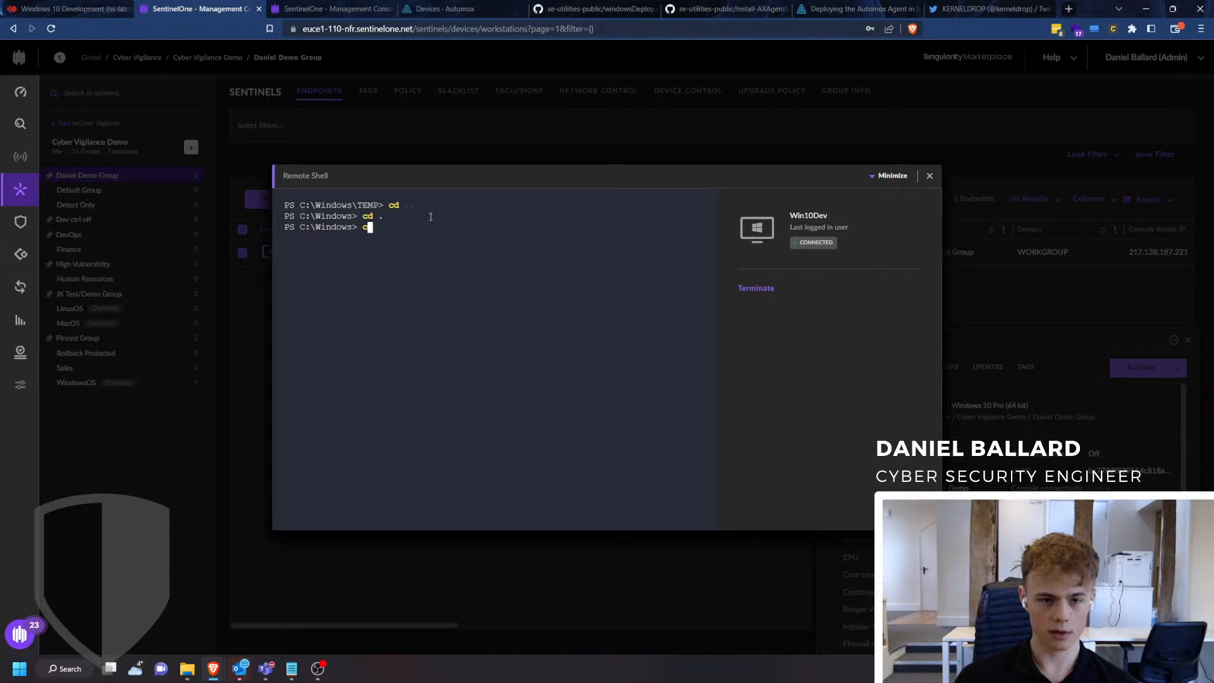
{"action": "type", "text": "clear"}
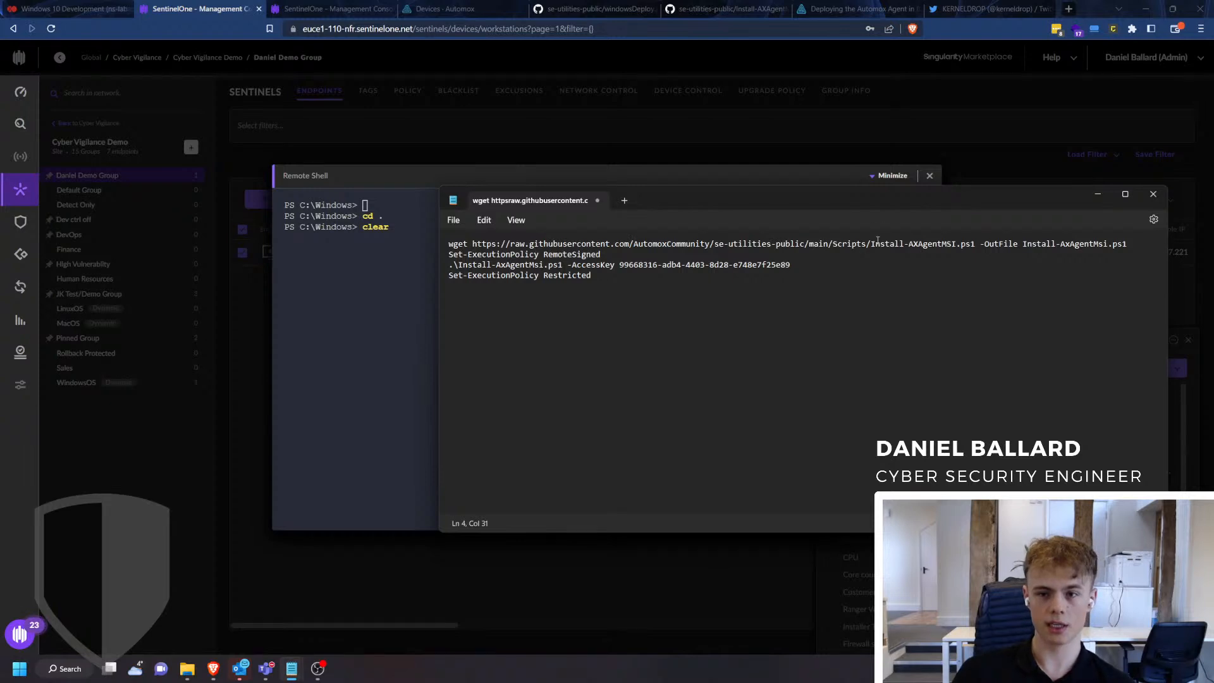
Copy the wget, RemoteSigned policy and Install-AxAgentMsi commands from Notepad into the shell.
{"action": "left_click", "coordinate": [962, 244]}
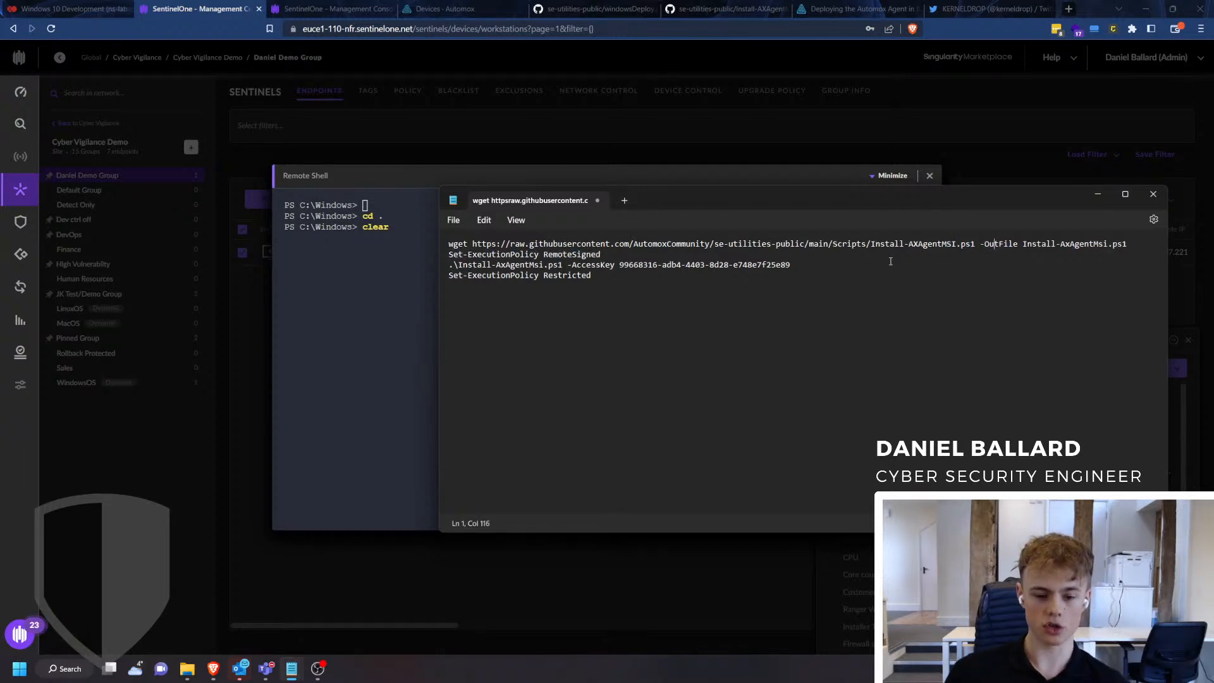
{"action": "mouse_move", "coordinate": [685, 428]}
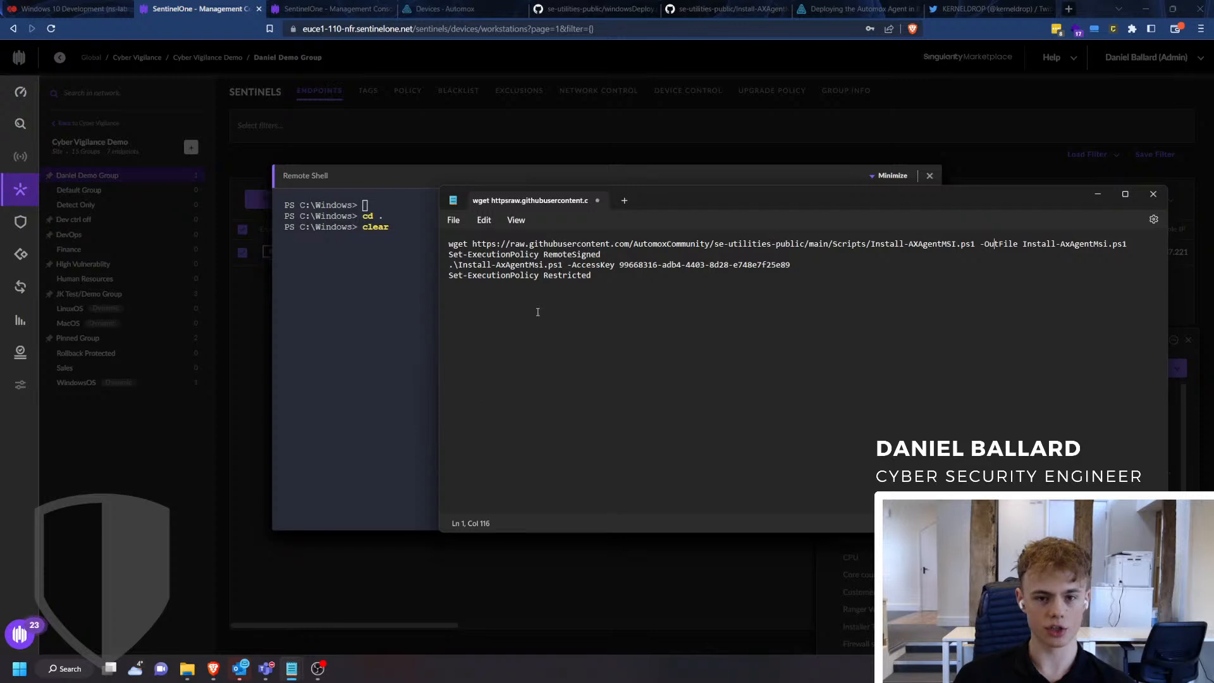
{"action": "key", "text": "Ctrl+a"}
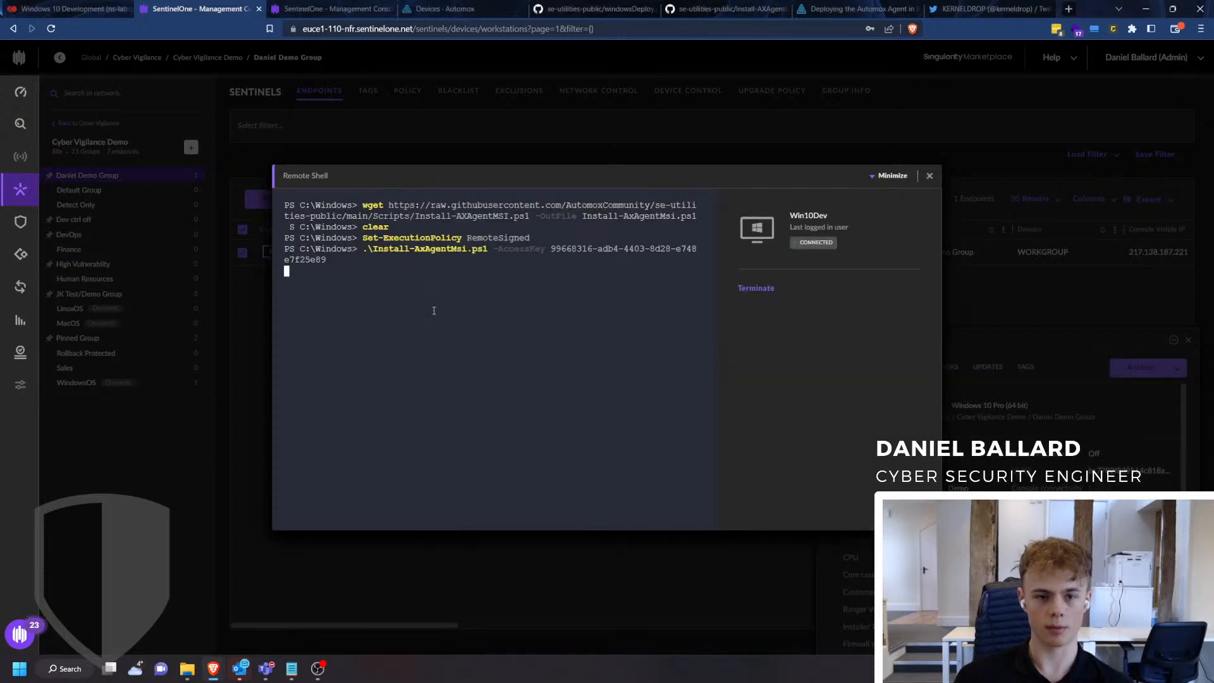
Run 'Set-ExecutionPolicy Restricted' on Win10Dev and check the Automox devices page.
{"action": "type", "text": "Set-ExecutionPolicy Restricted"}
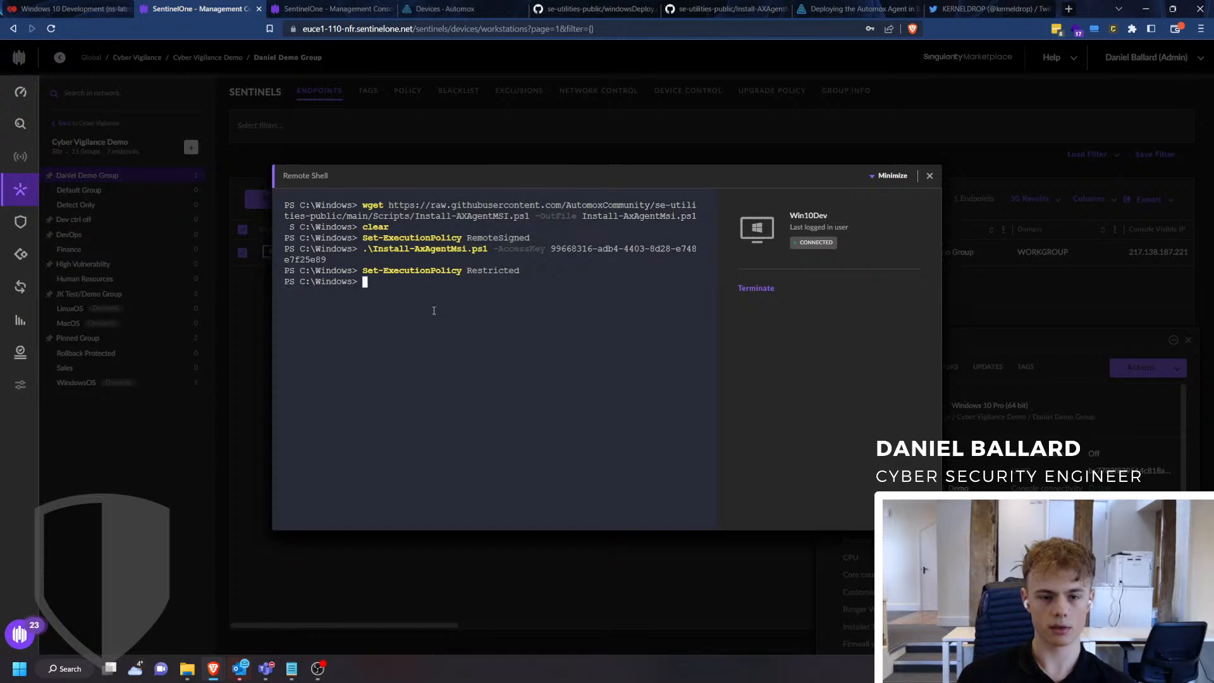
{"action": "mouse_move", "coordinate": [428, 323]}
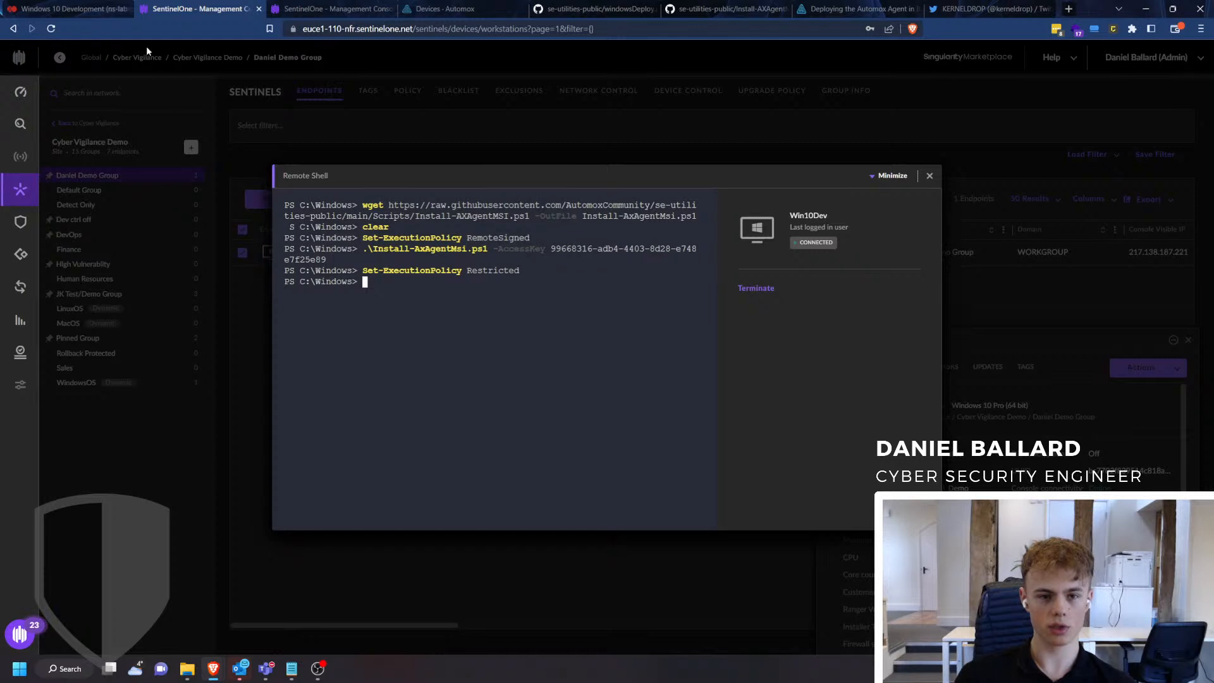
{"action": "left_click", "coordinate": [68, 9]}
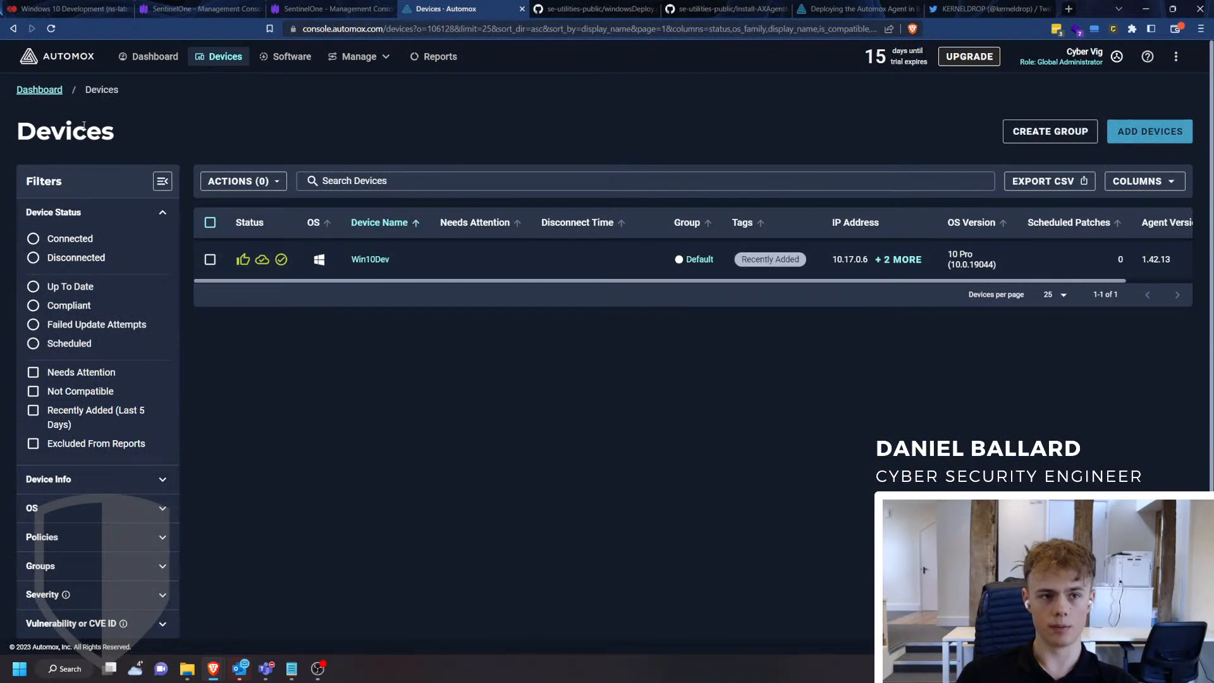
Reload Automox and sign in with the saved LastPass login.
{"action": "left_click", "coordinate": [53, 29]}
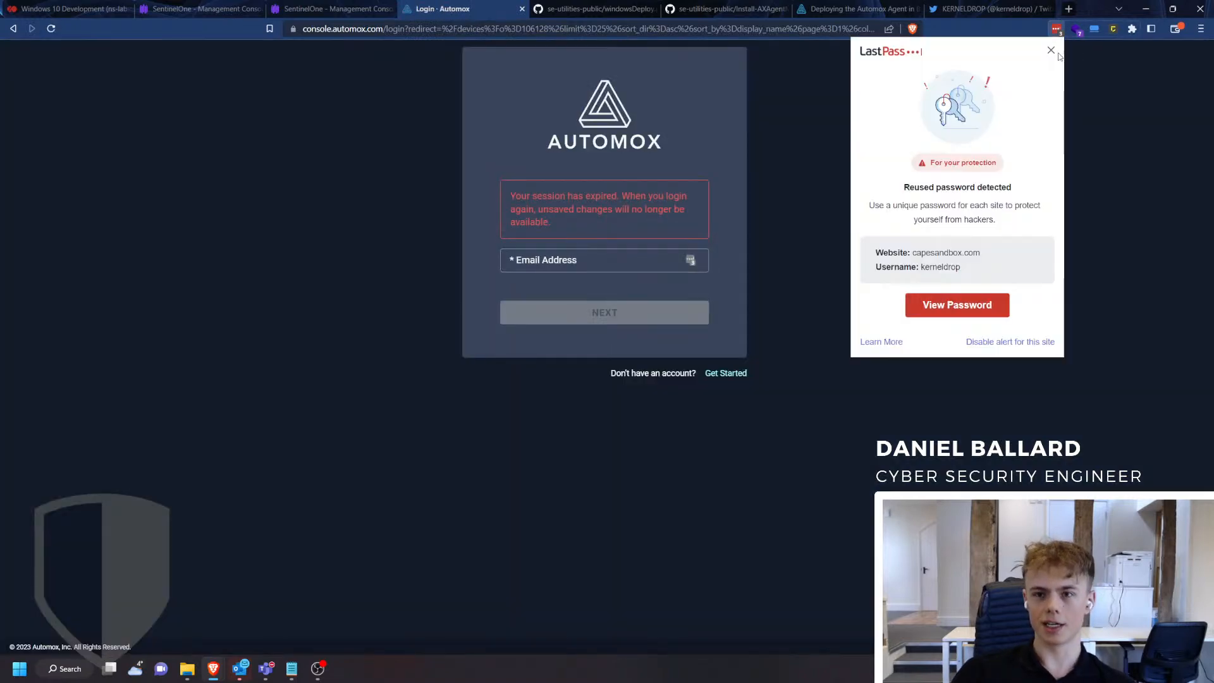
{"action": "left_click", "coordinate": [1050, 50]}
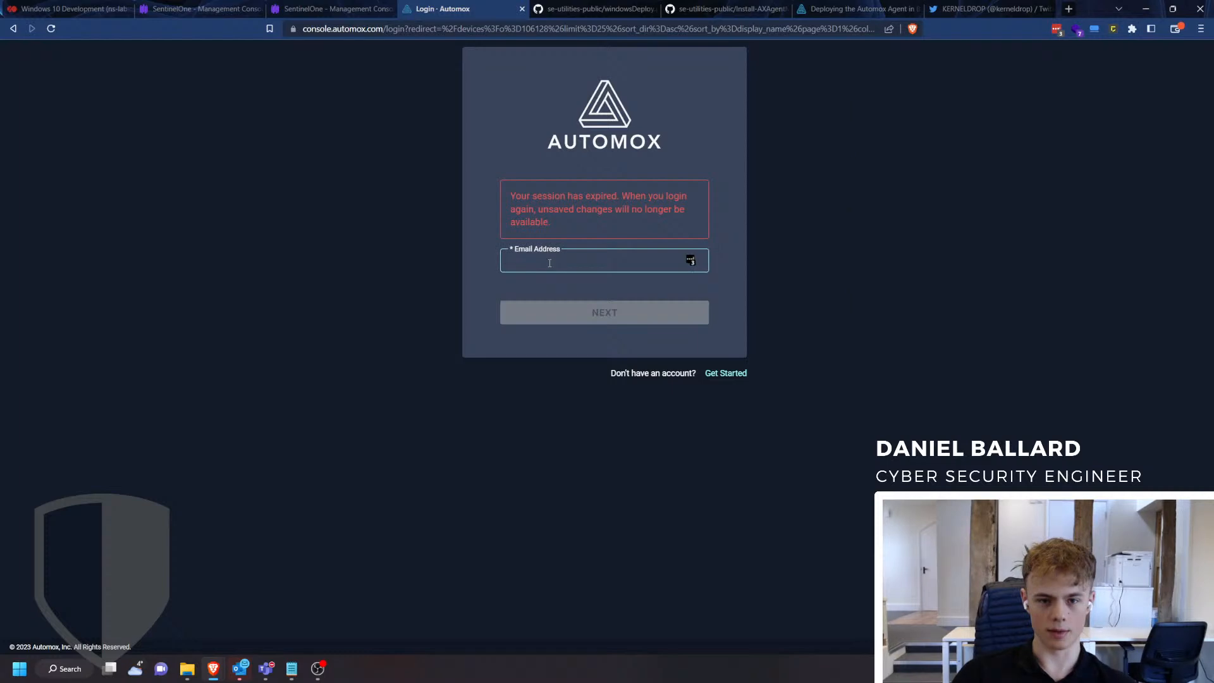
{"action": "left_click", "coordinate": [689, 261]}
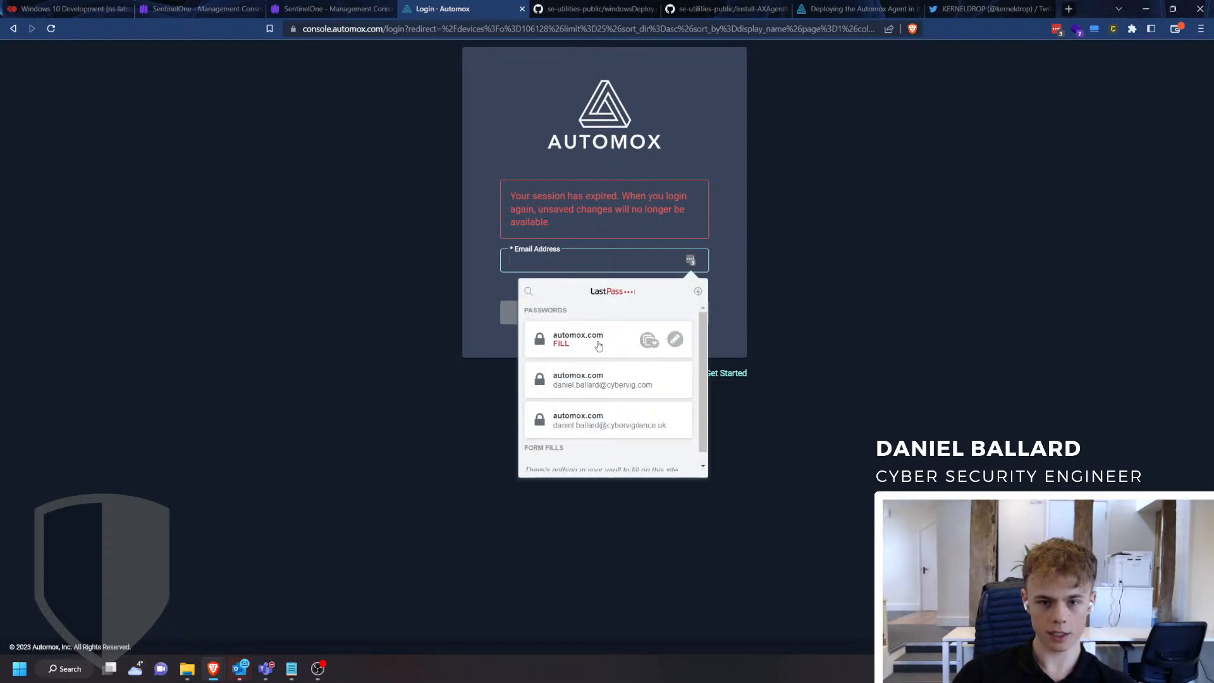
{"action": "left_click", "coordinate": [573, 342]}
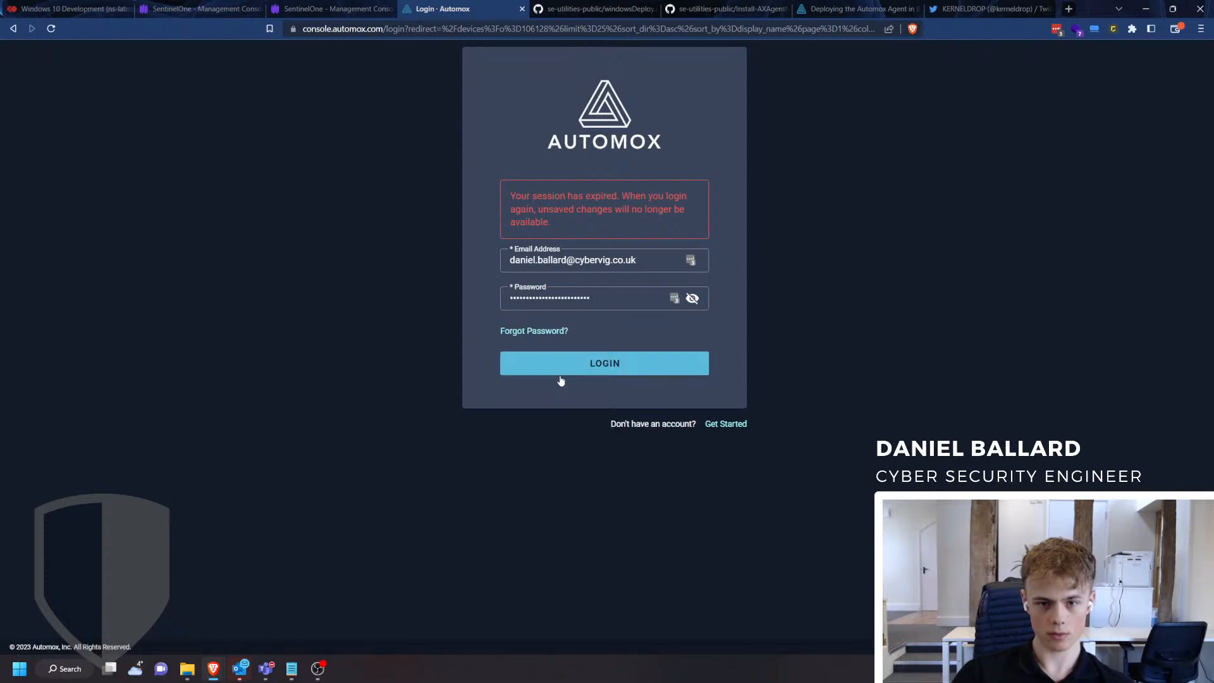
{"action": "left_click", "coordinate": [604, 363]}
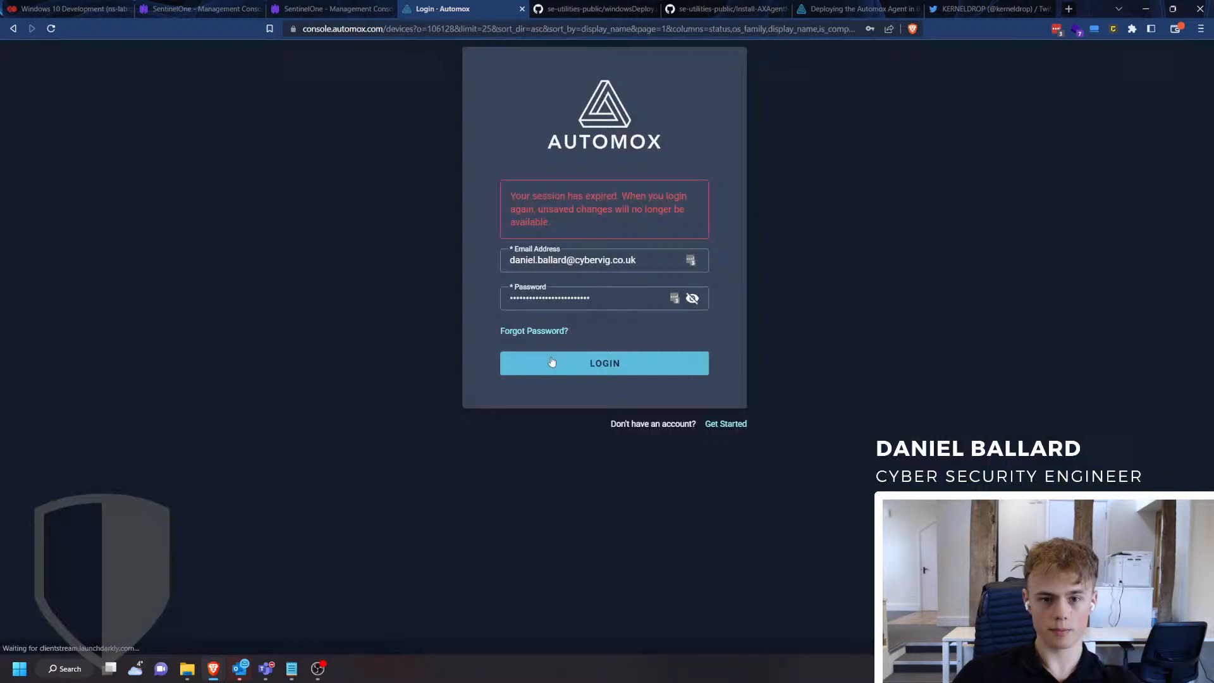
{"action": "left_click", "coordinate": [605, 363]}
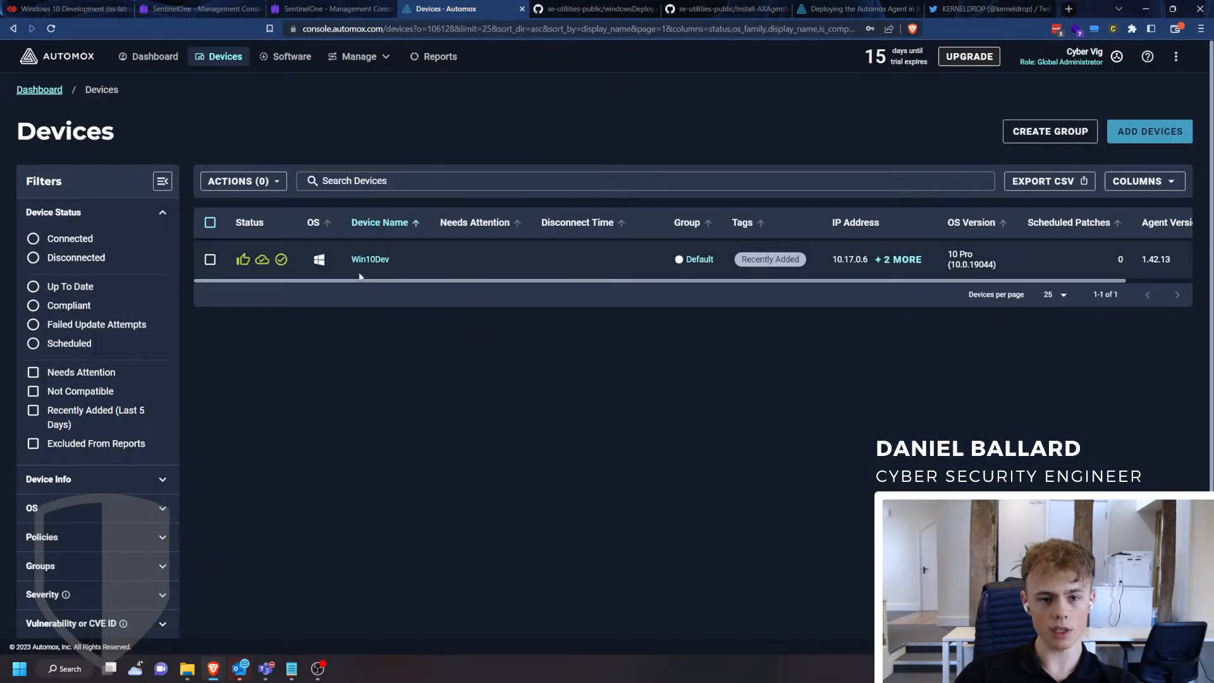
{"action": "mouse_move", "coordinate": [400, 280]}
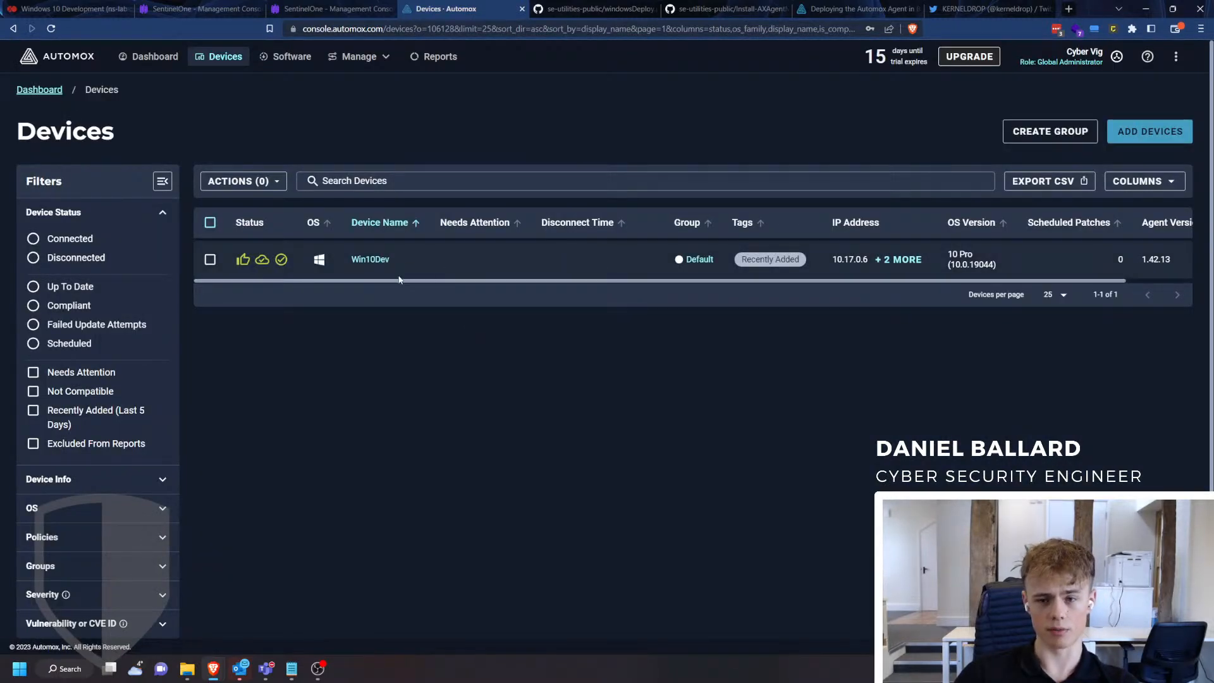
{"action": "mouse_move", "coordinate": [272, 206]}
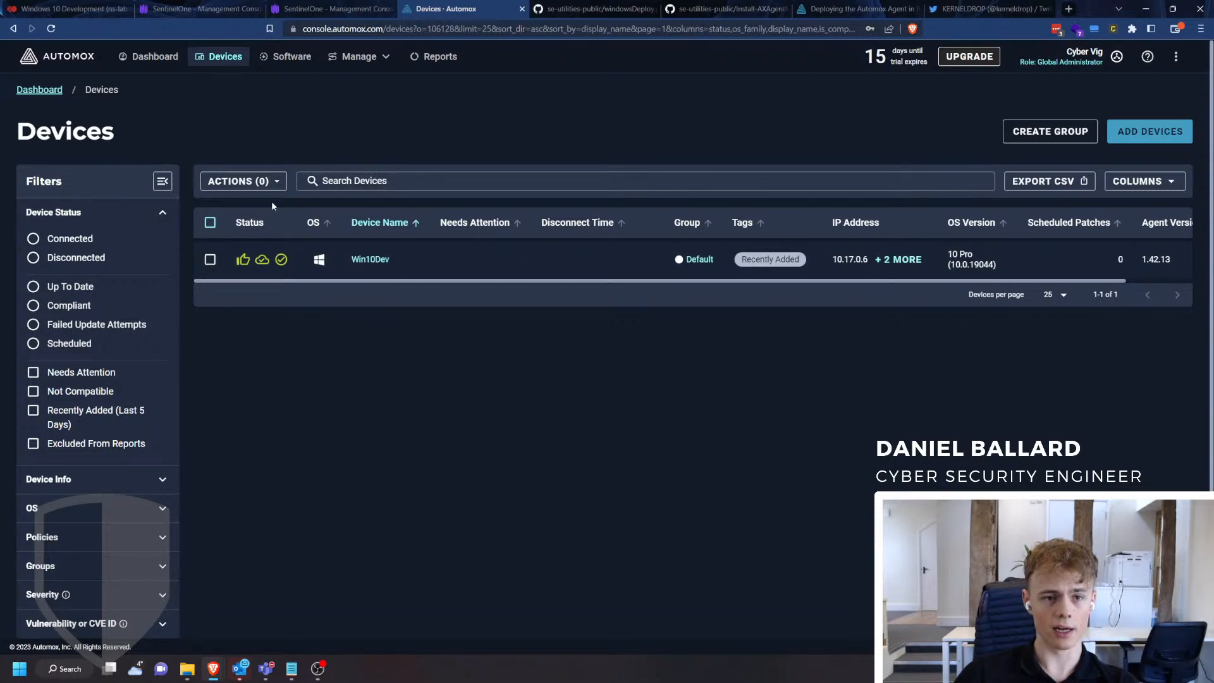
Remove the Win10Dev device and its agent via Actions > Remove.
{"action": "left_click", "coordinate": [209, 259]}
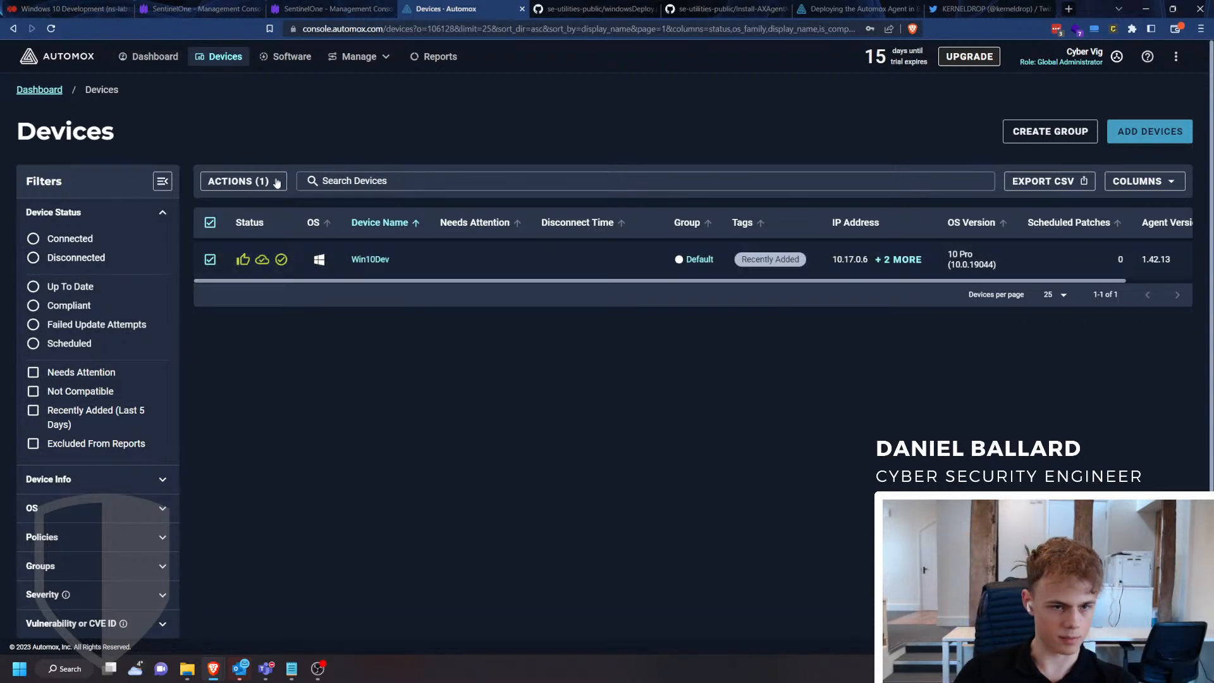
{"action": "left_click", "coordinate": [242, 181]}
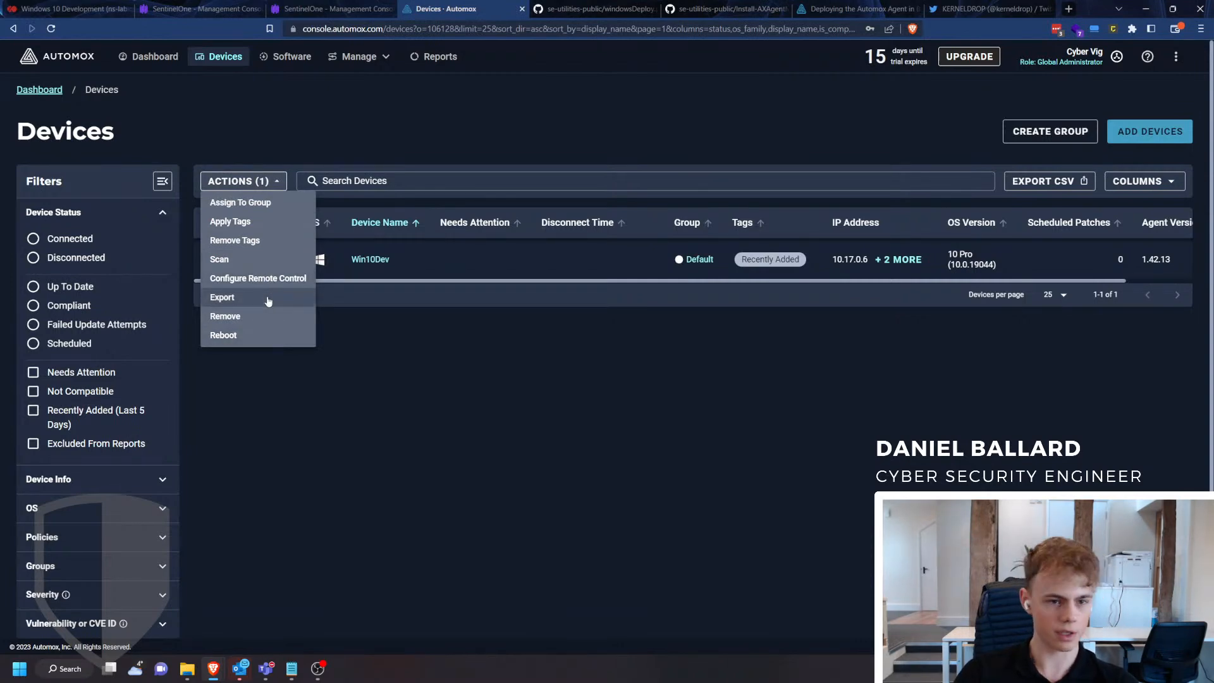
{"action": "mouse_move", "coordinate": [543, 434]}
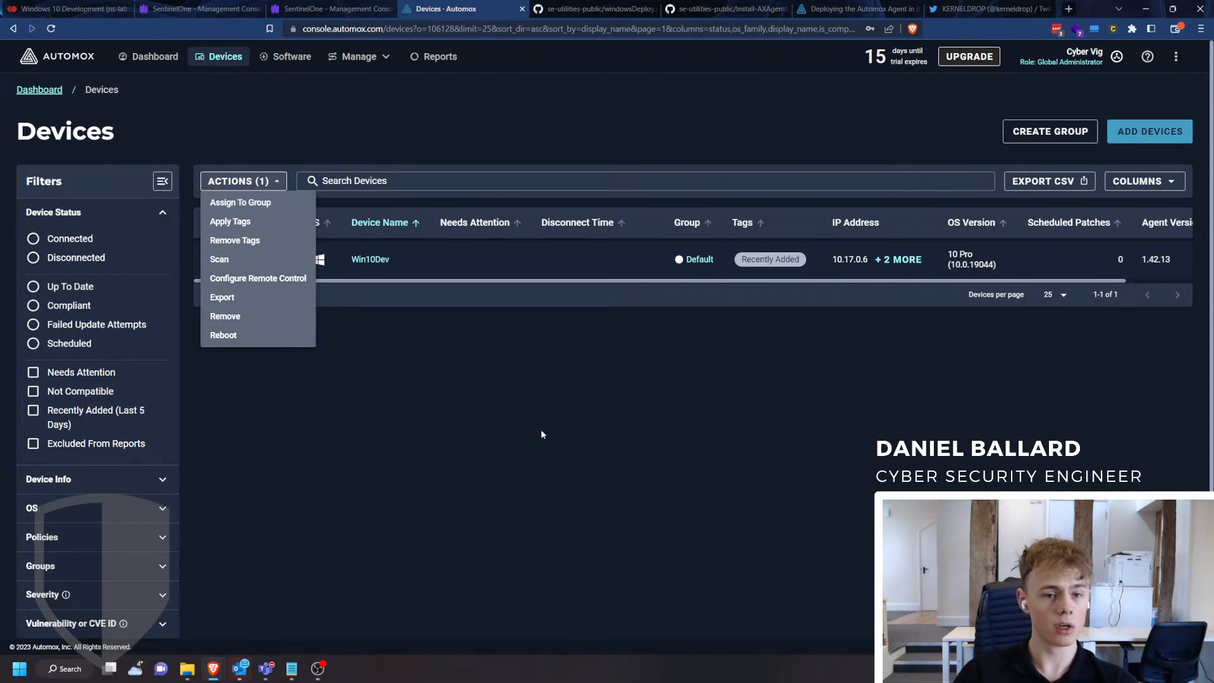
{"action": "mouse_move", "coordinate": [255, 319]}
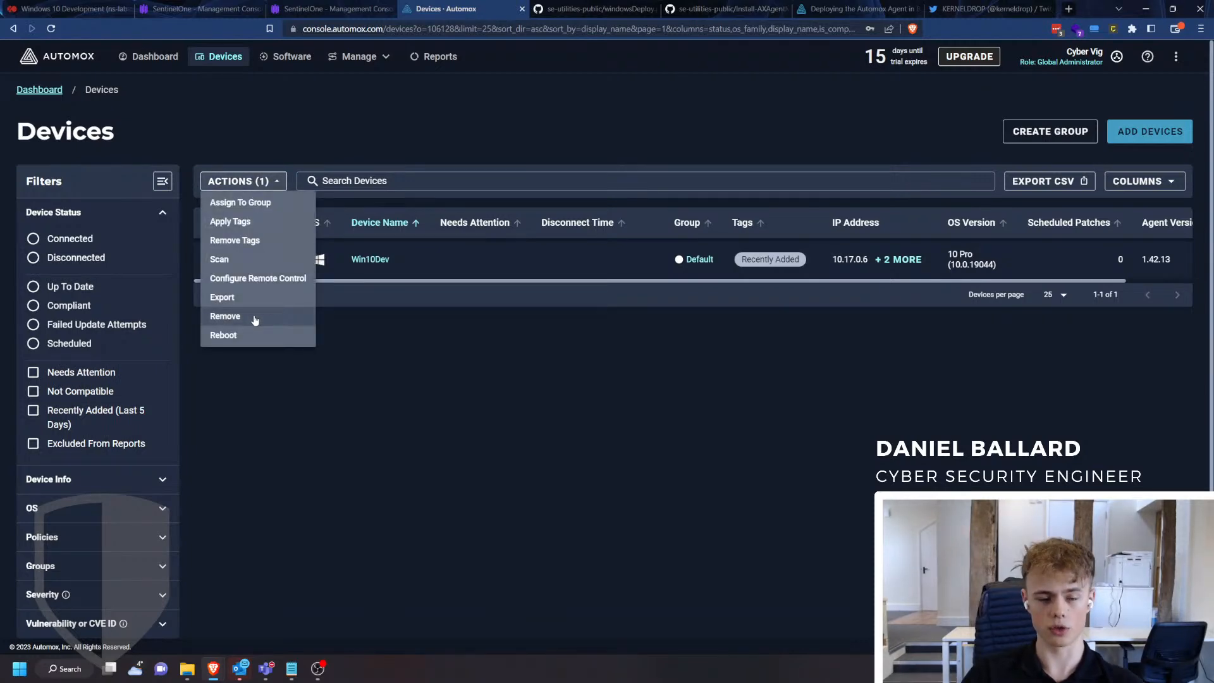
{"action": "left_click", "coordinate": [225, 316]}
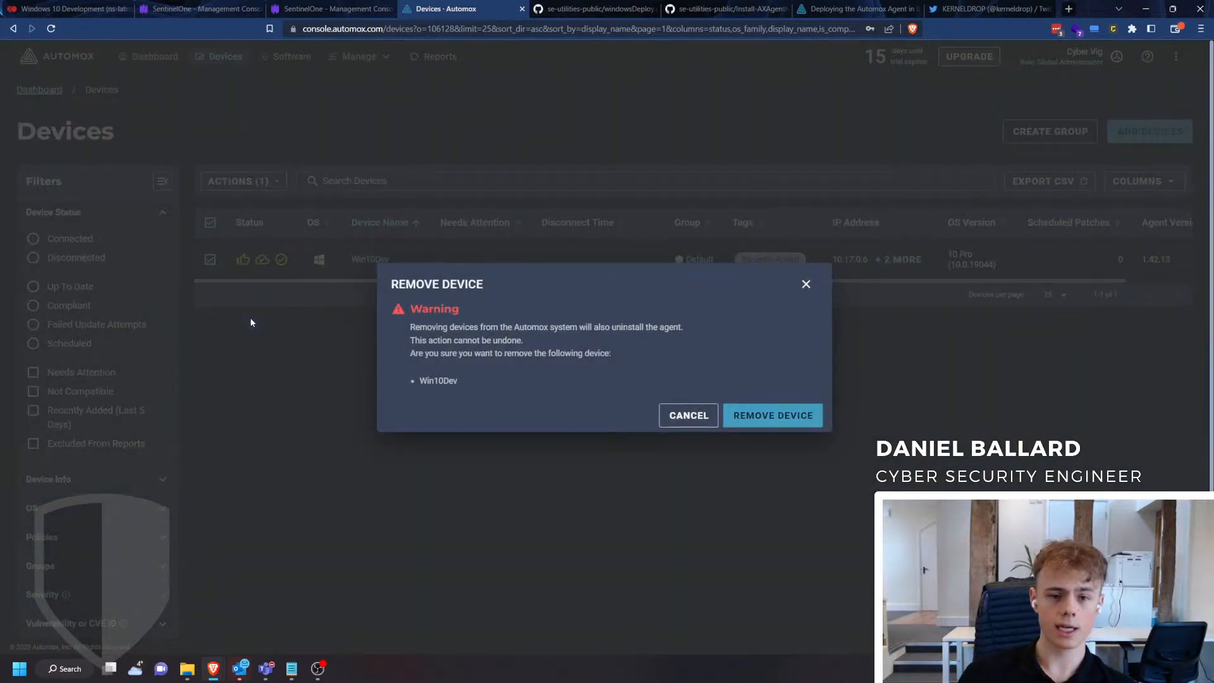
{"action": "left_click", "coordinate": [772, 416]}
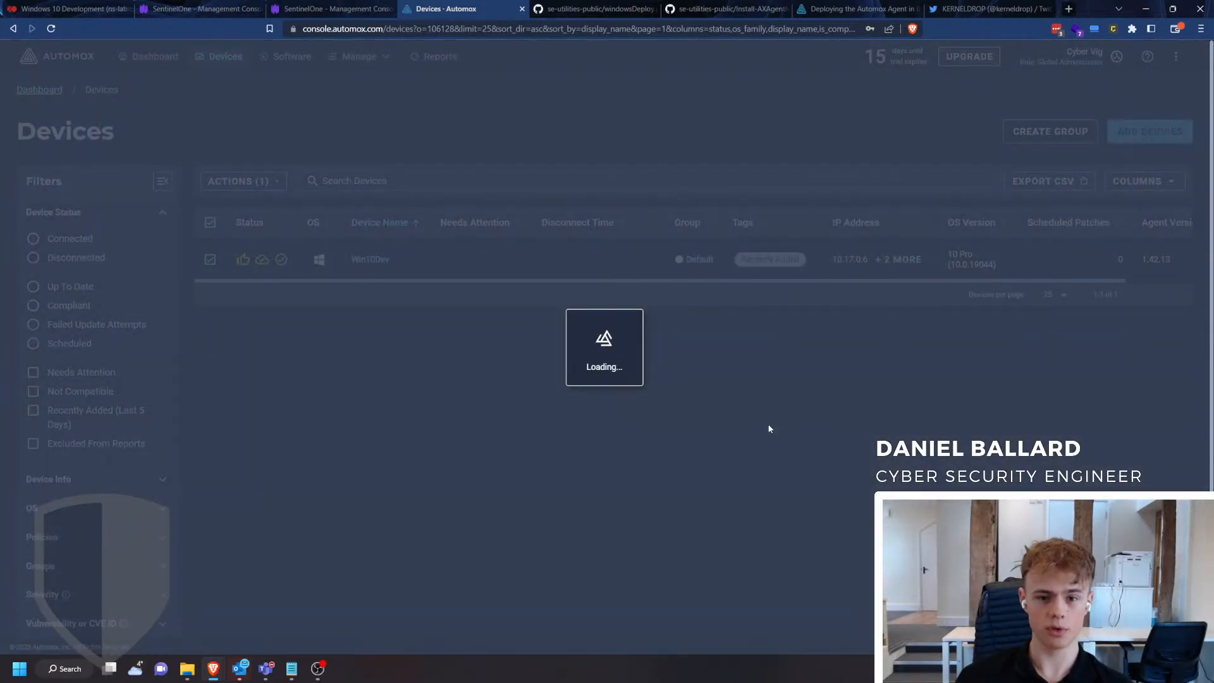
{"action": "left_click", "coordinate": [57, 8]}
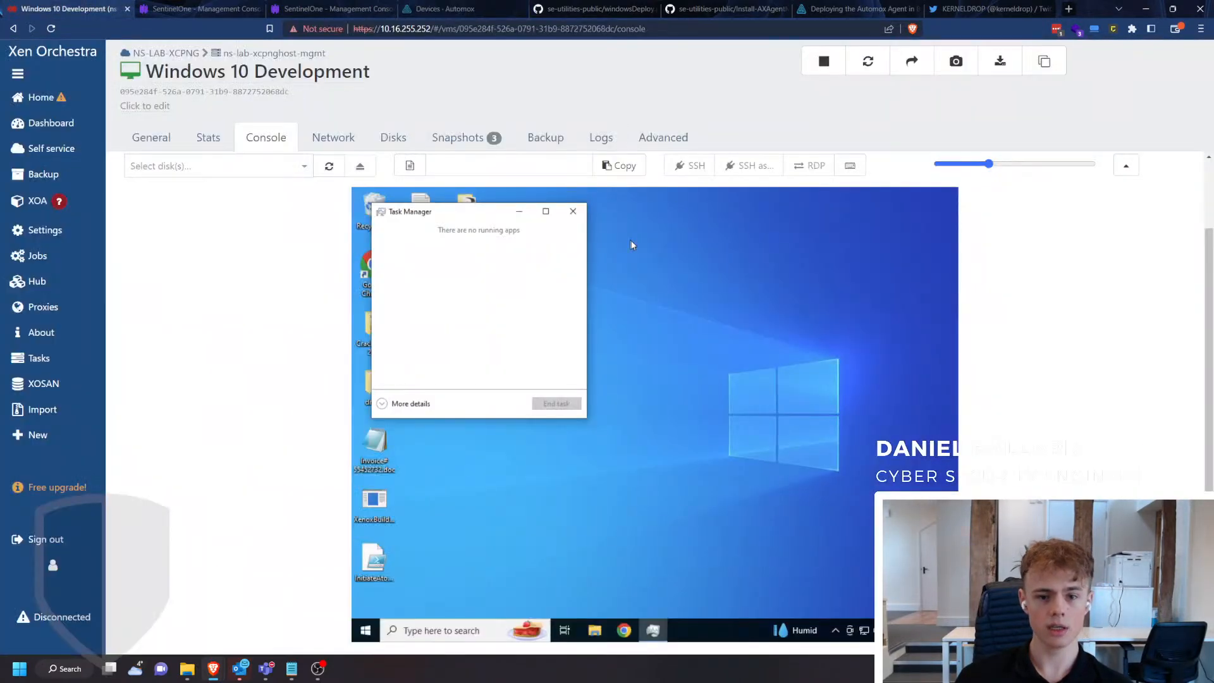
Expand Task Manager on the Windows 10 Development VM to show all processes.
{"action": "left_click", "coordinate": [411, 403]}
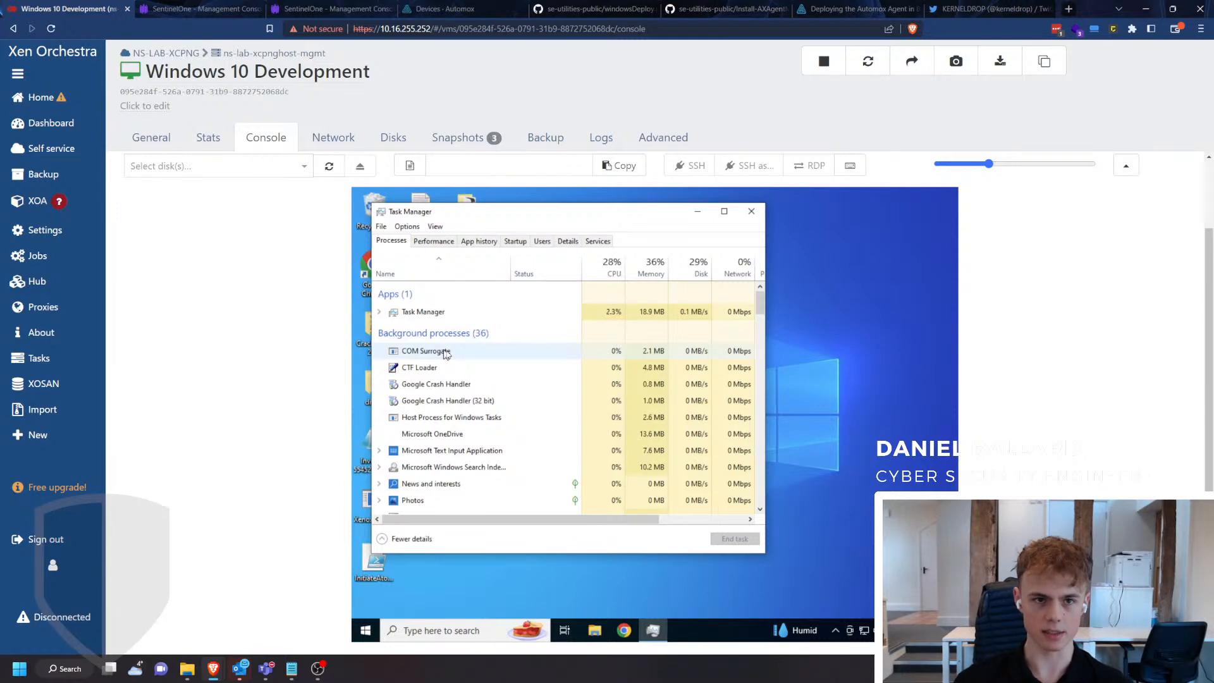
{"action": "left_click", "coordinate": [196, 10]}
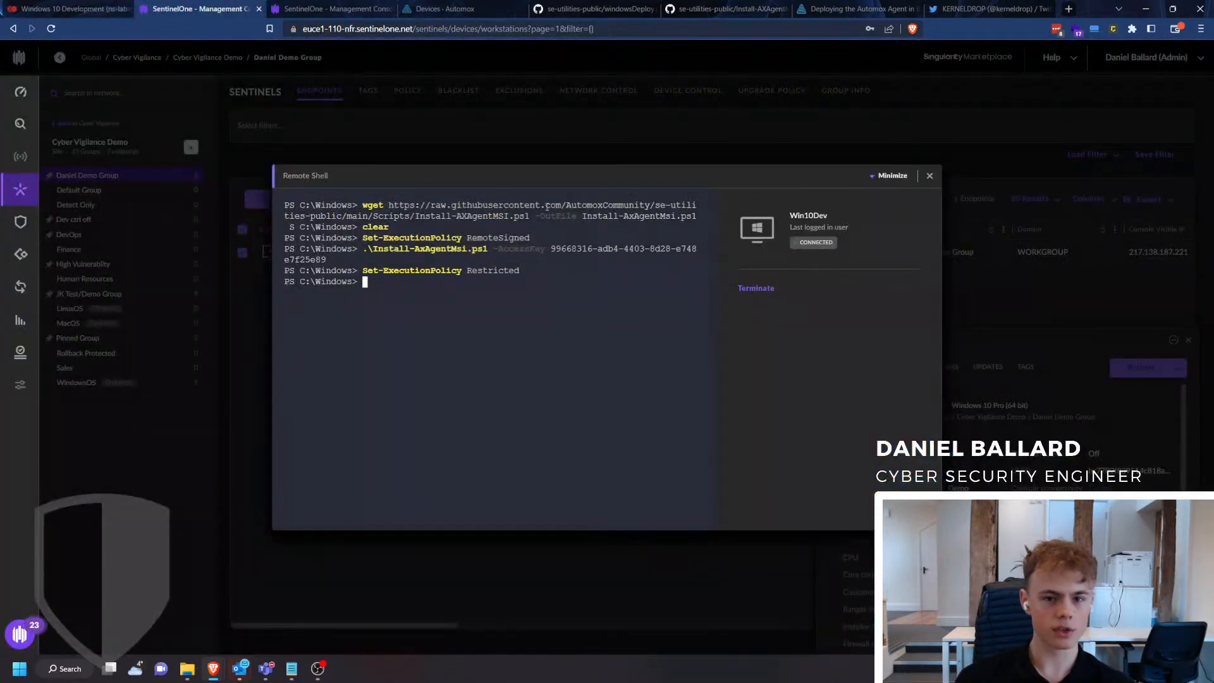
Terminate the Win10Dev remote shell session and close its window.
{"action": "left_click", "coordinate": [756, 287]}
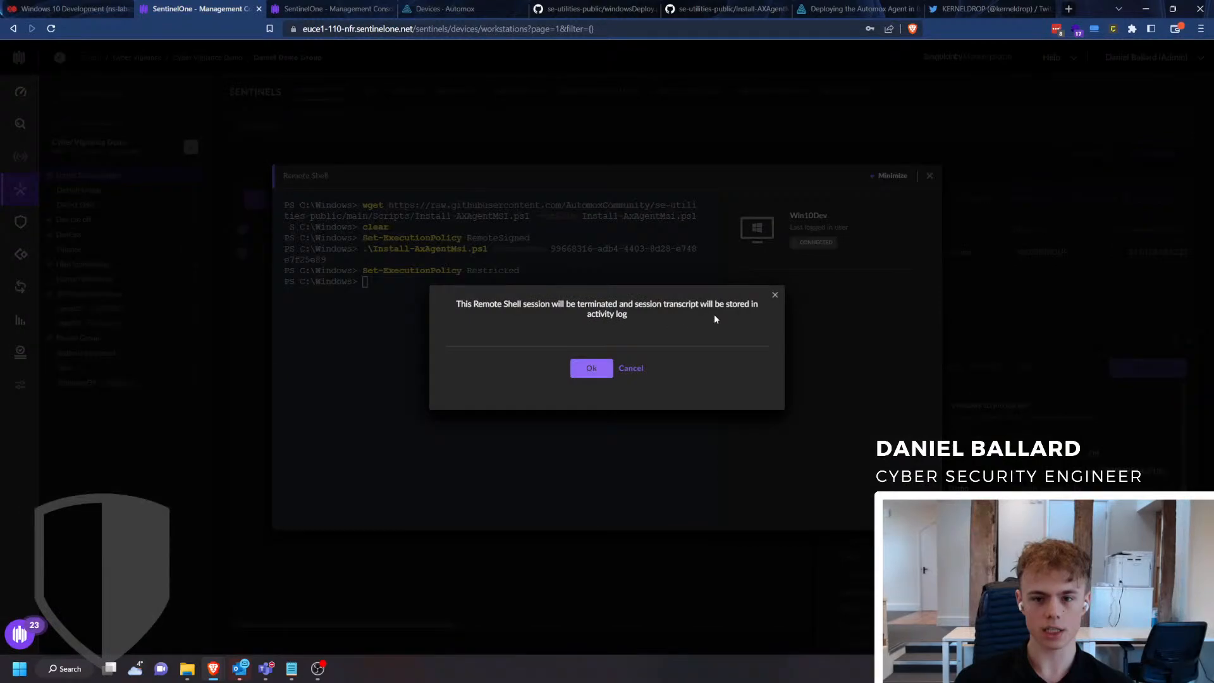
{"action": "left_click", "coordinate": [591, 368]}
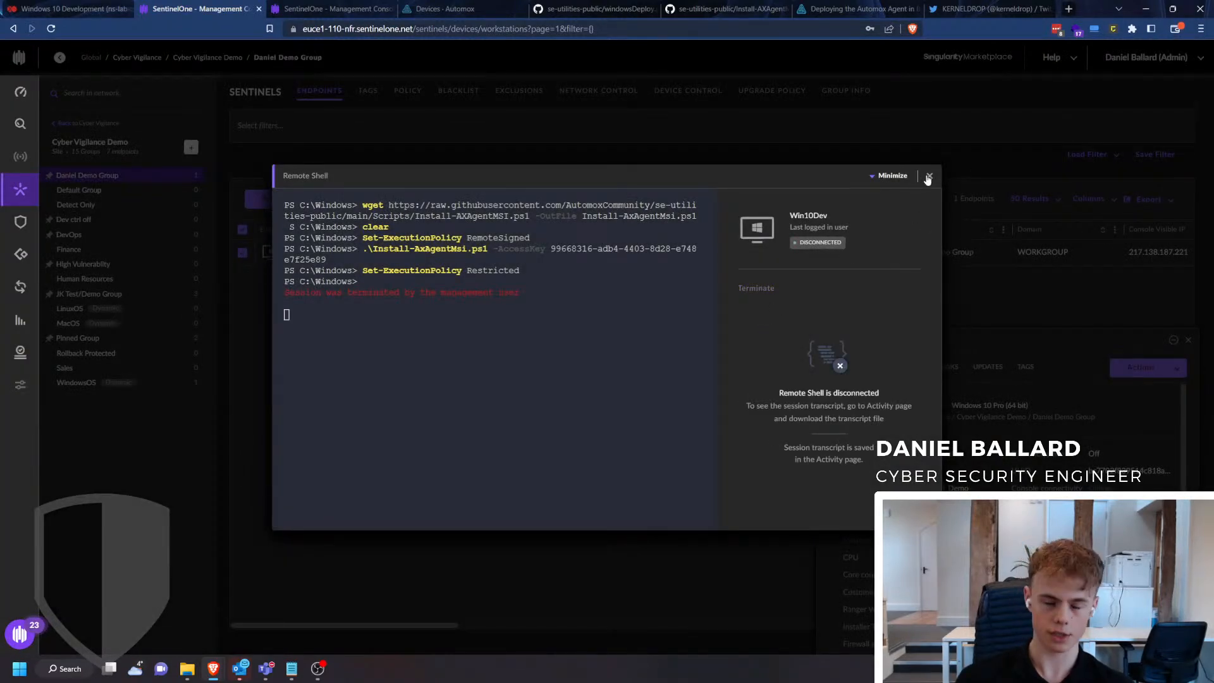
{"action": "left_click", "coordinate": [928, 177]}
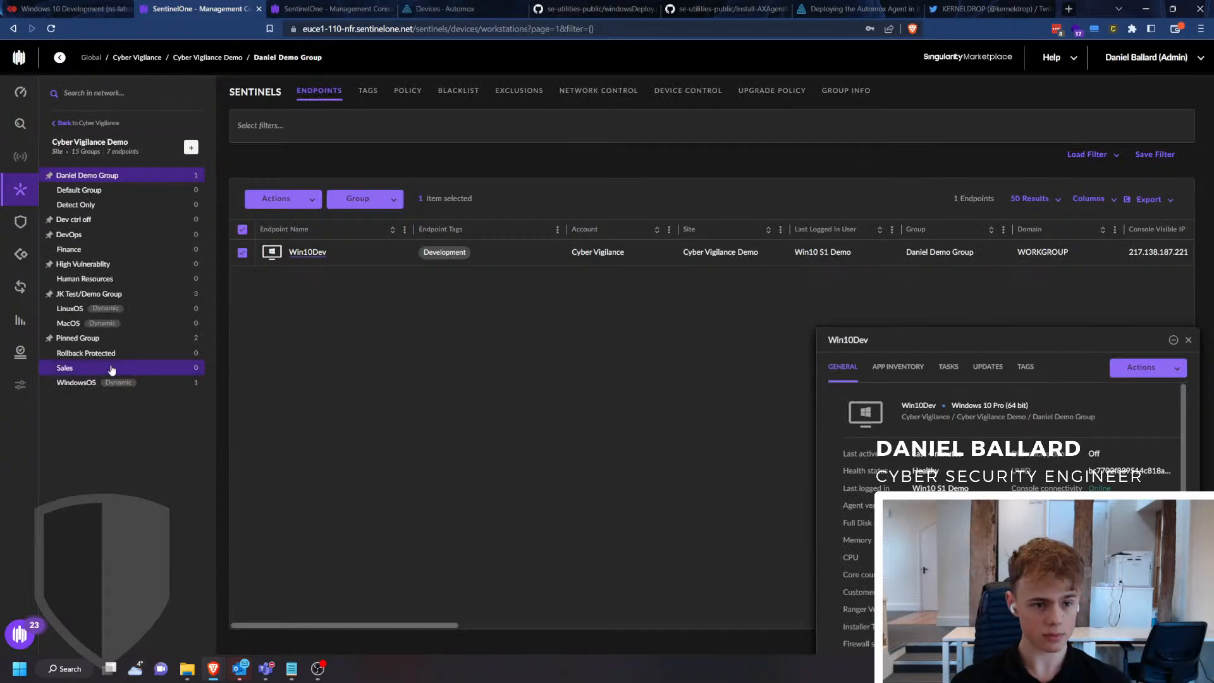
Check the Deploy Automox Windows tasks under Automation, then view the Remote Ops script library.
{"action": "left_click", "coordinate": [20, 352]}
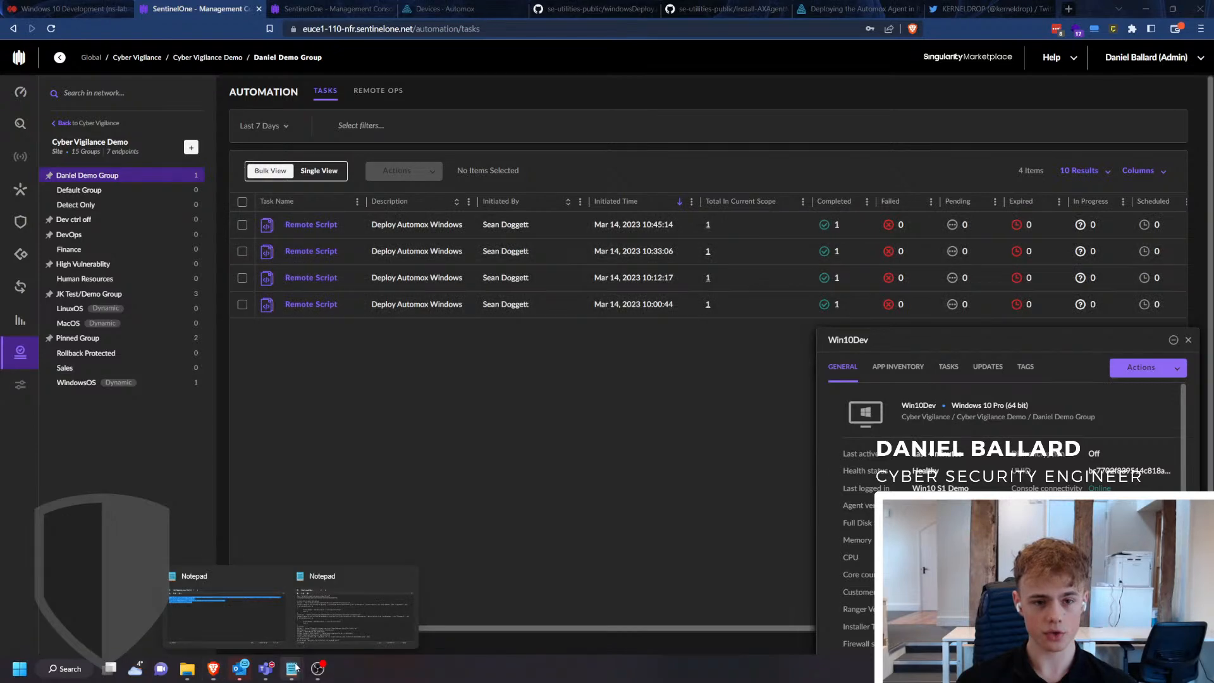
{"action": "left_click", "coordinate": [377, 90]}
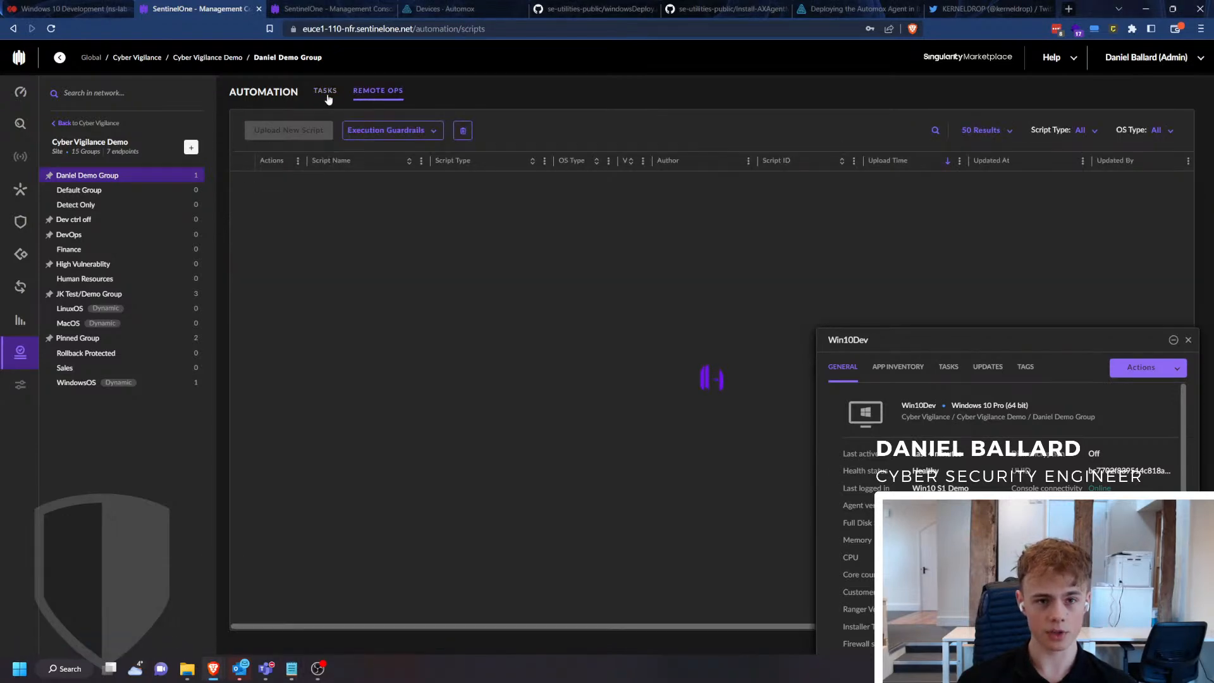
{"action": "left_click", "coordinate": [324, 90]}
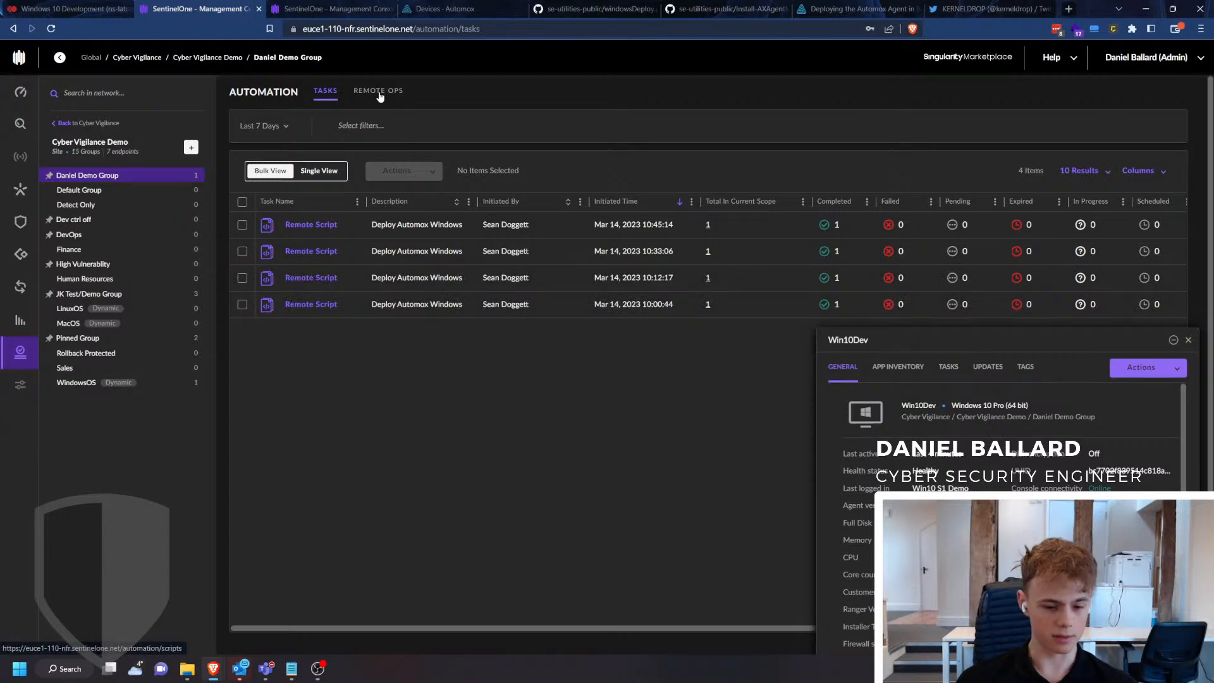
{"action": "left_click", "coordinate": [378, 90]}
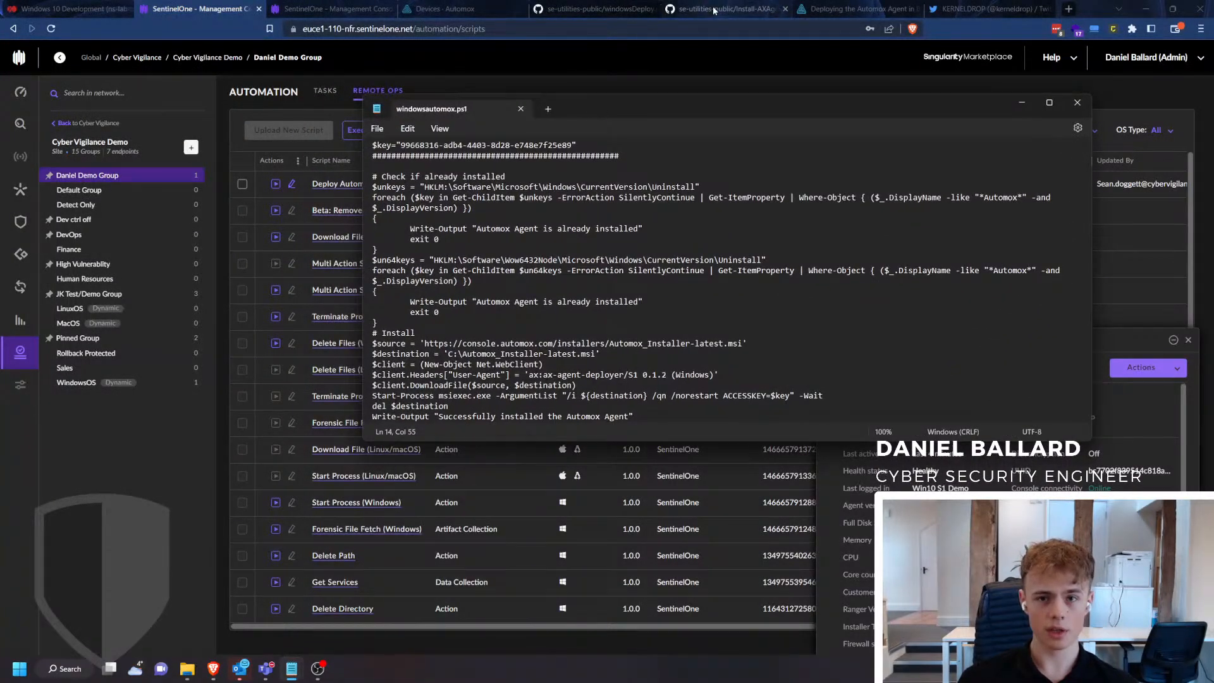
View the SentinelOne-Deploy-Automox folder of se-utilities-public on GitHub.
{"action": "left_click", "coordinate": [598, 9]}
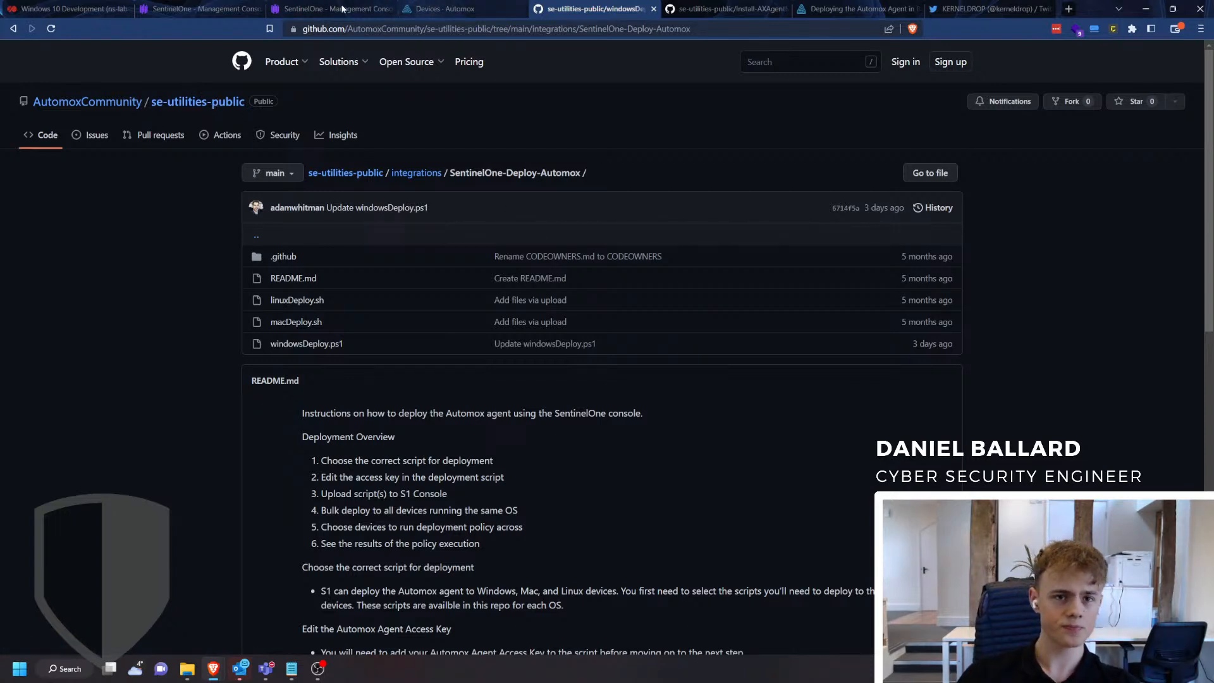
{"action": "mouse_move", "coordinate": [192, 346]}
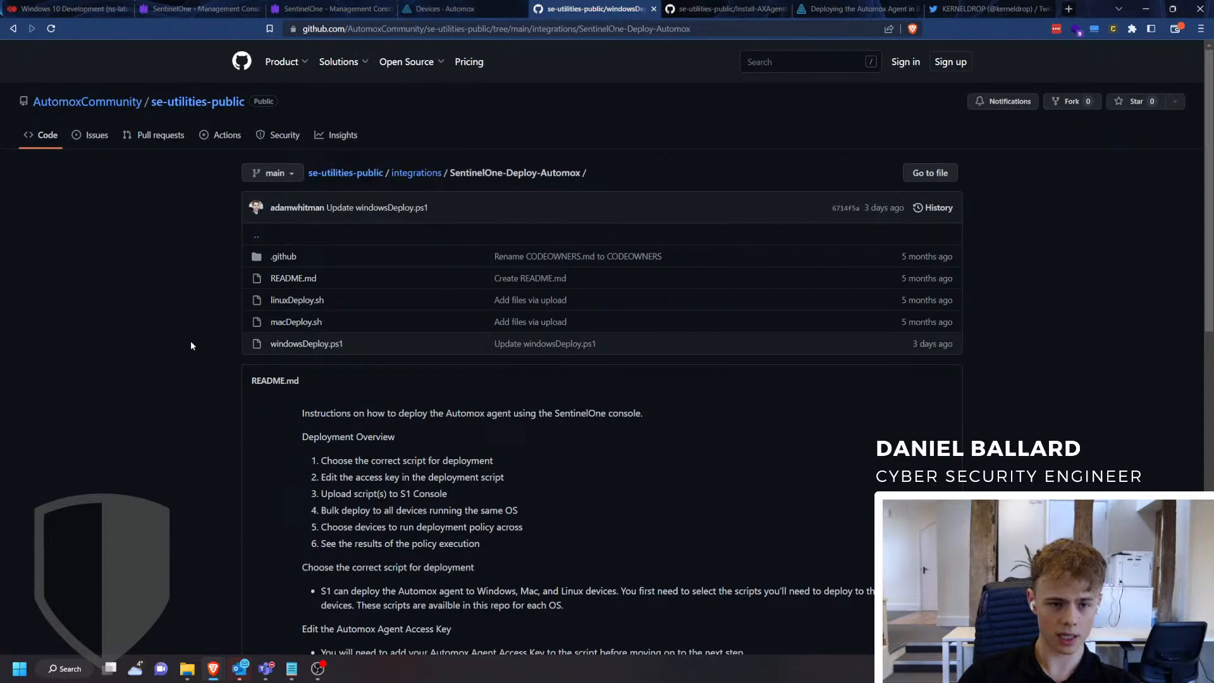
Return to SentinelOne's Remote Ops library listing Deploy Automox Windows 1.0.7.
{"action": "left_click", "coordinate": [196, 10]}
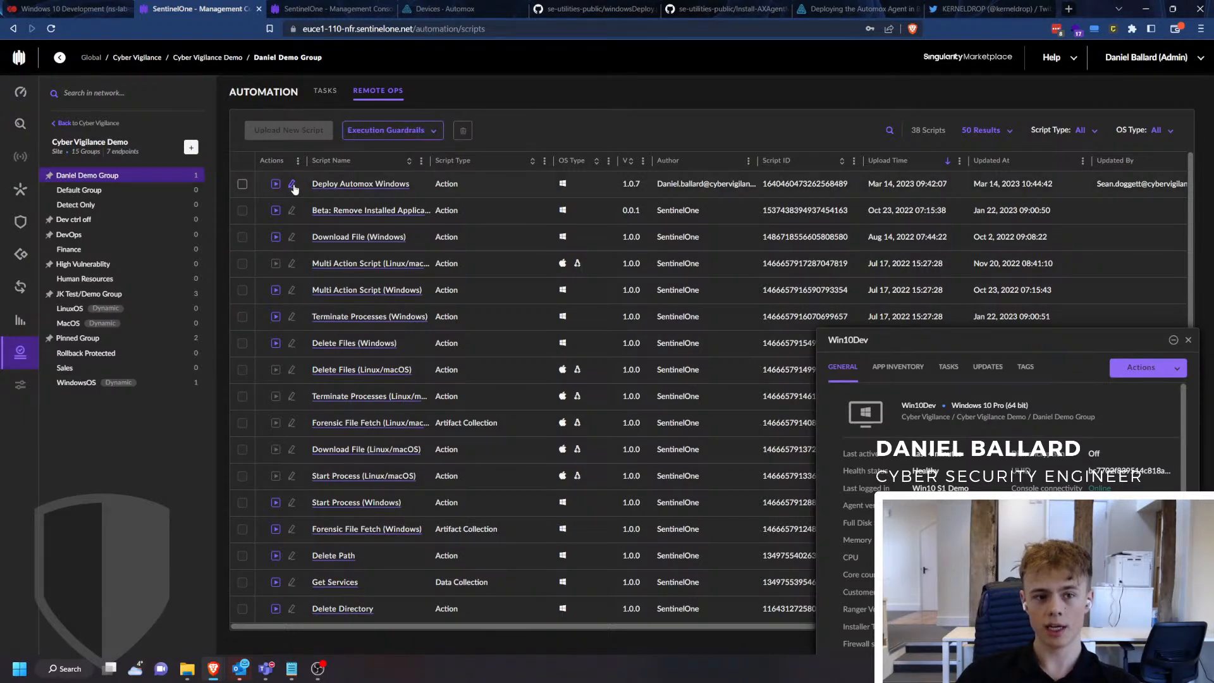
Edit Deploy Automox Windows, stepping past Script Details and windowsautomox.ps1 to settings.
{"action": "left_click", "coordinate": [292, 184]}
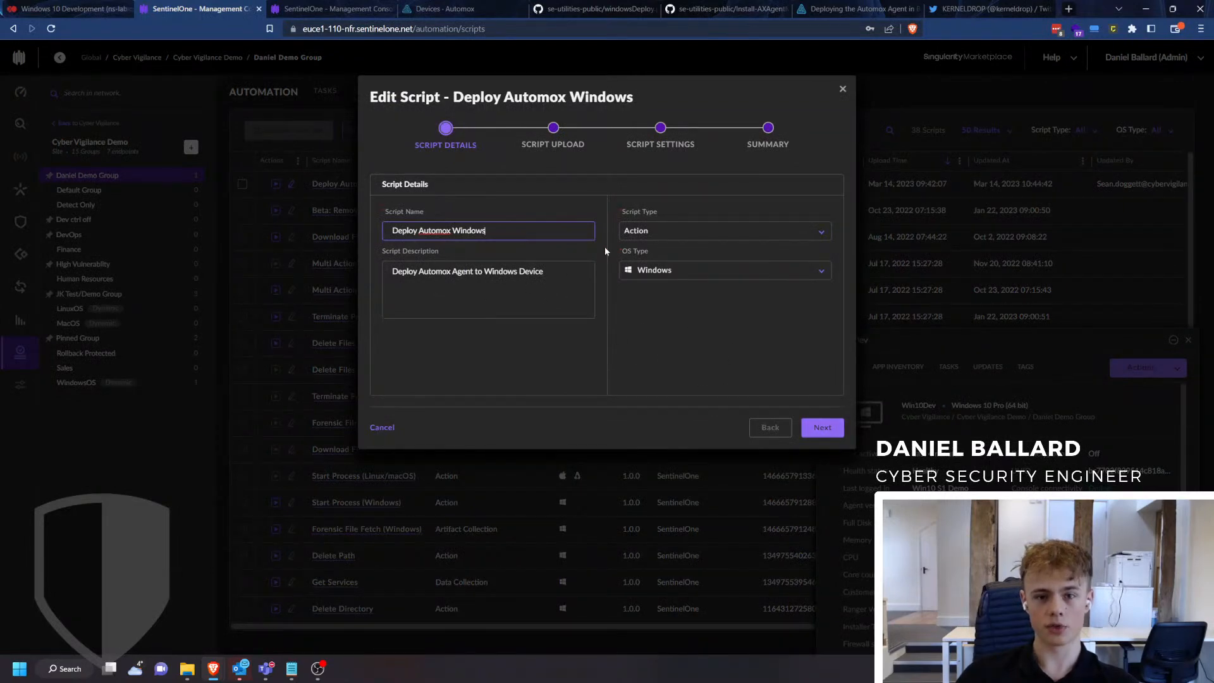
{"action": "mouse_move", "coordinate": [693, 308]}
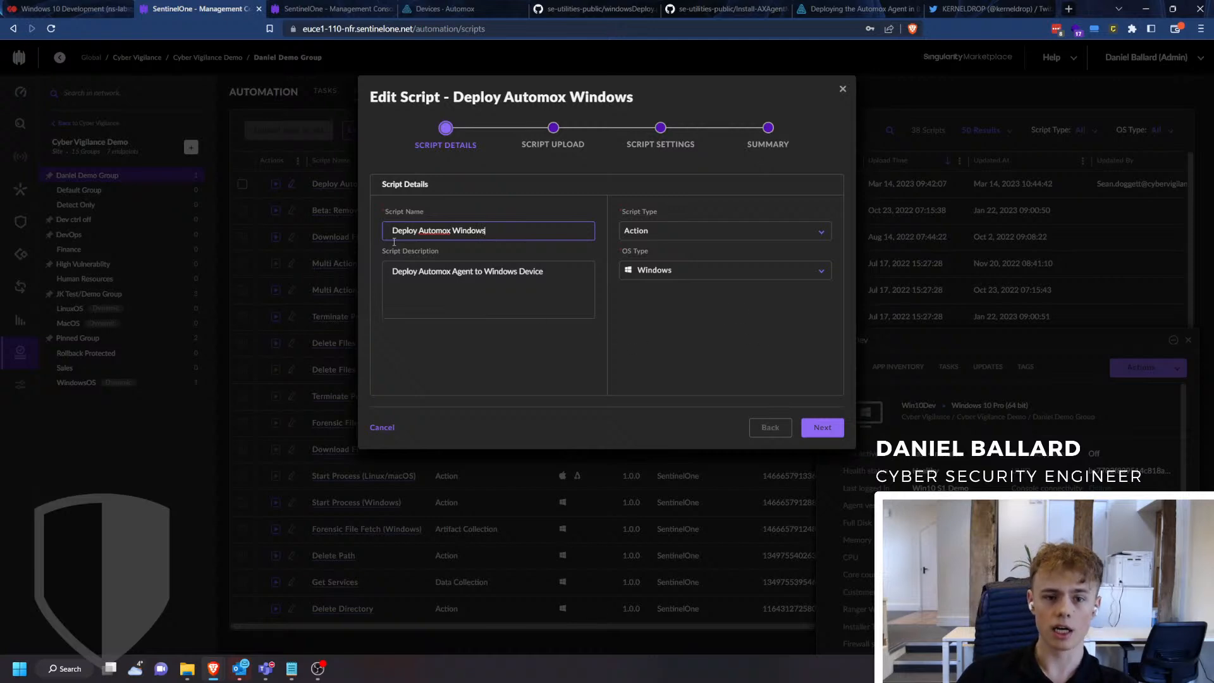
{"action": "left_click", "coordinate": [821, 427]}
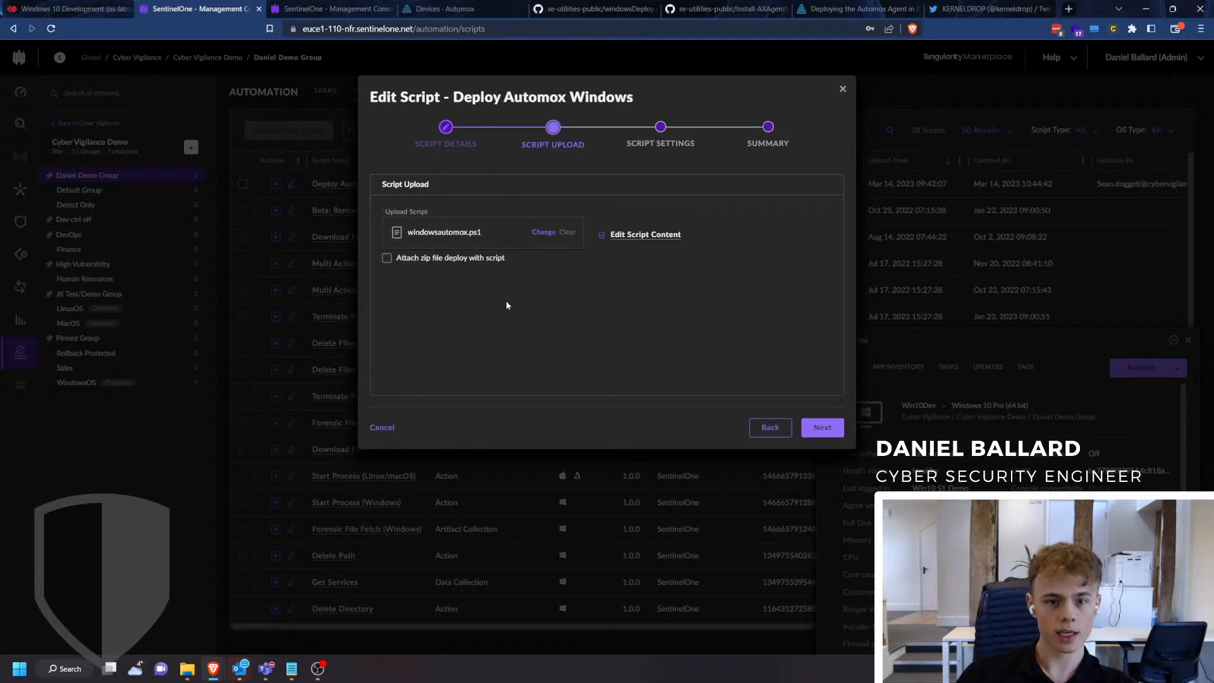
{"action": "left_click", "coordinate": [645, 234]}
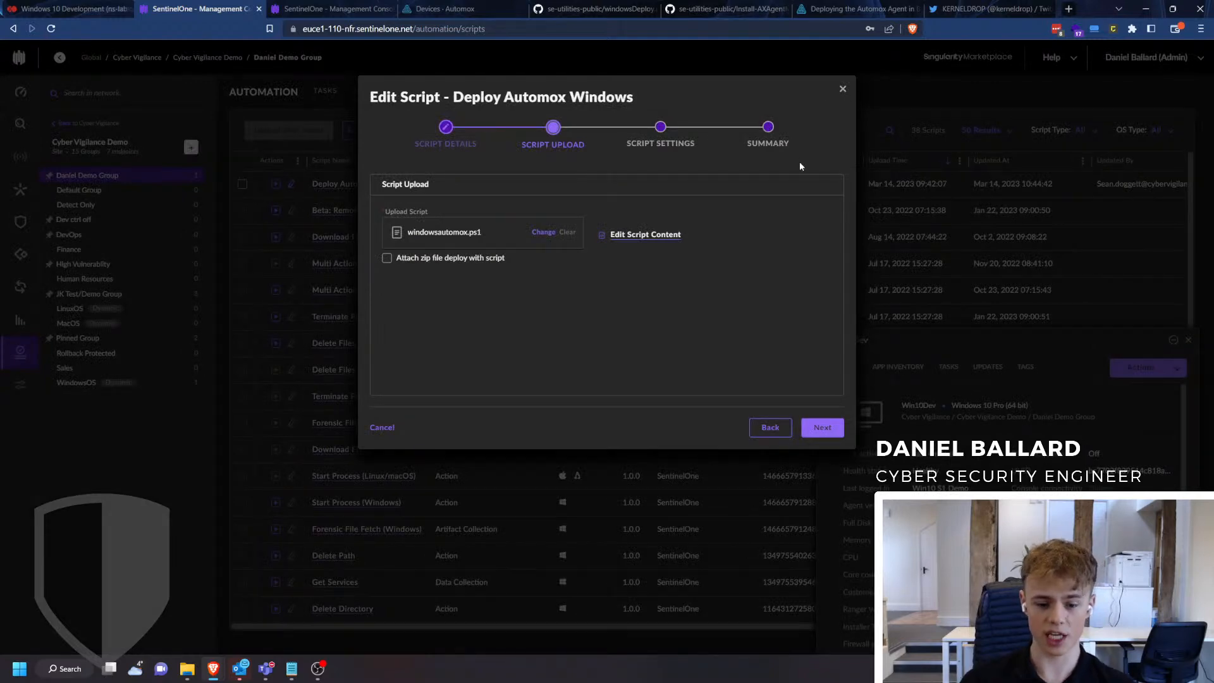
{"action": "mouse_move", "coordinate": [596, 274]}
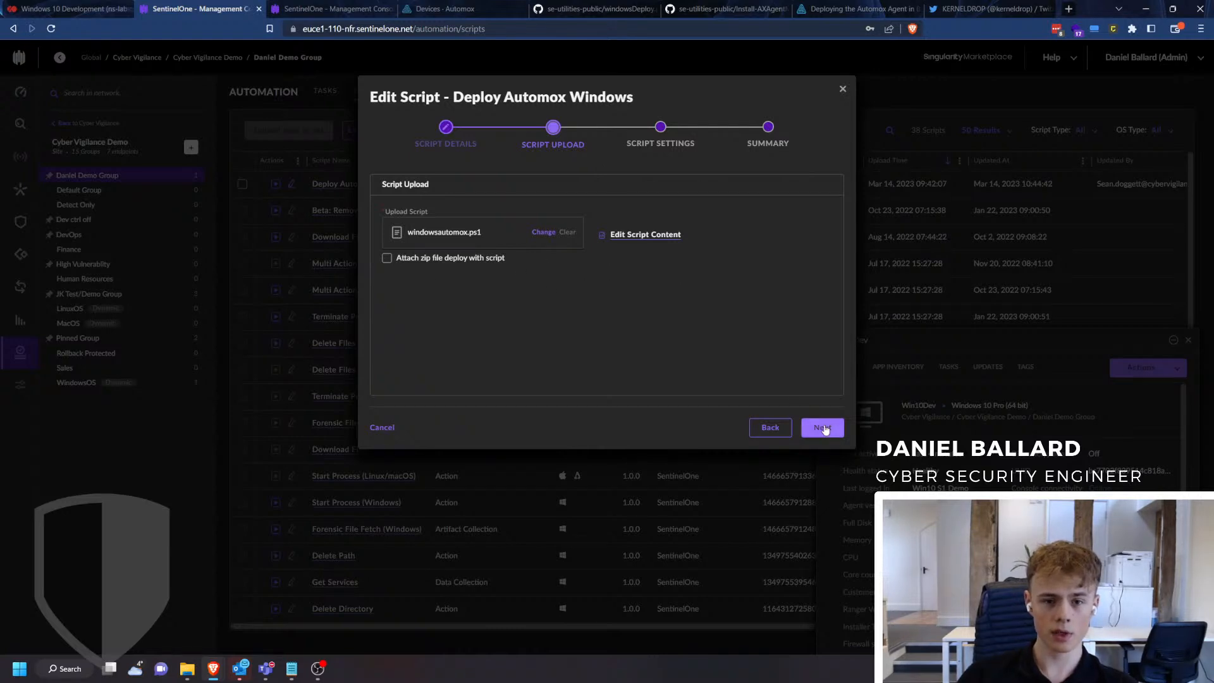
{"action": "left_click", "coordinate": [822, 428]}
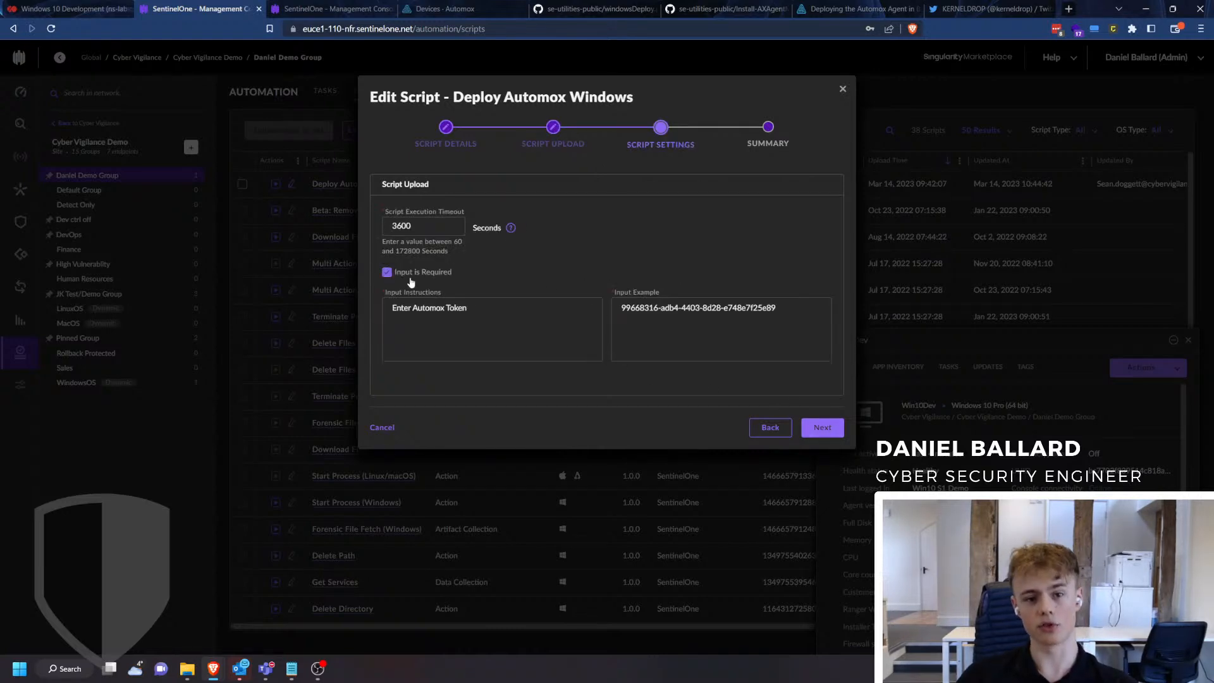
Select the example Automox token under the 3600-second timeout, then close the Edit Script wizard.
{"action": "double_click", "coordinate": [645, 308]}
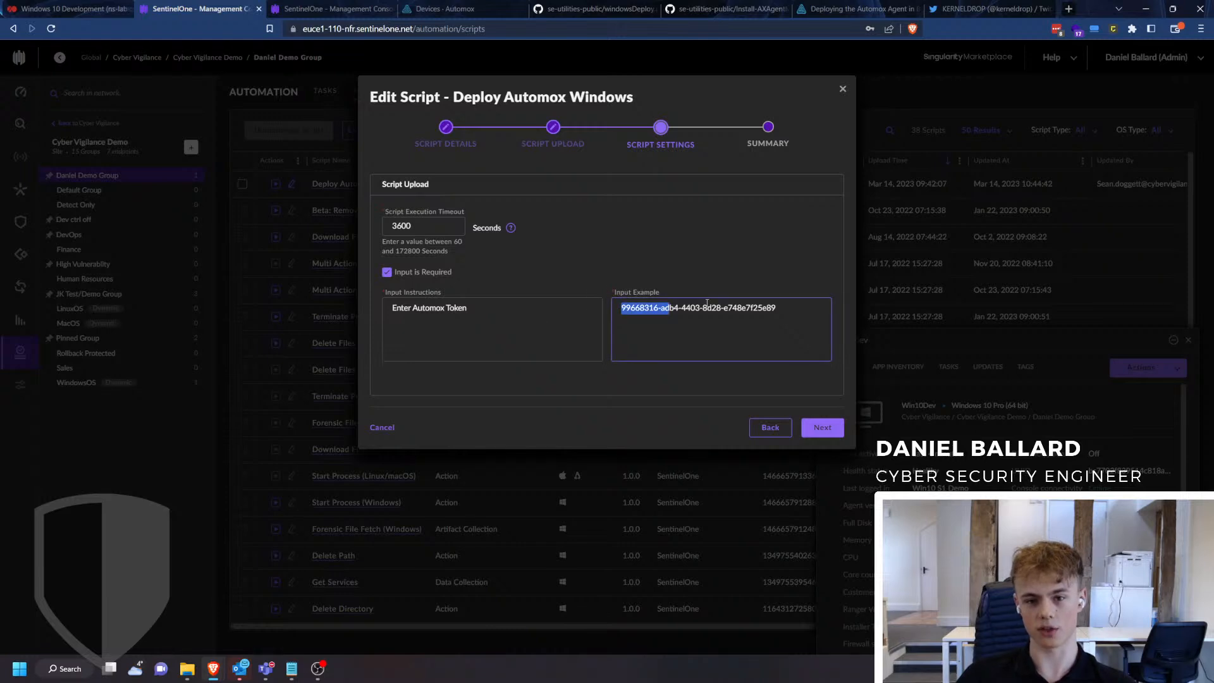
{"action": "left_click", "coordinate": [773, 232]}
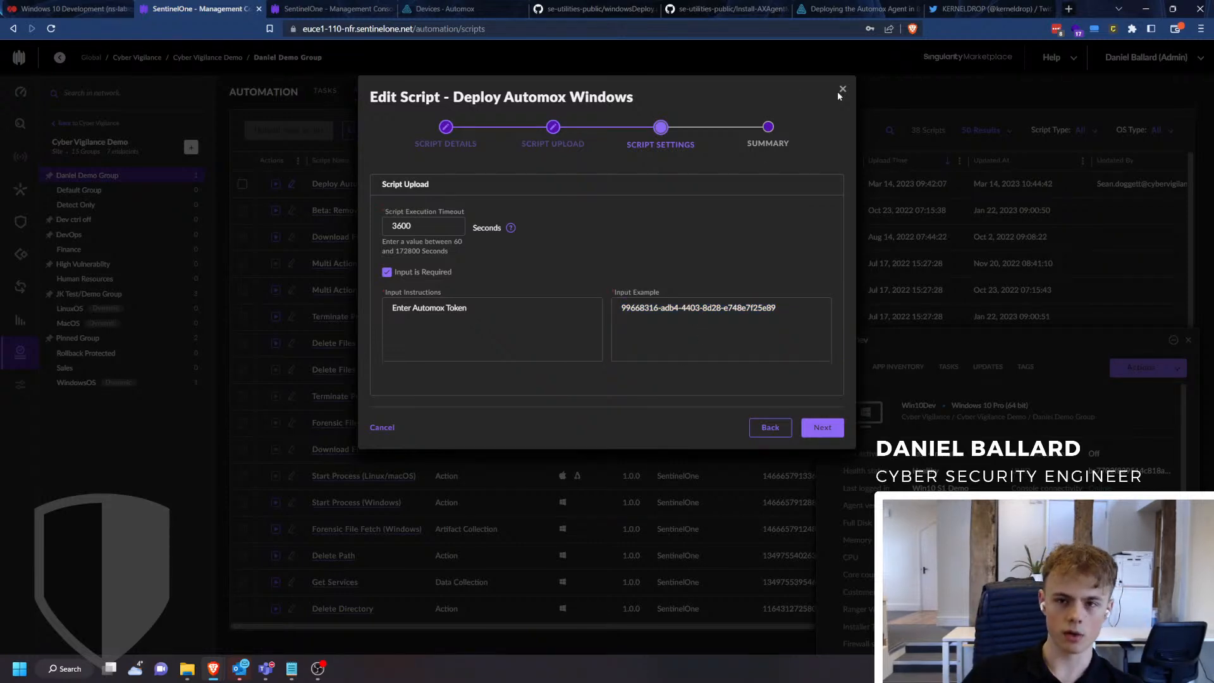
{"action": "left_click", "coordinate": [842, 88]}
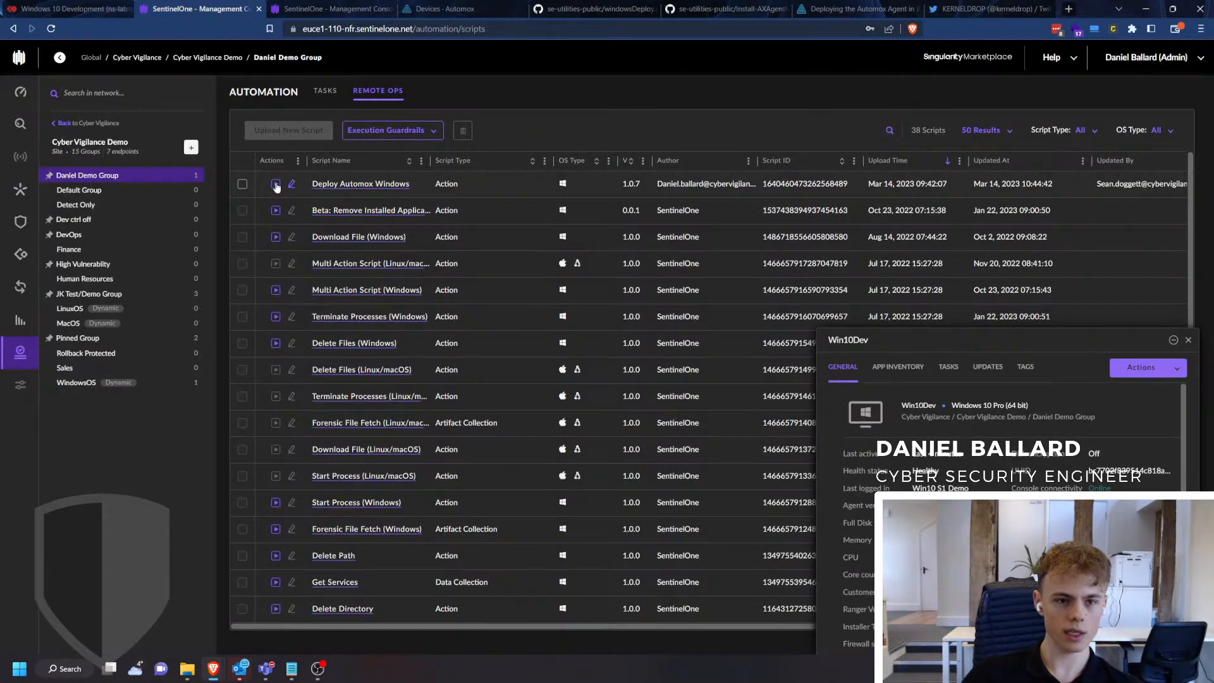
Start running Deploy Automox Windows with Output Destination set to None.
{"action": "left_click", "coordinate": [275, 184]}
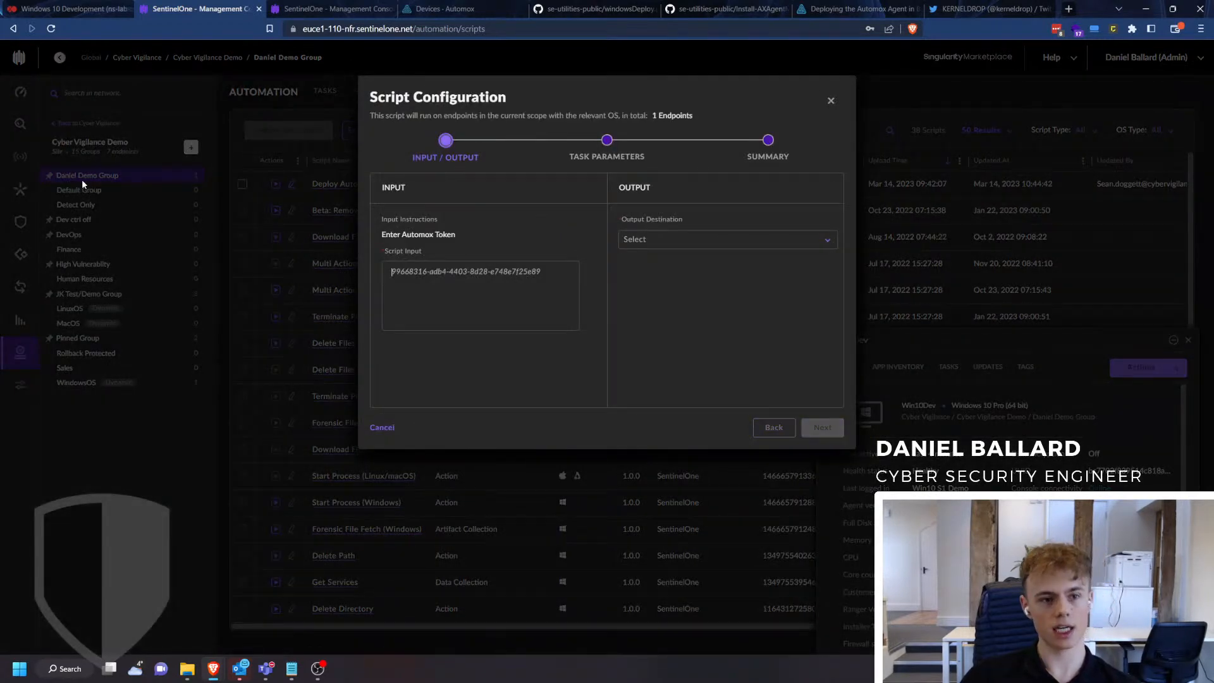
{"action": "left_click", "coordinate": [69, 8]}
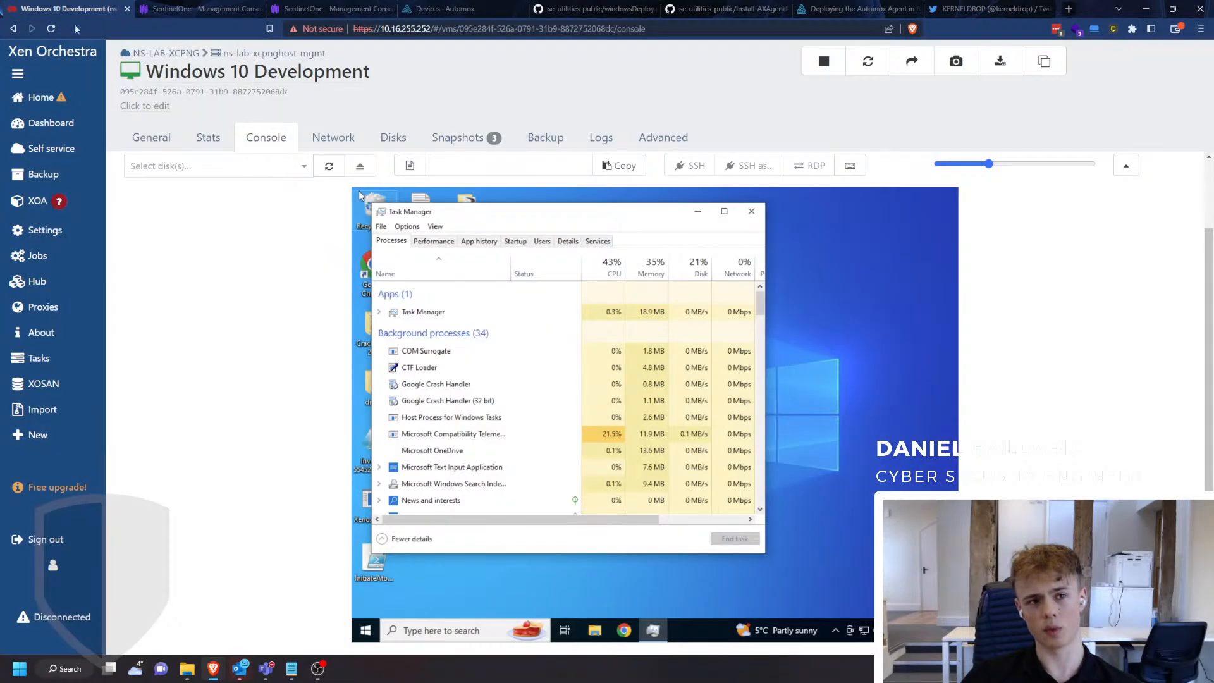
{"action": "left_click", "coordinate": [190, 9]}
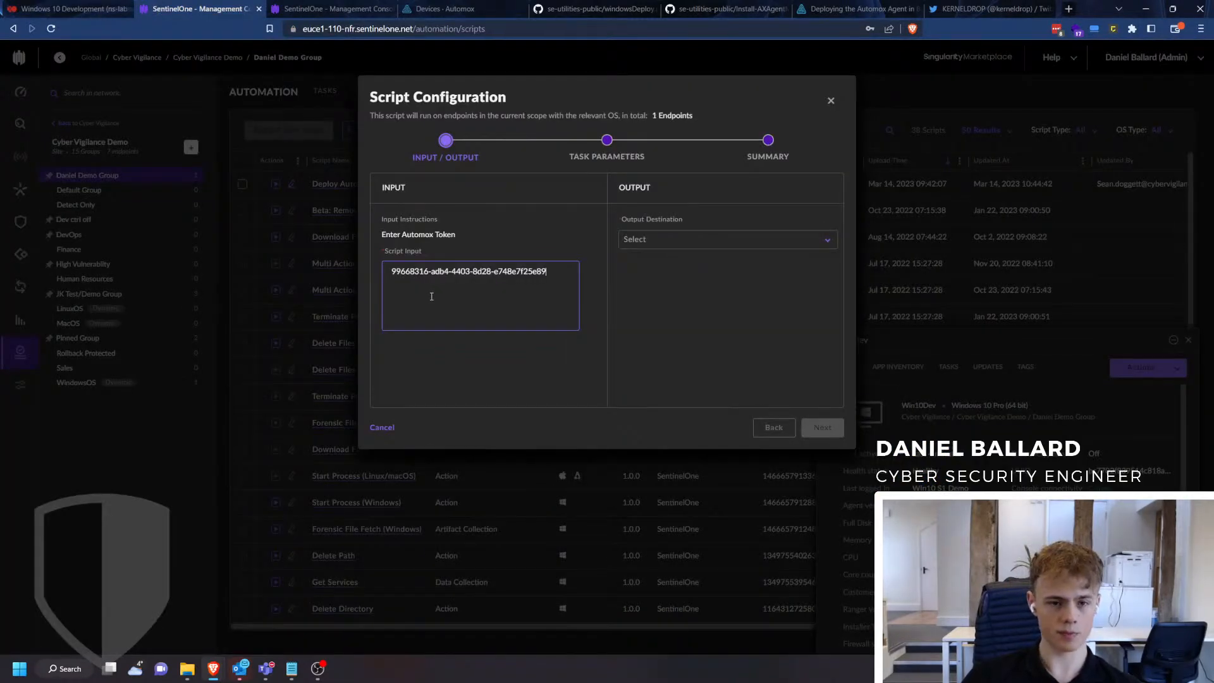
{"action": "left_click", "coordinate": [727, 239]}
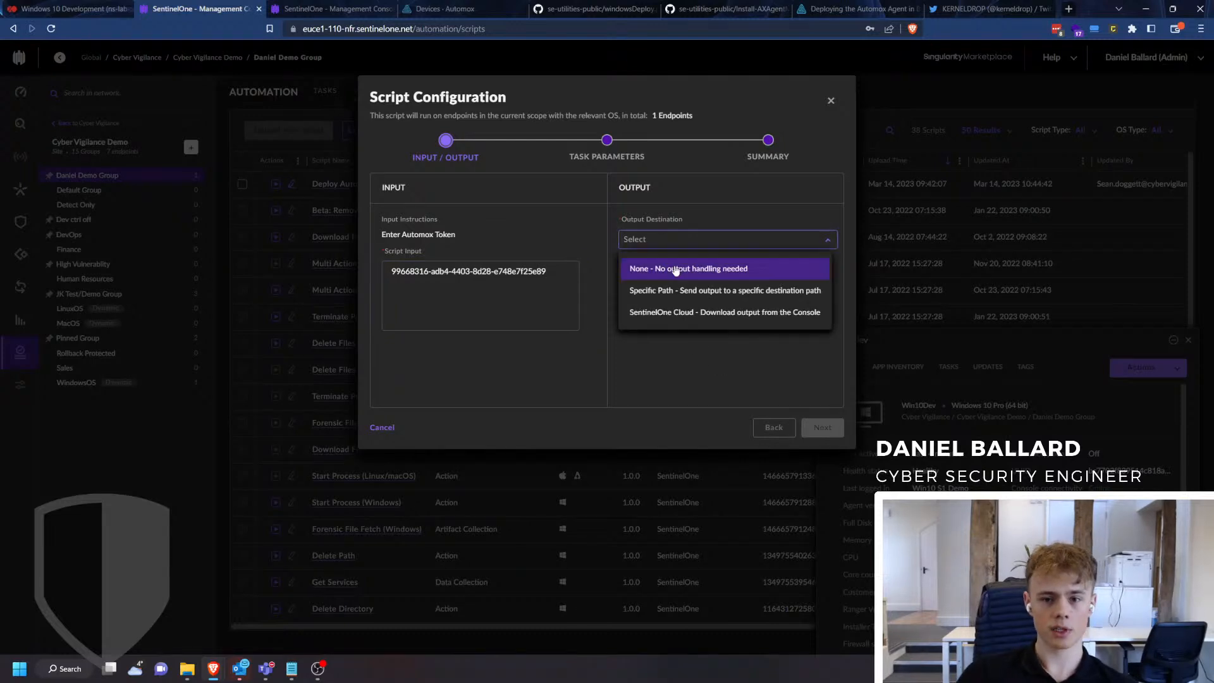
{"action": "left_click", "coordinate": [688, 268]}
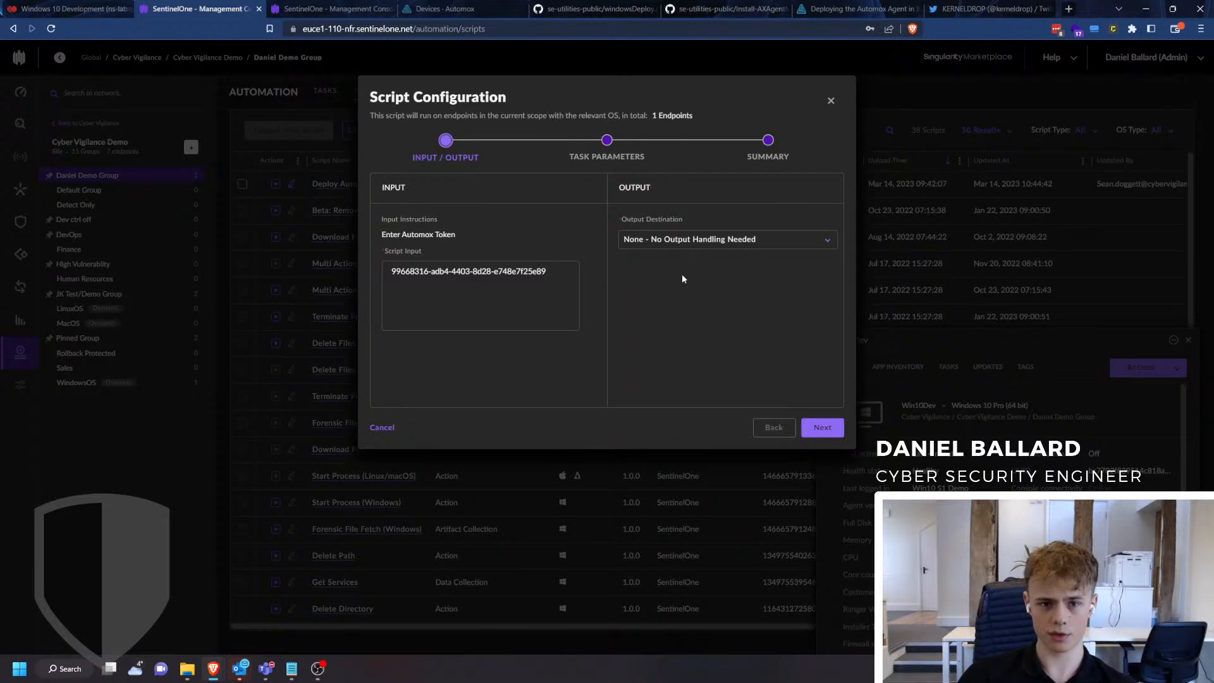
Fill in the task parameters, review the summary and submit to the endpoint.
{"action": "left_click", "coordinate": [822, 427]}
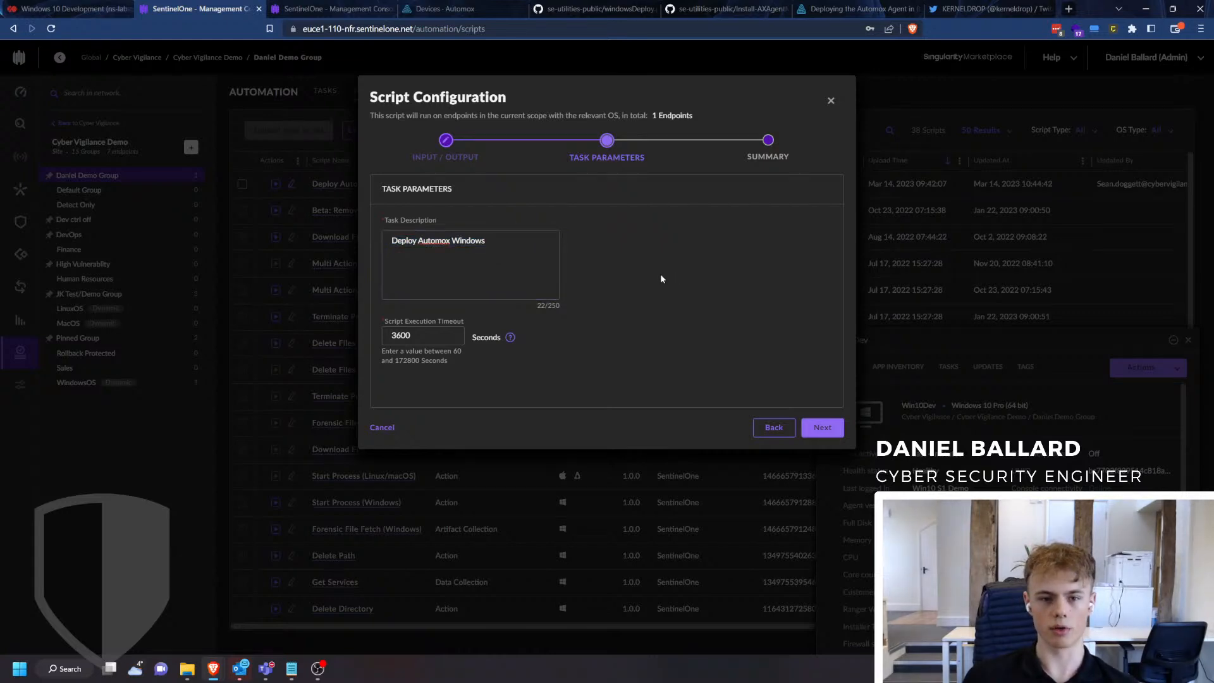
{"action": "left_click", "coordinate": [421, 336]}
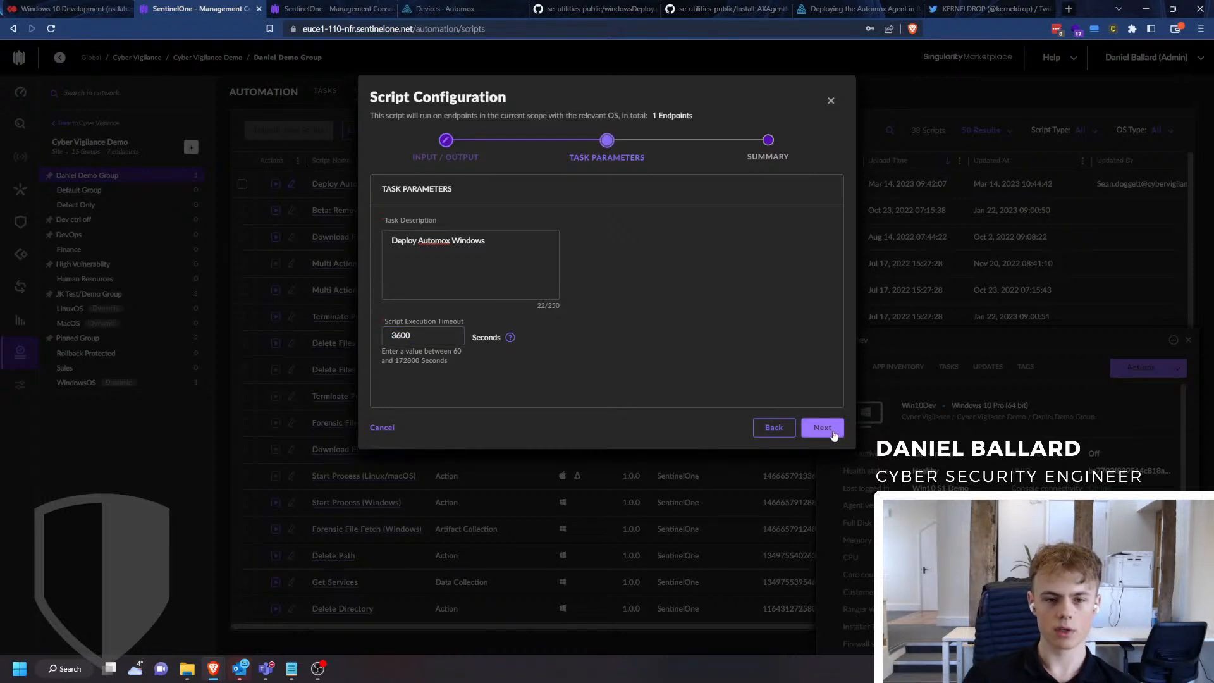
{"action": "left_click", "coordinate": [822, 427]}
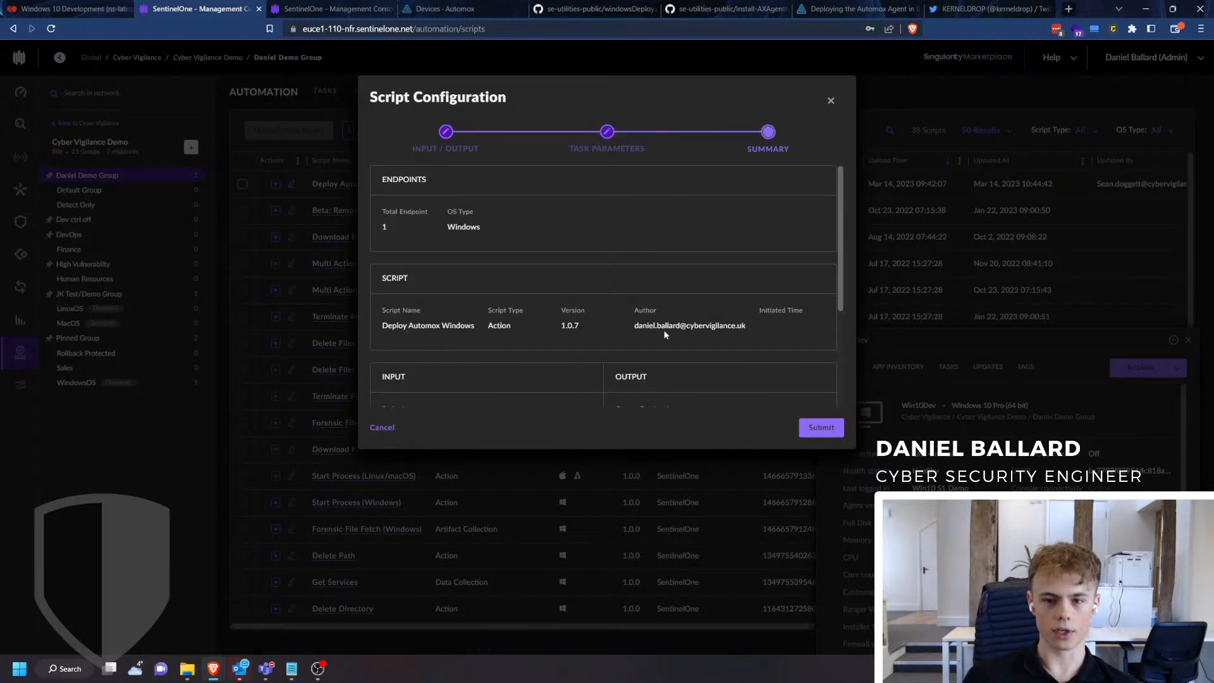
{"action": "left_click", "coordinate": [821, 427]}
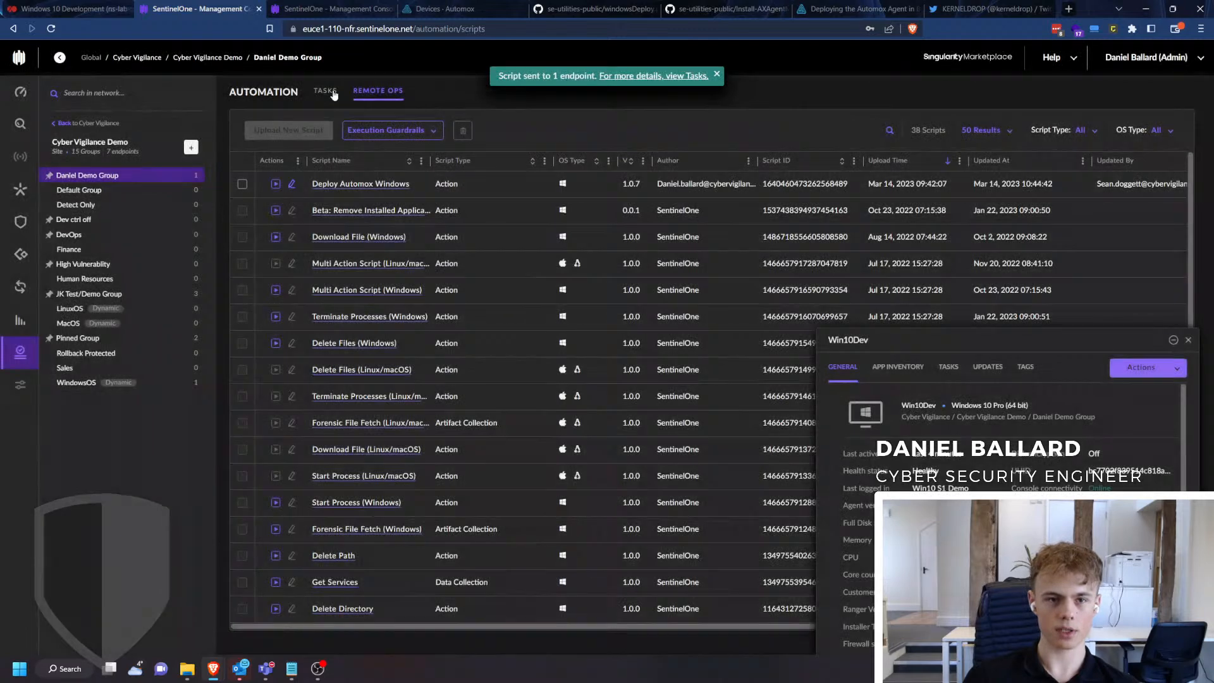
Show the Automation Tasks list for the Recent range in Single View.
{"action": "left_click", "coordinate": [325, 91]}
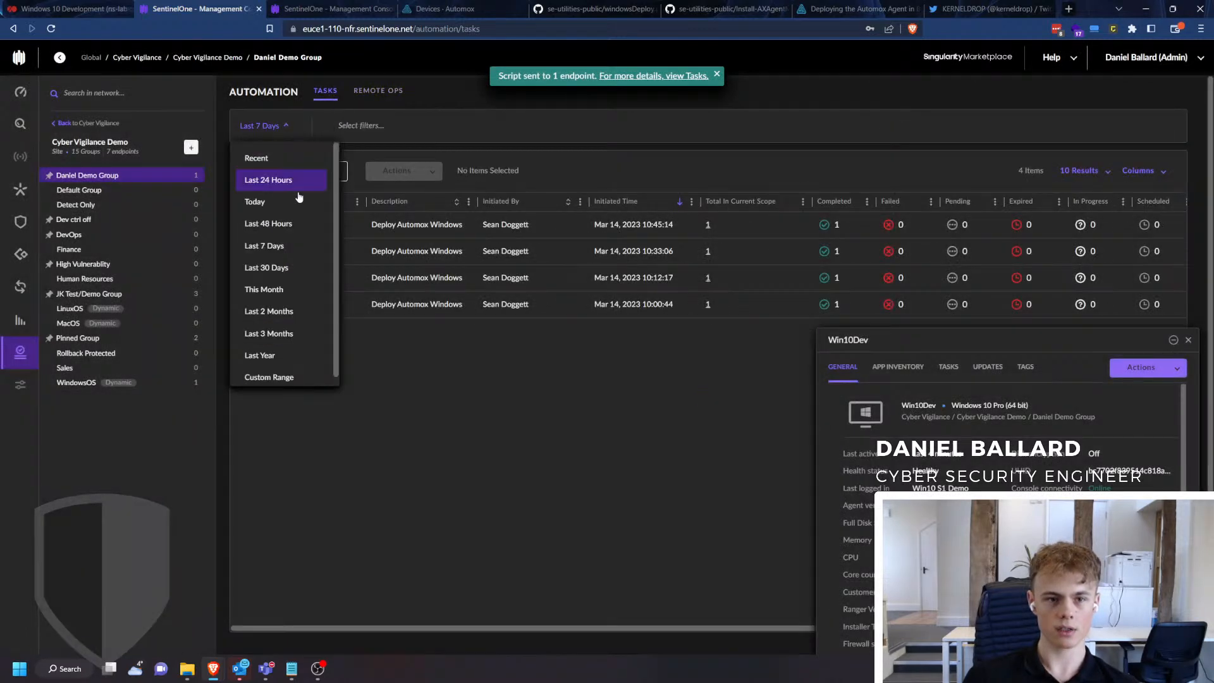
{"action": "left_click", "coordinate": [256, 157]}
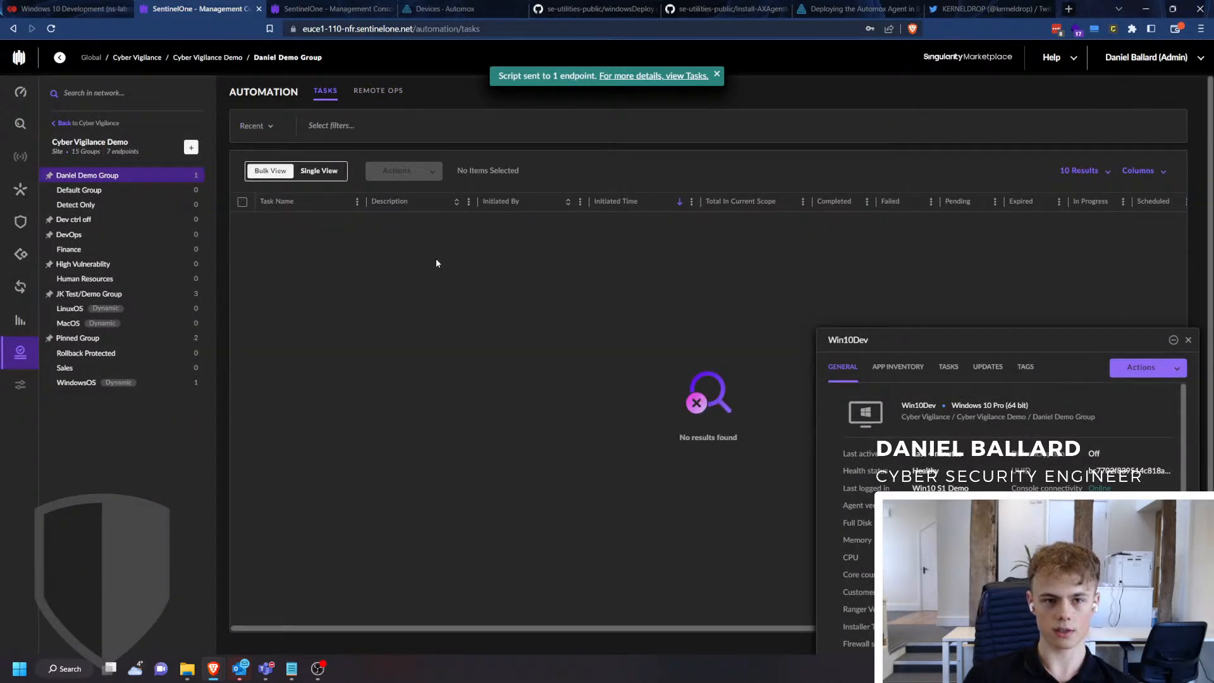
{"action": "mouse_move", "coordinate": [394, 210]}
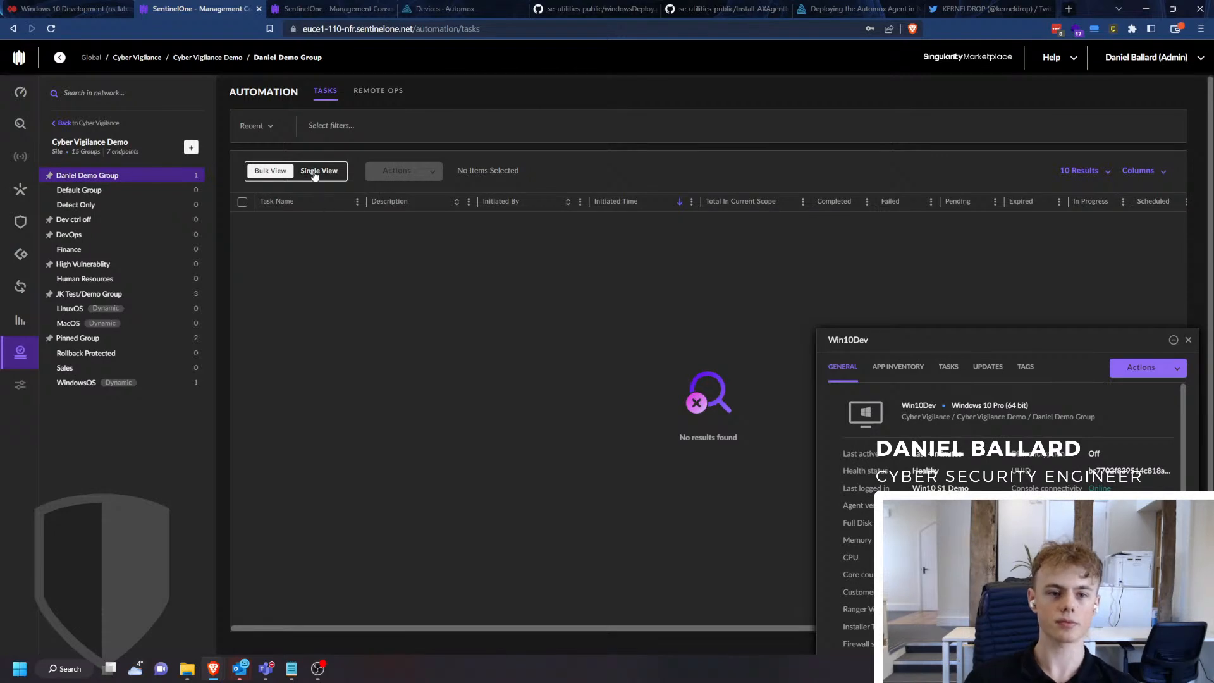
{"action": "left_click", "coordinate": [319, 171]}
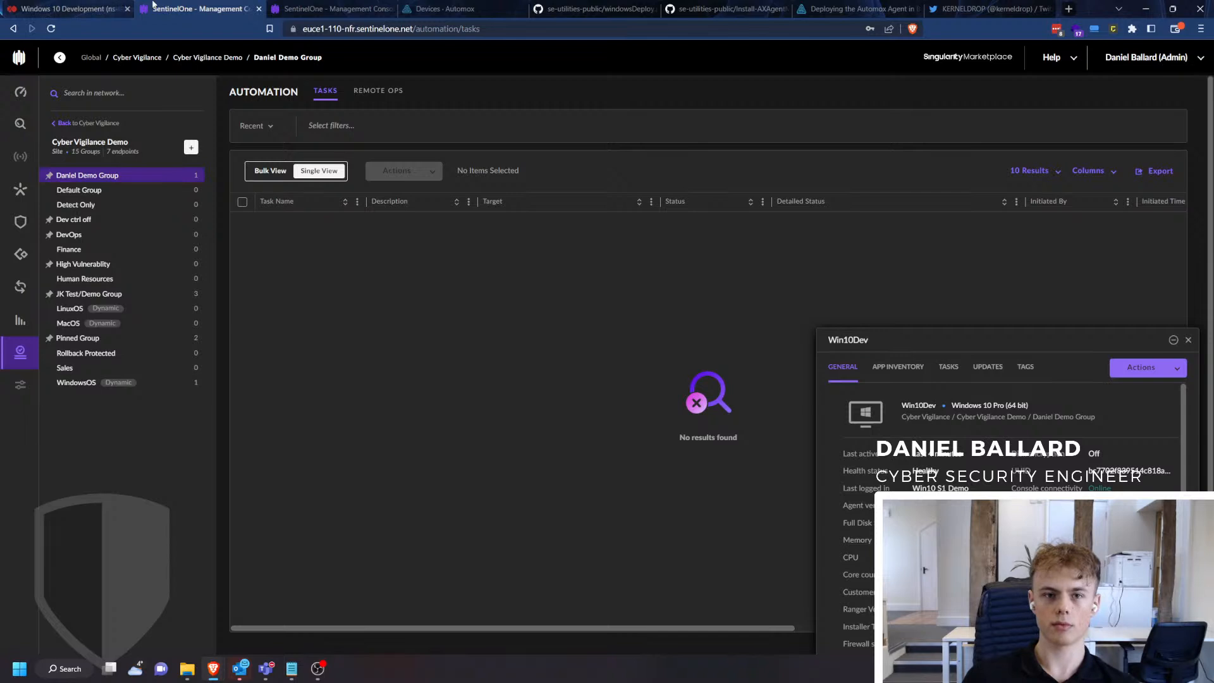
Switch to the Automox Devices tab, which still lists no devices.
{"action": "left_click", "coordinate": [447, 9]}
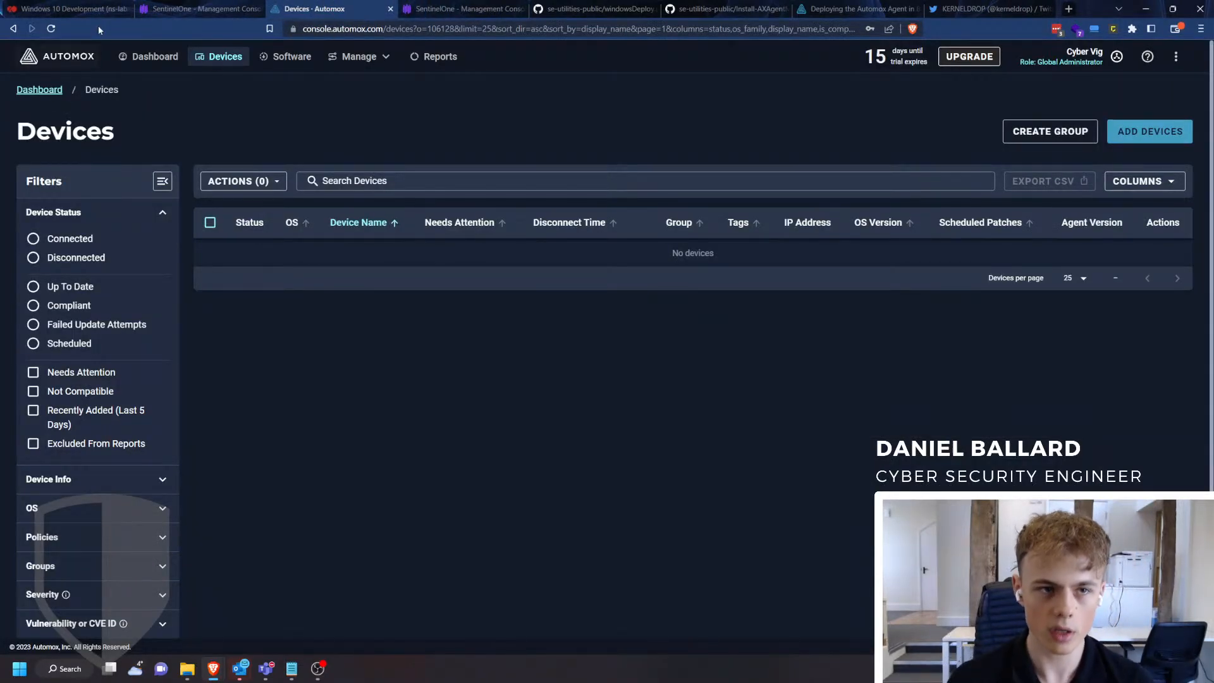
{"action": "mouse_move", "coordinate": [199, 6]}
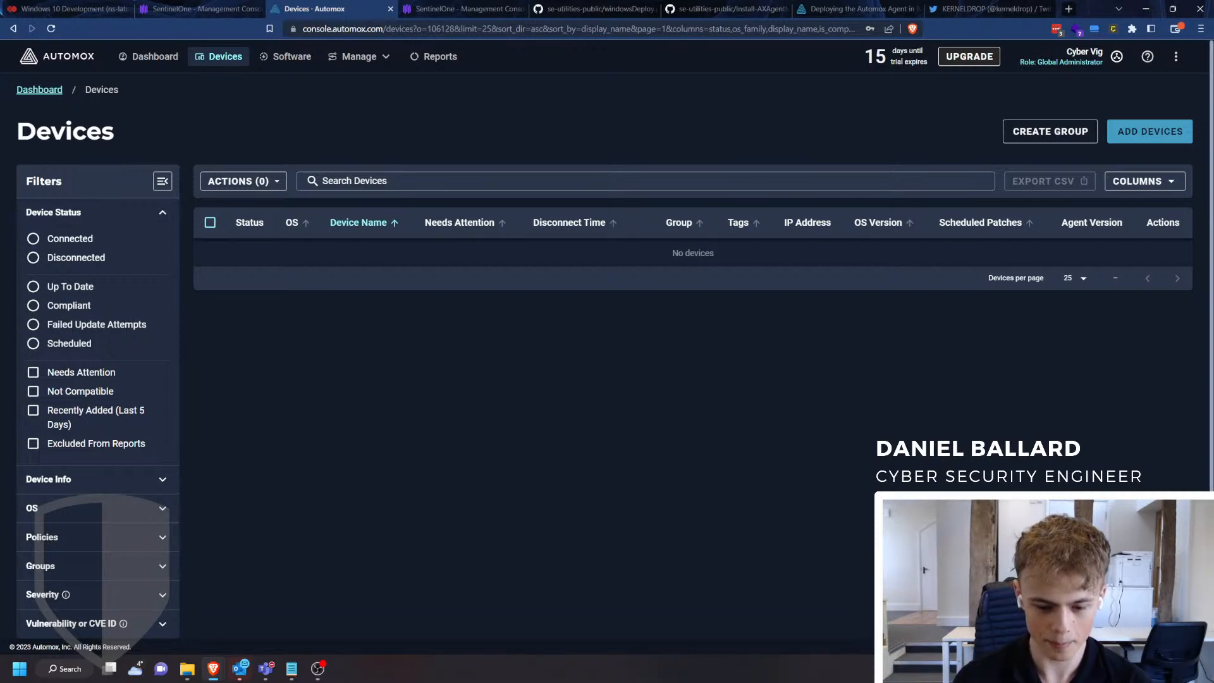
Filter tasks to Last 24 Hours, toggling Bulk and Single View to see four completed runs.
{"action": "left_click", "coordinate": [192, 9]}
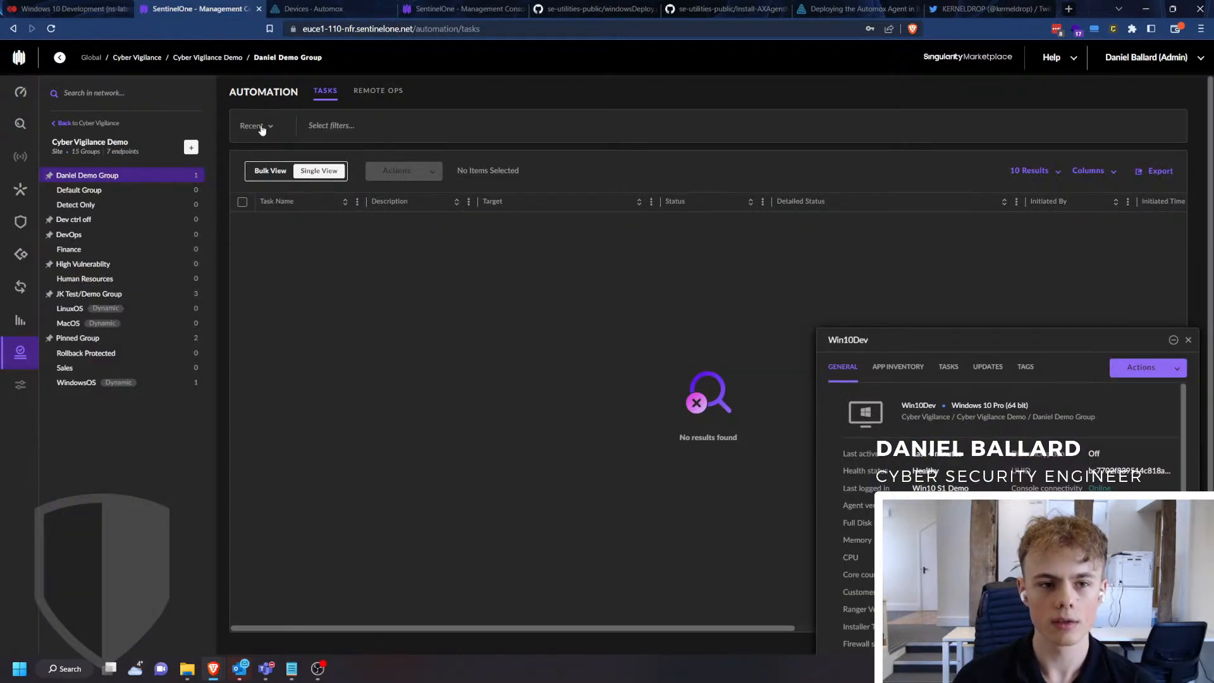
{"action": "left_click", "coordinate": [253, 126]}
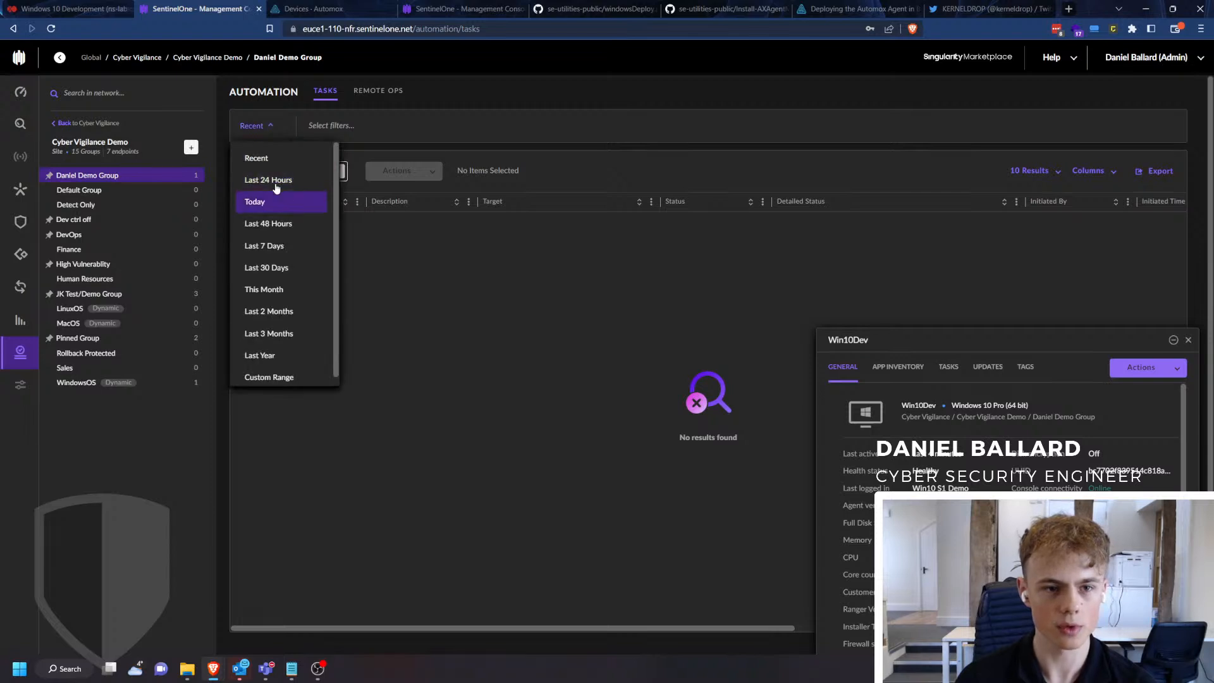
{"action": "left_click", "coordinate": [268, 179]}
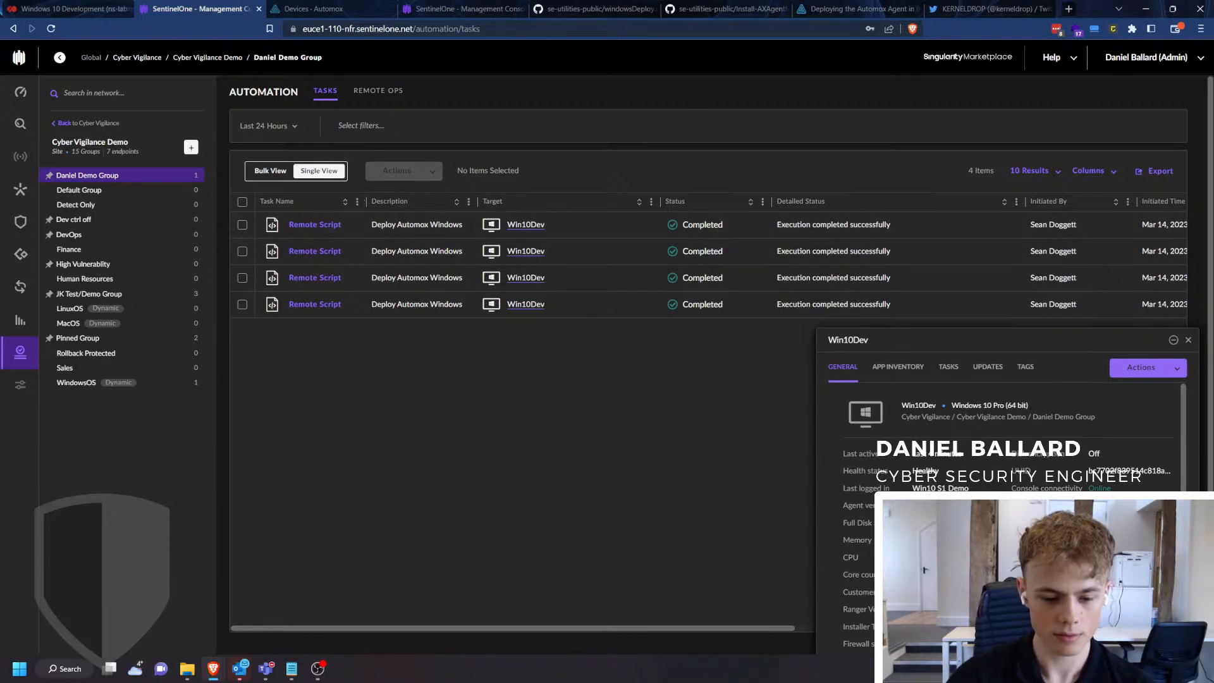
{"action": "mouse_move", "coordinate": [302, 158]}
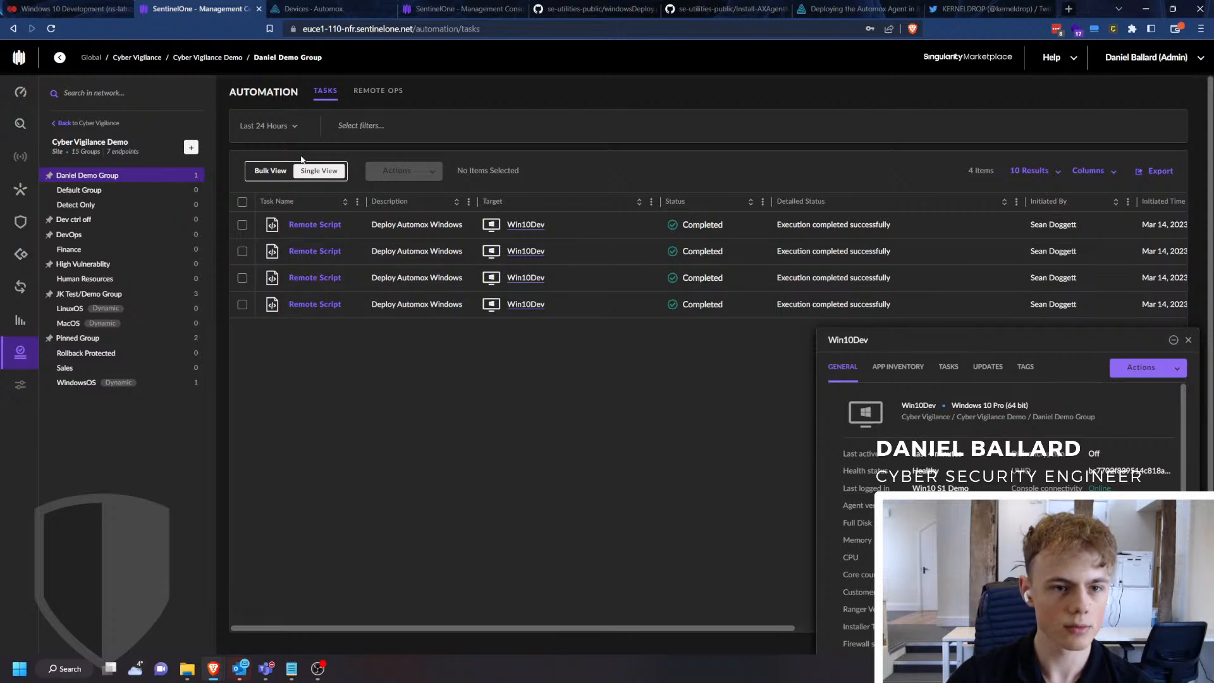
{"action": "left_click", "coordinate": [269, 171]}
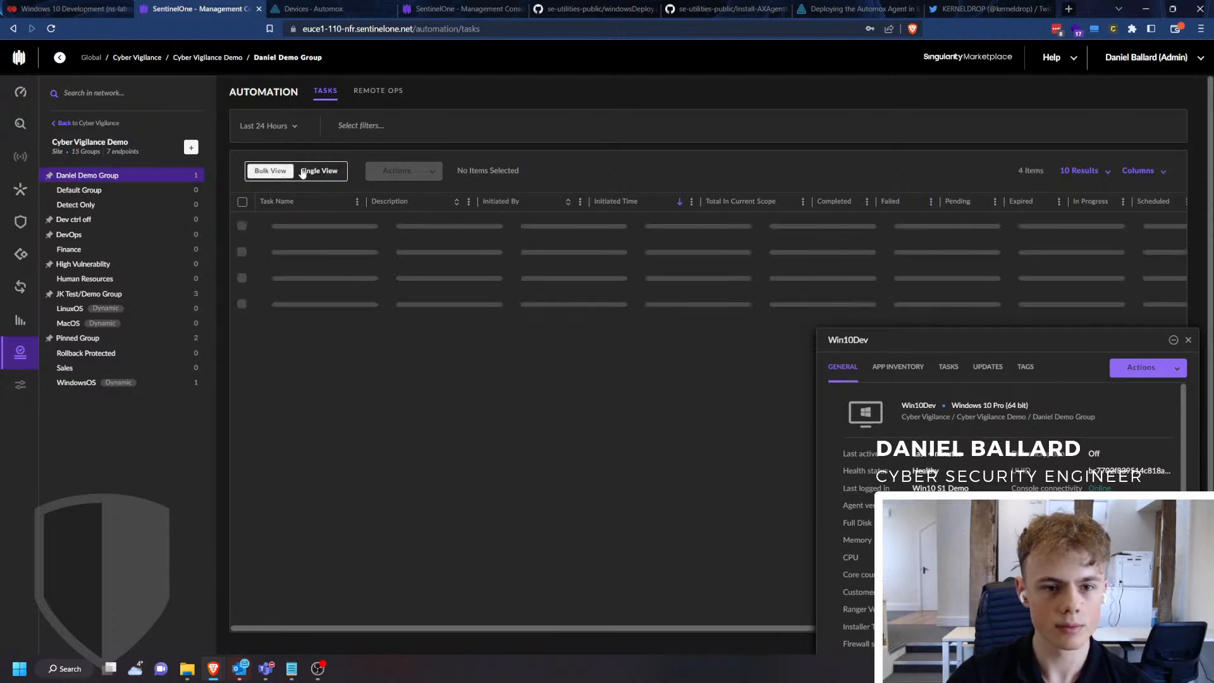
{"action": "left_click", "coordinate": [319, 171]}
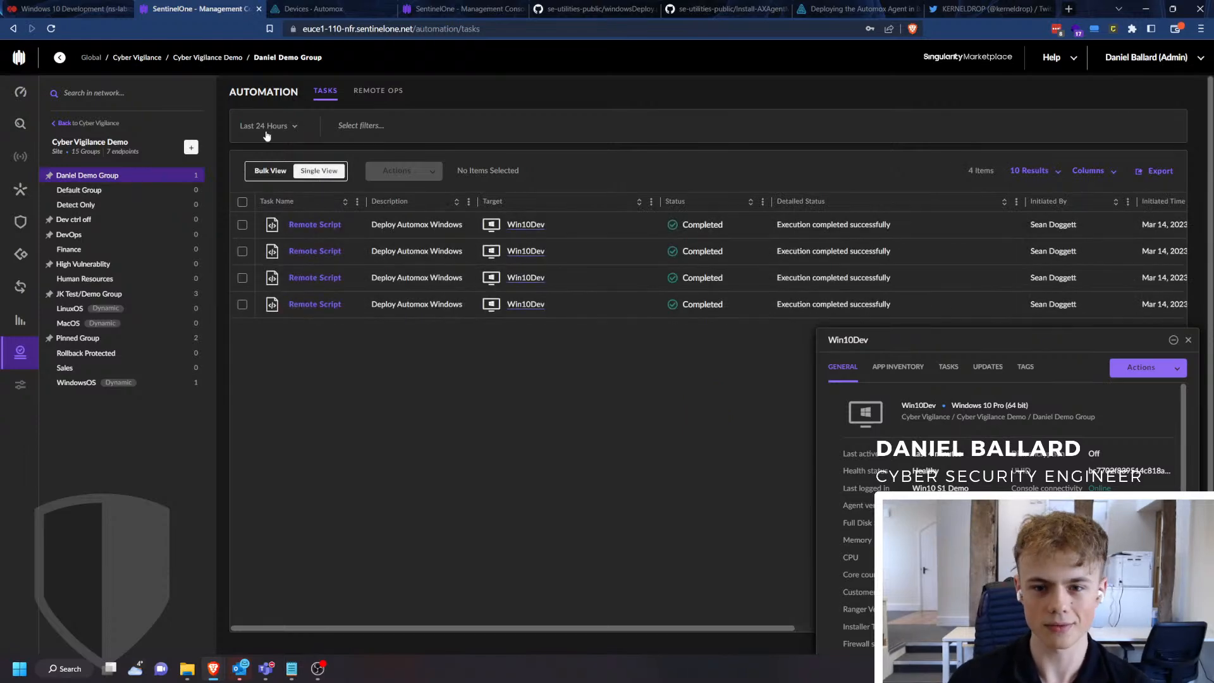
{"action": "left_click", "coordinate": [267, 125]}
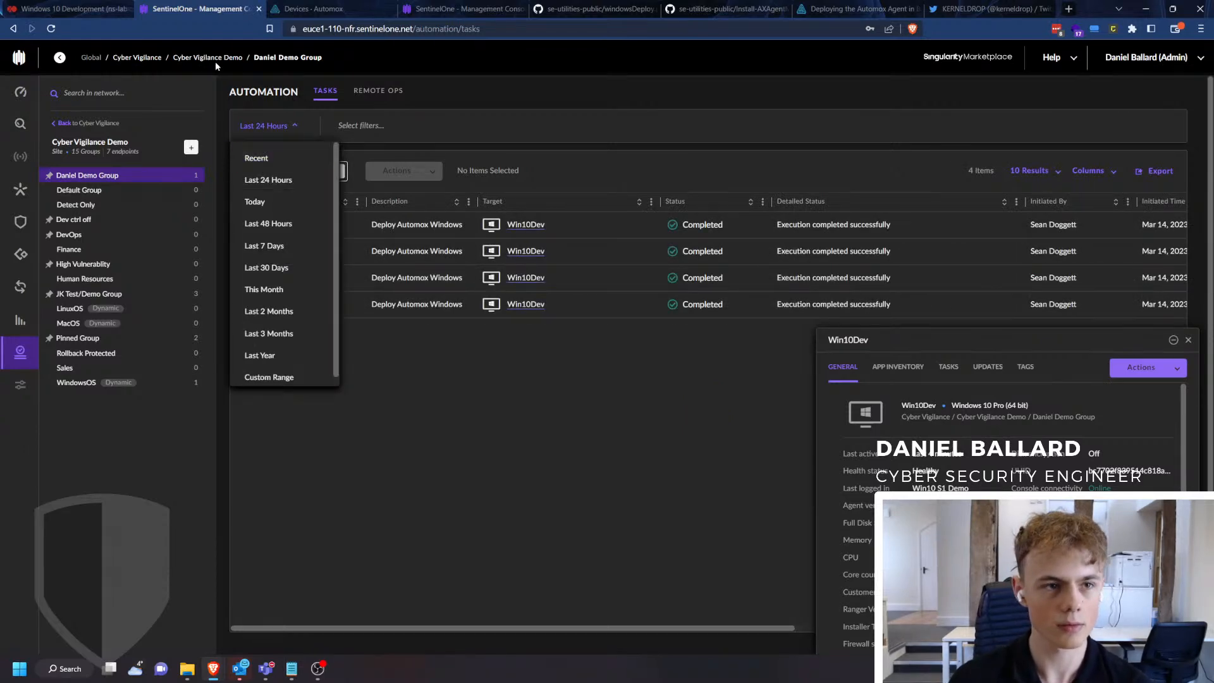
{"action": "left_click", "coordinate": [70, 10]}
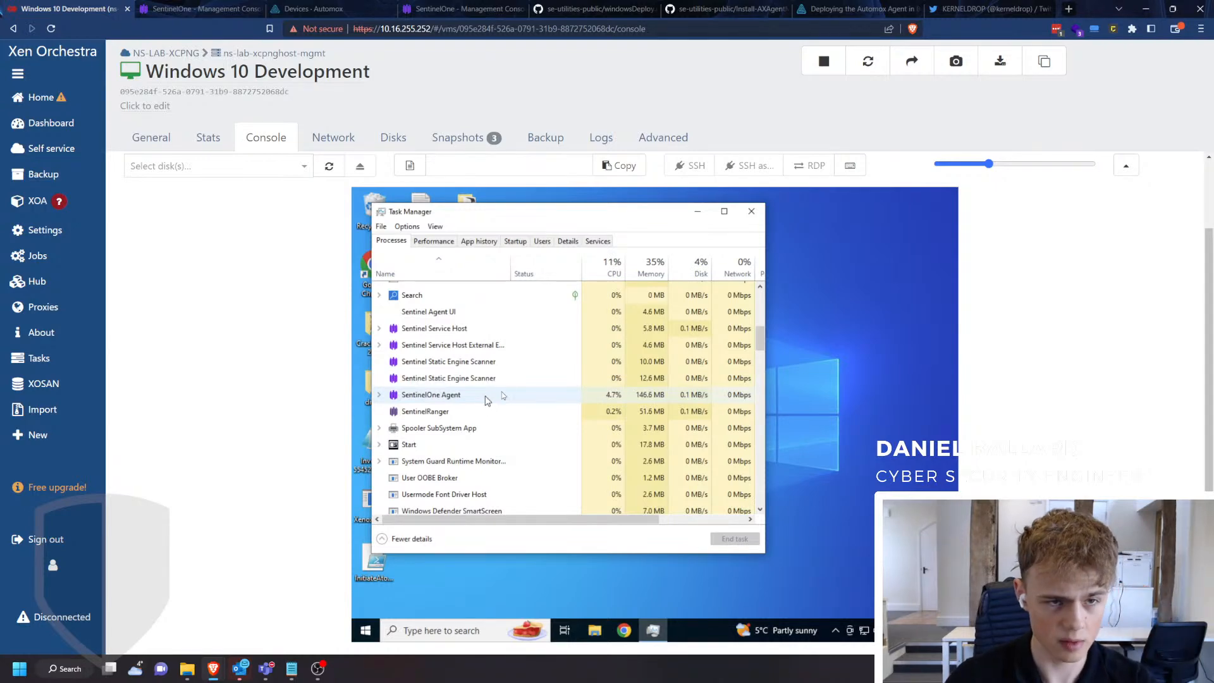
Return to the SentinelOne 24-hour task list.
{"action": "left_click", "coordinate": [189, 9]}
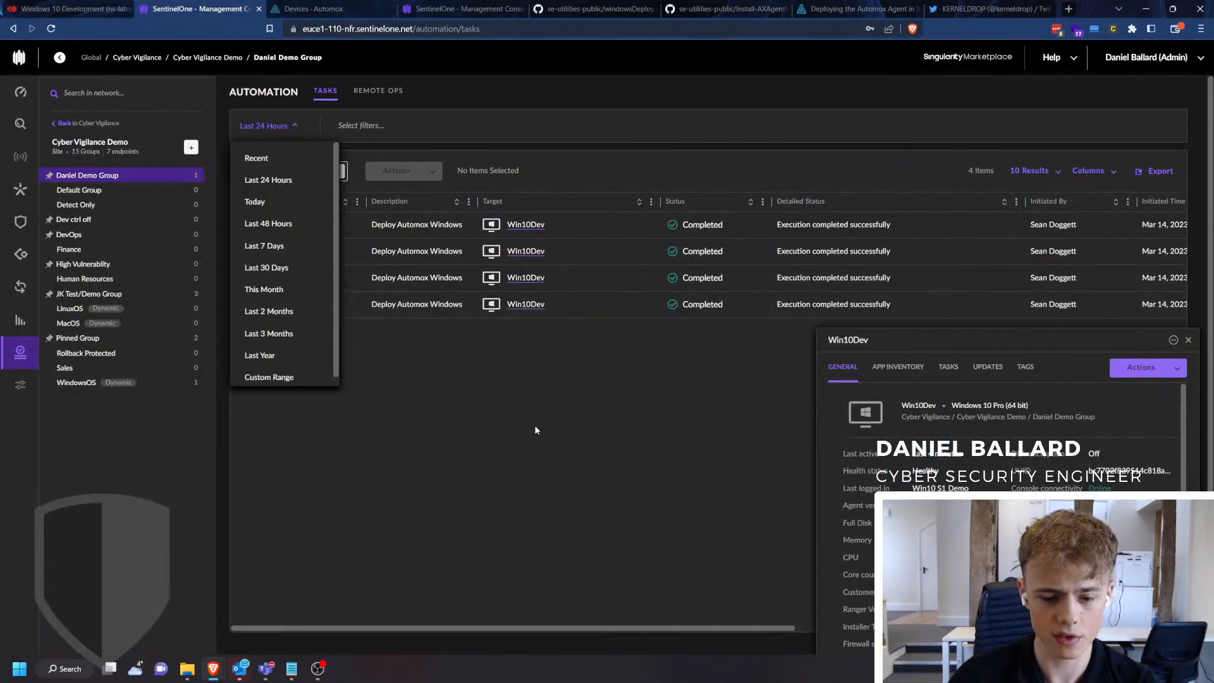
{"action": "mouse_move", "coordinate": [511, 423]}
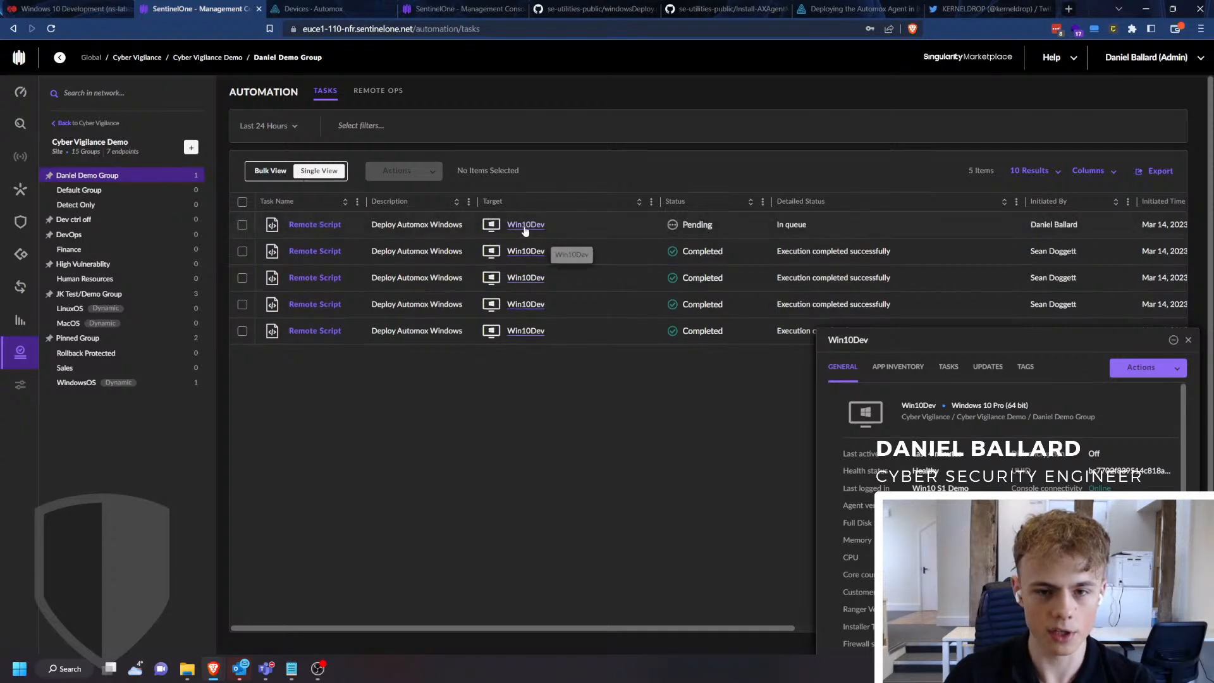
{"action": "mouse_move", "coordinate": [758, 232]}
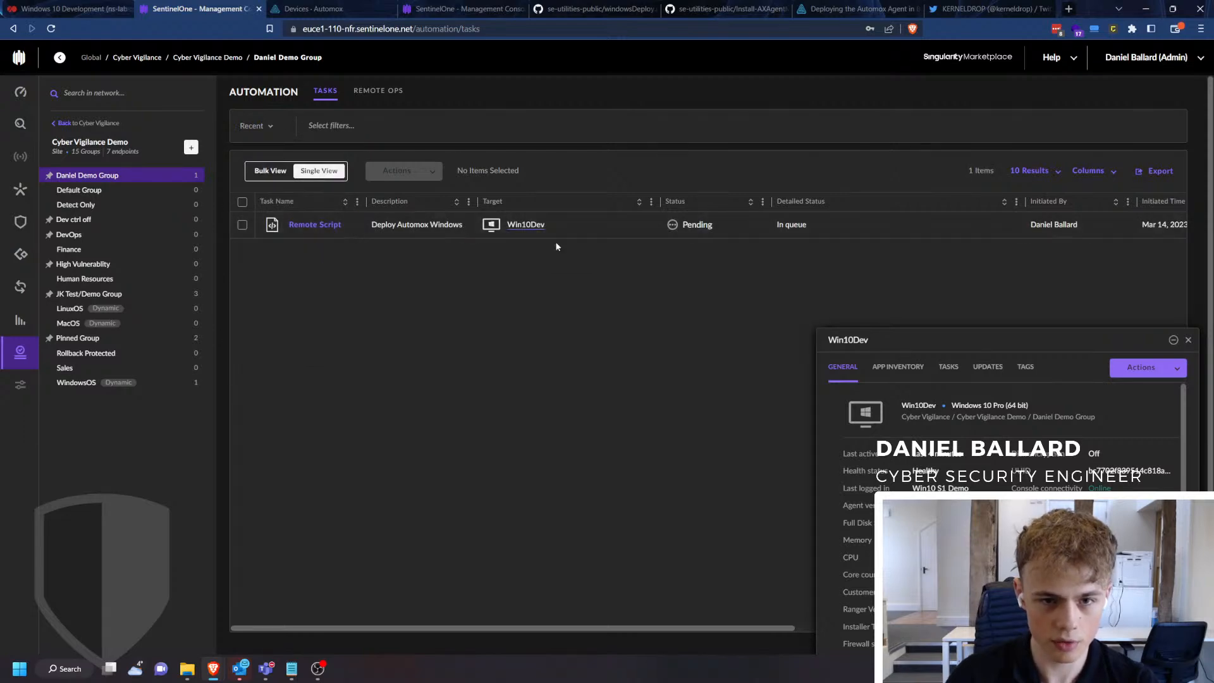
{"action": "left_click", "coordinate": [314, 224]}
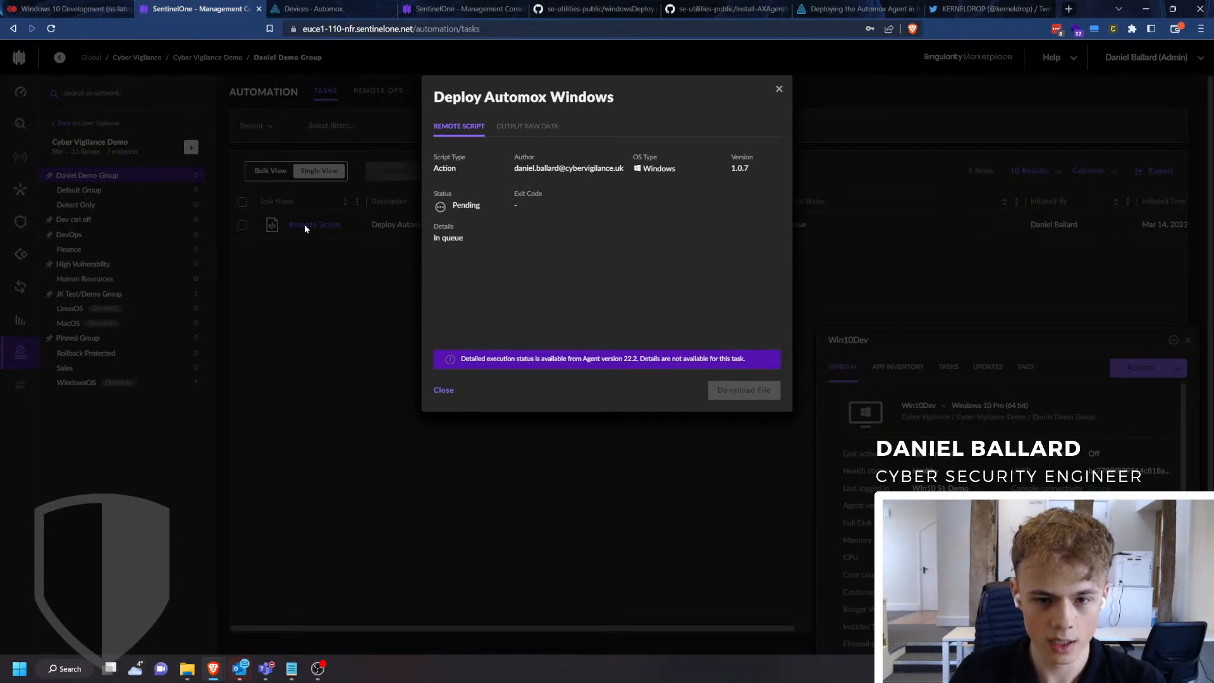
{"action": "mouse_move", "coordinate": [367, 258]}
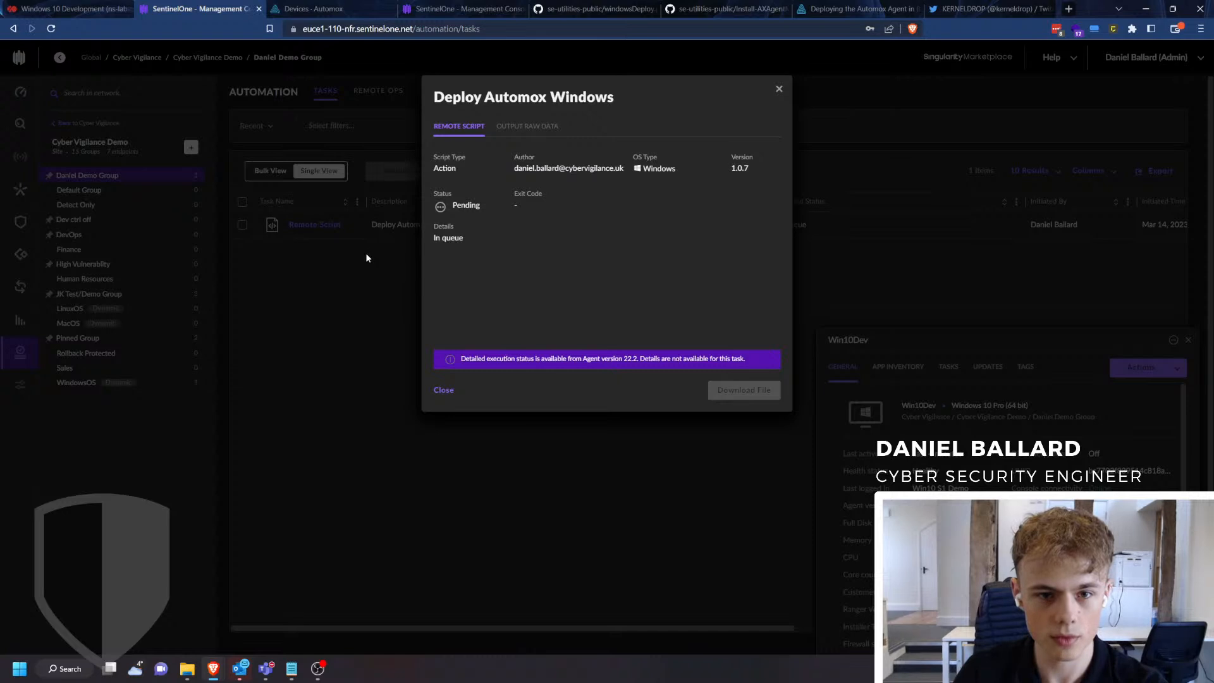
{"action": "left_click", "coordinate": [443, 390]}
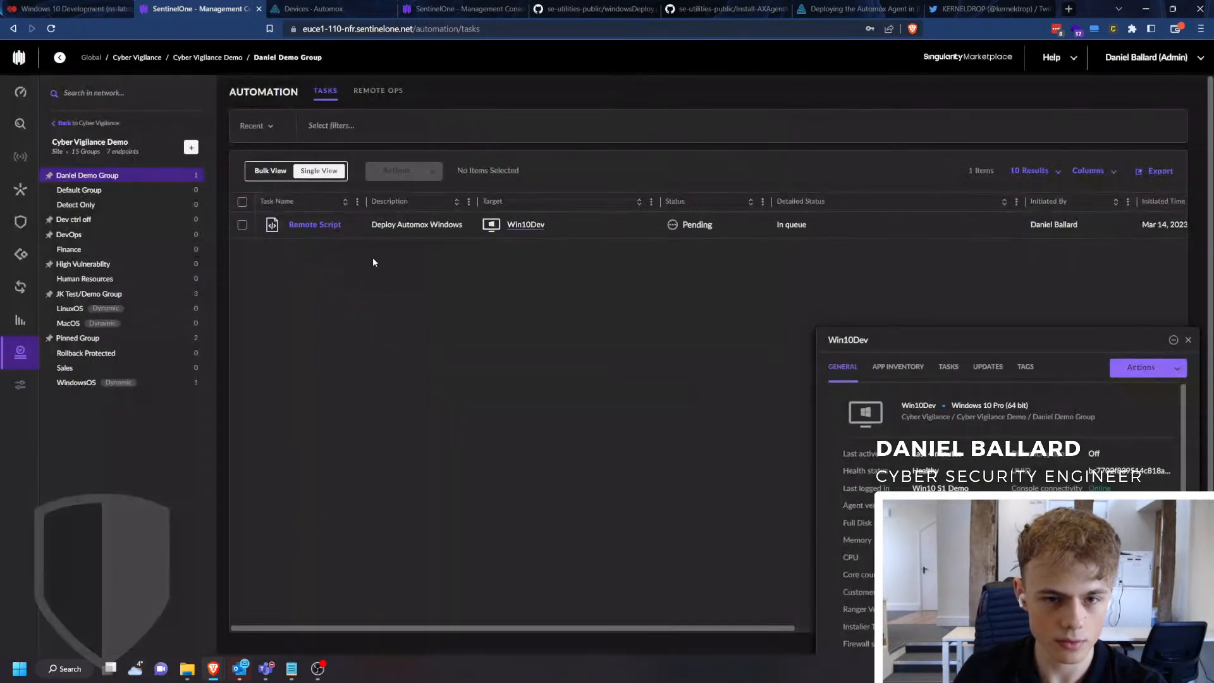
{"action": "mouse_move", "coordinate": [962, 346]}
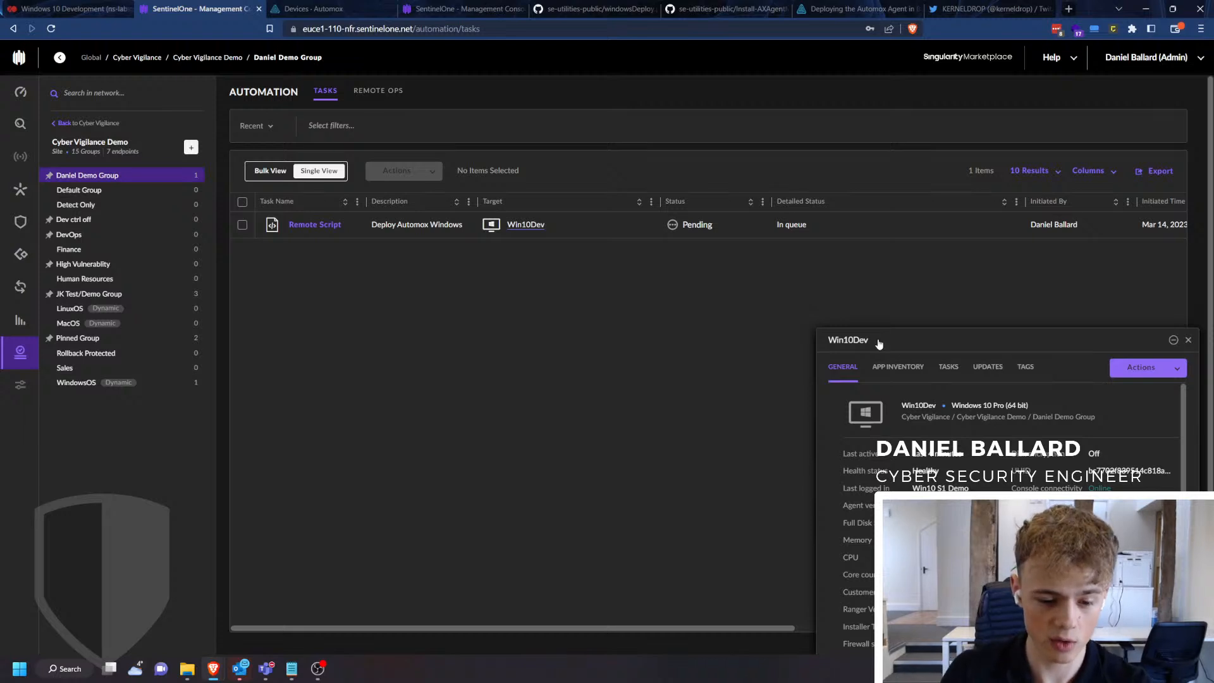
{"action": "mouse_move", "coordinate": [783, 308]}
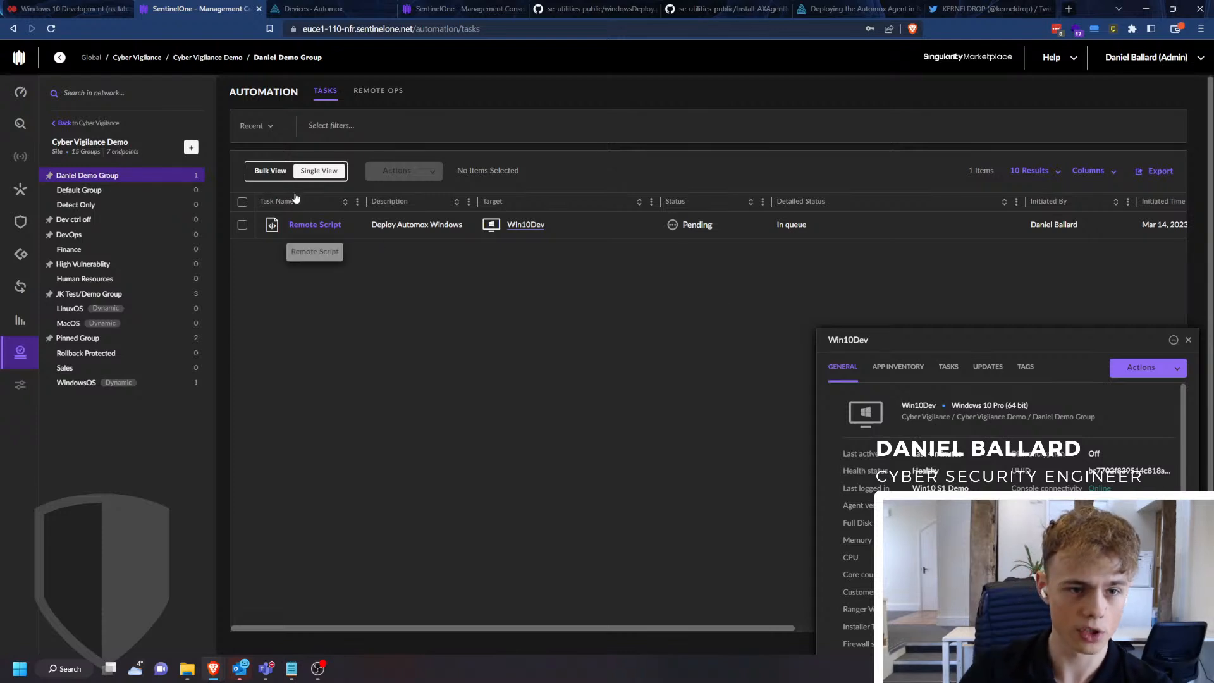
Watch Bulk View until Deploy Automox Windows shows 1 completed, then return to the VM console.
{"action": "left_click", "coordinate": [269, 171]}
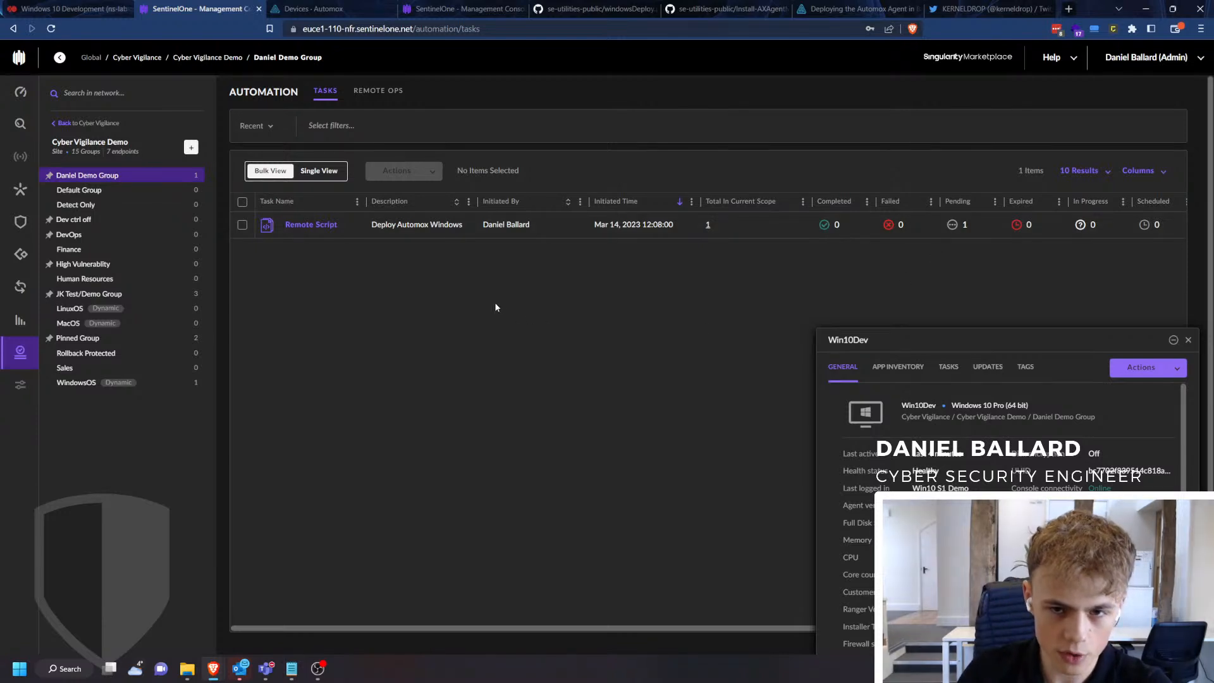
{"action": "mouse_move", "coordinate": [569, 287]}
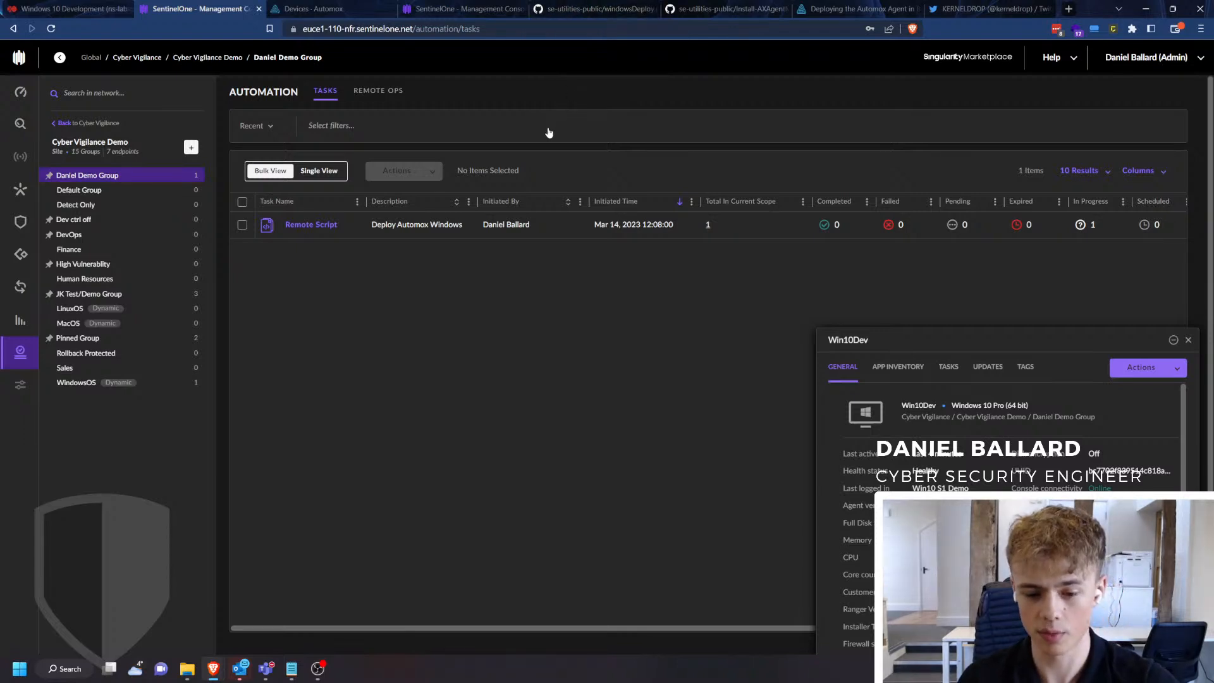
{"action": "mouse_move", "coordinate": [557, 82]}
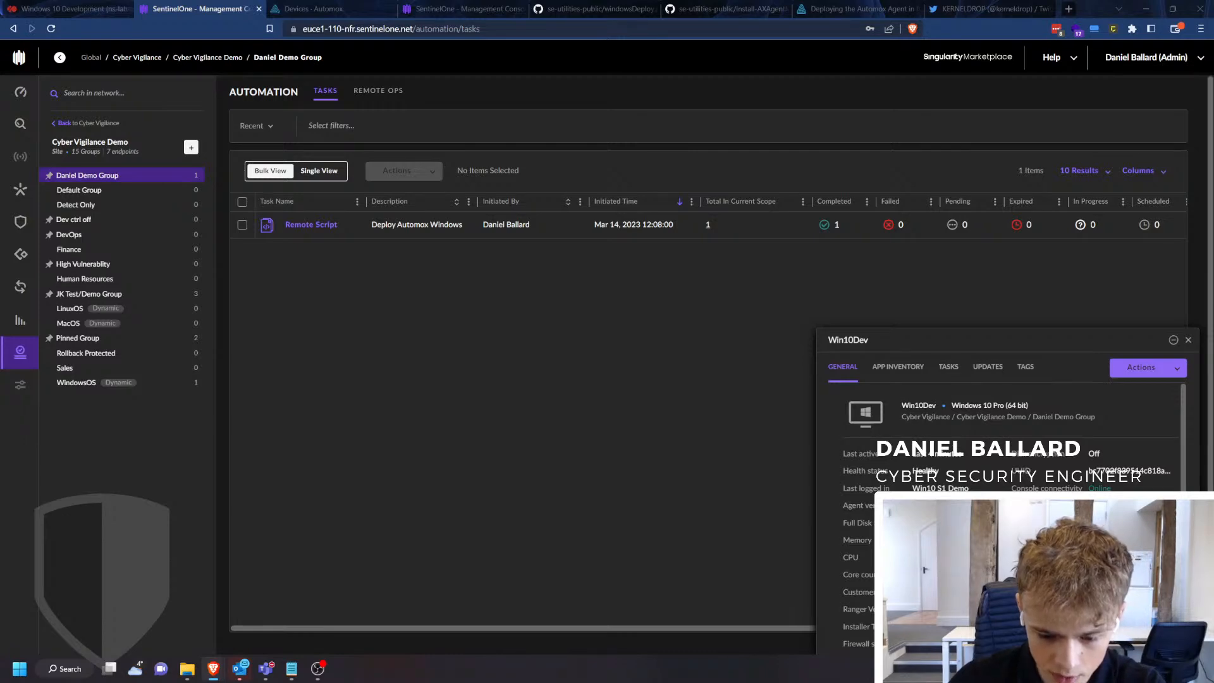
{"action": "mouse_move", "coordinate": [720, 240]}
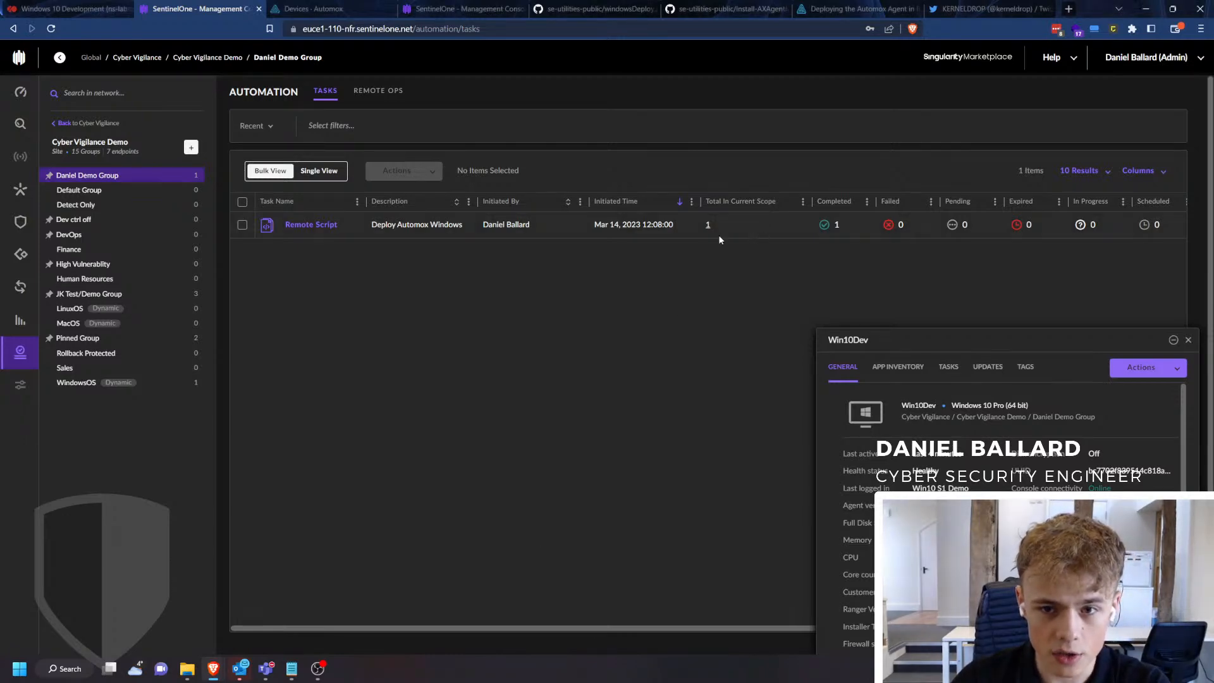
{"action": "left_click", "coordinate": [64, 9]}
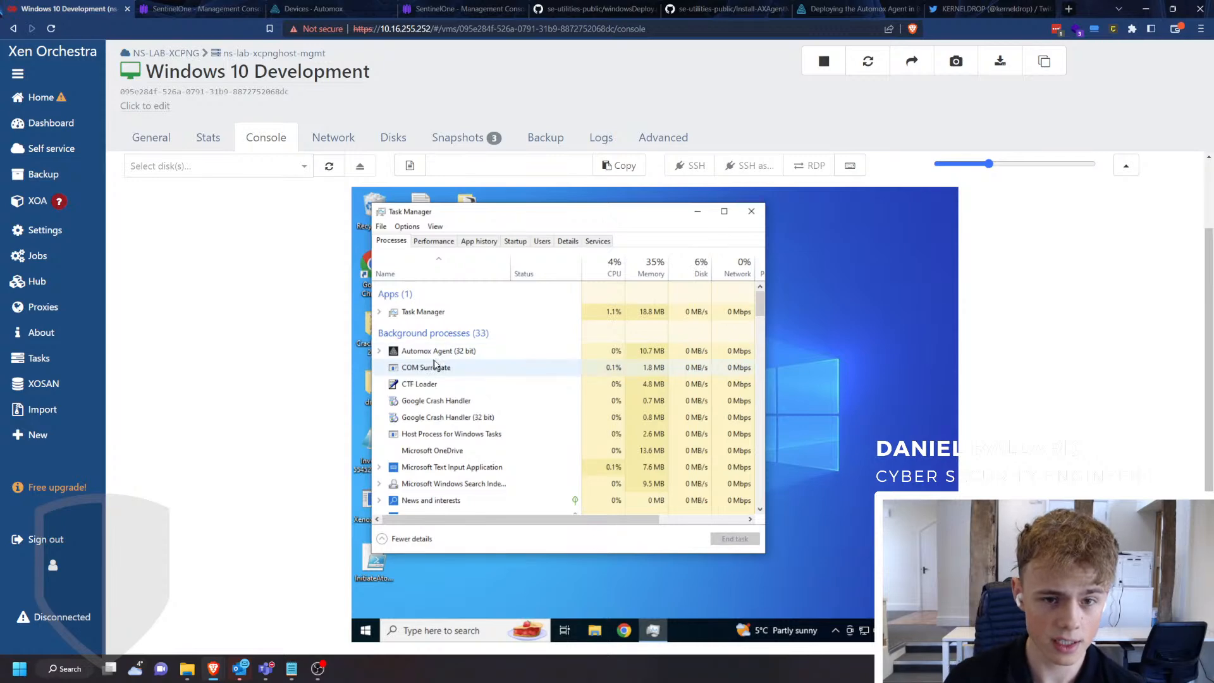
Check Automox Agent (32 bit) in Task Manager, then switch to the Automox tab.
{"action": "left_click", "coordinate": [311, 9]}
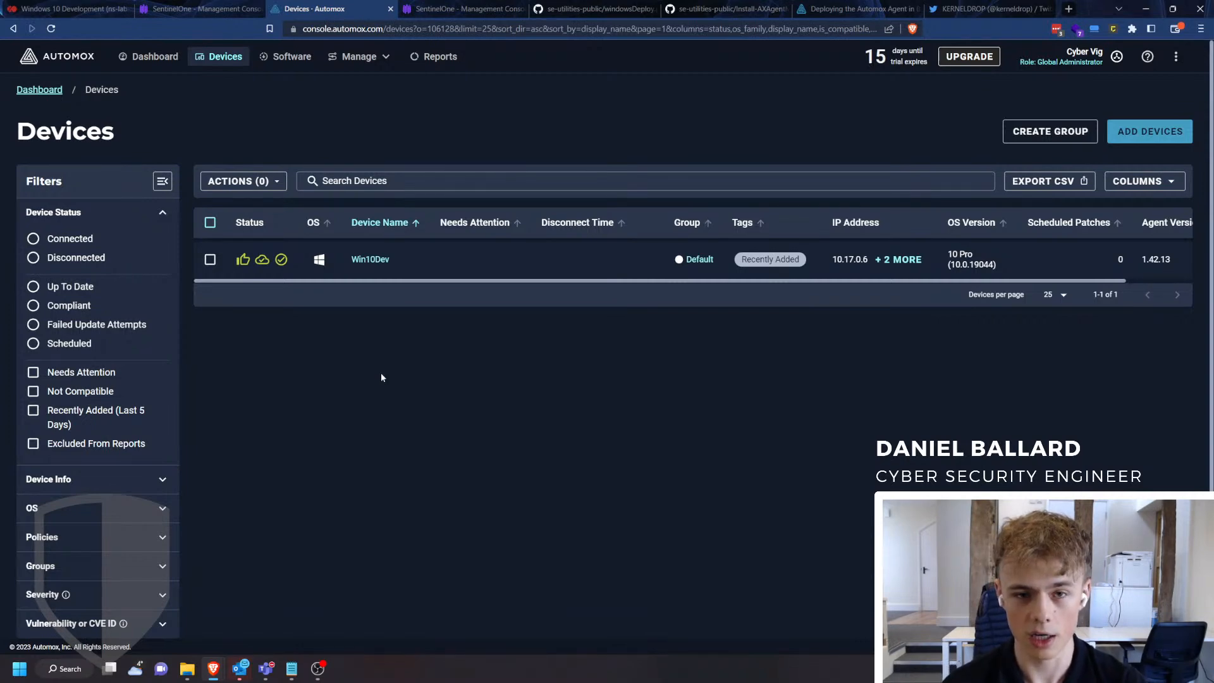
{"action": "mouse_move", "coordinate": [715, 371]}
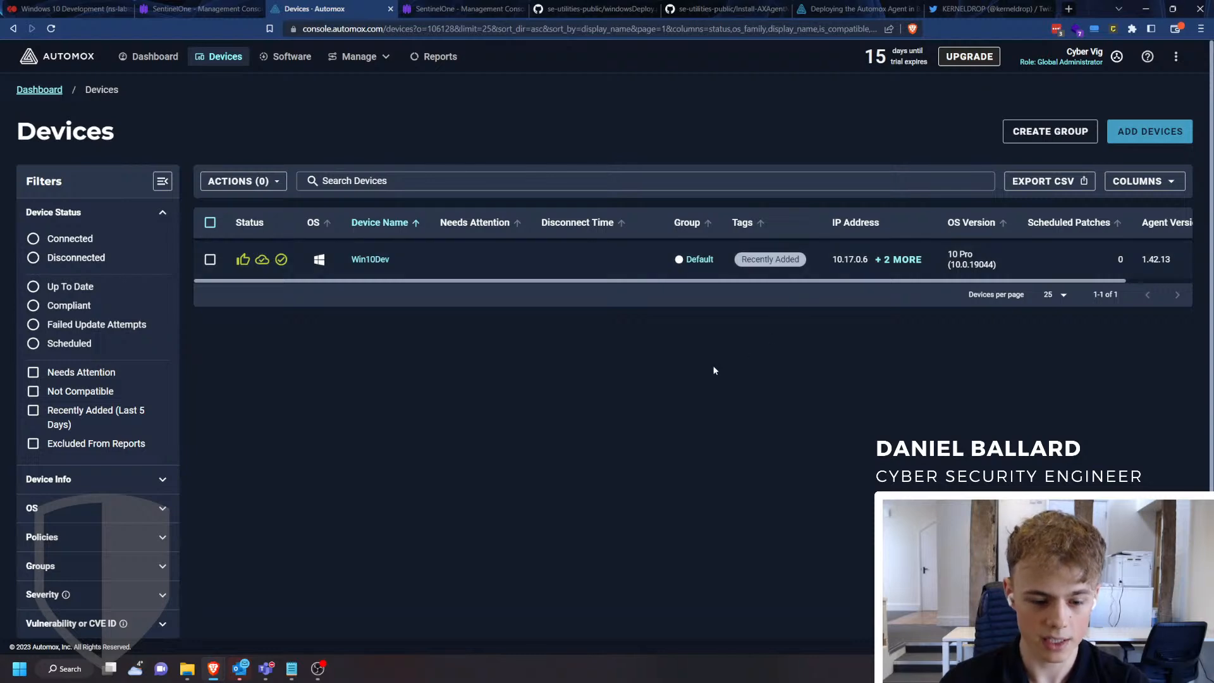
{"action": "mouse_move", "coordinate": [711, 373]}
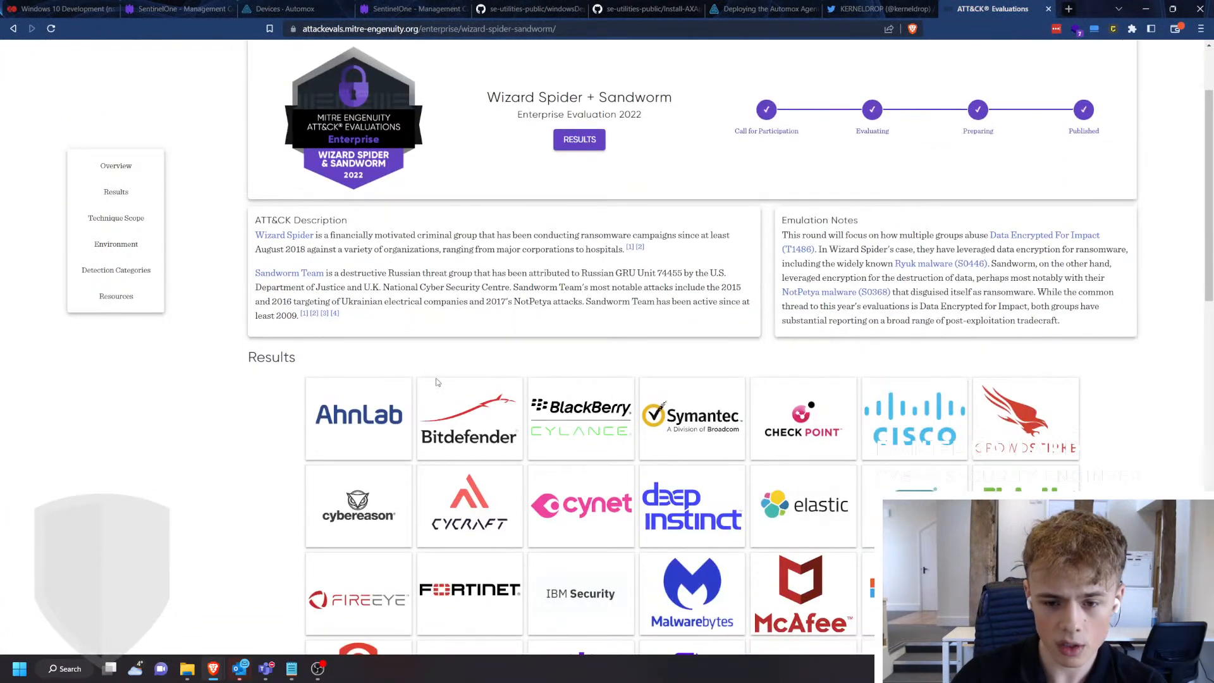
Scroll through SentinelOne's evaluation summary and the Enterprise participant vendor tiles.
{"action": "scroll", "scroll_direction": "down", "scroll_amount": 3}
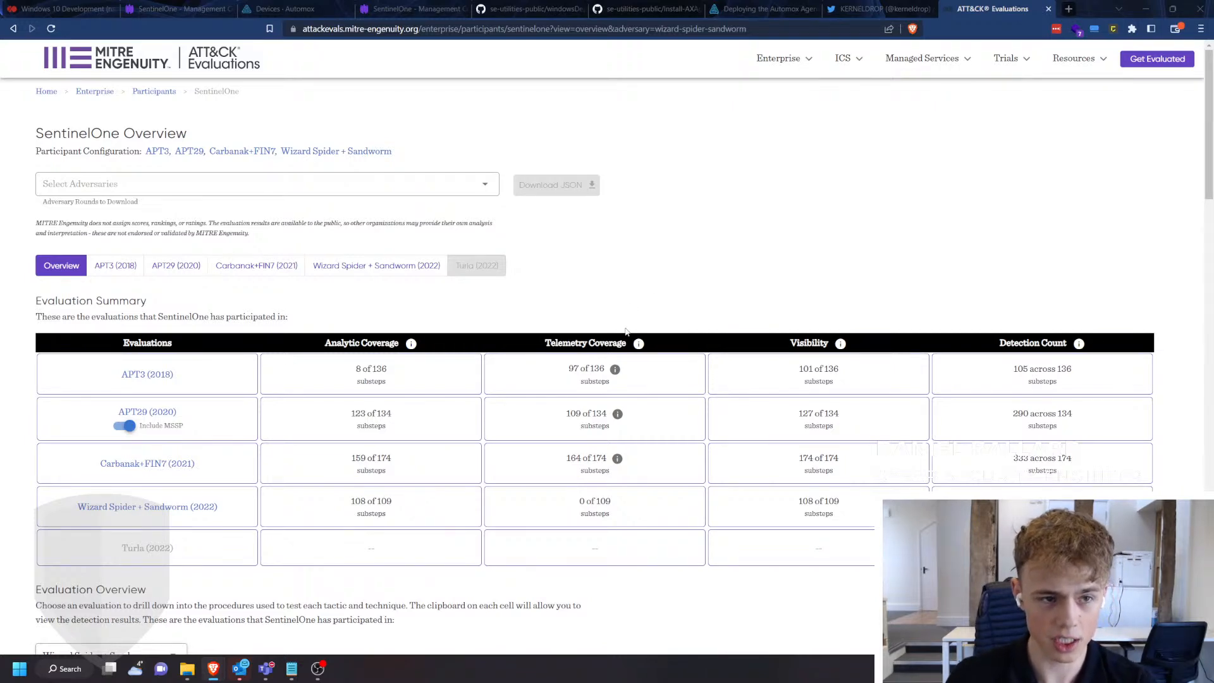
{"action": "mouse_move", "coordinate": [154, 91]}
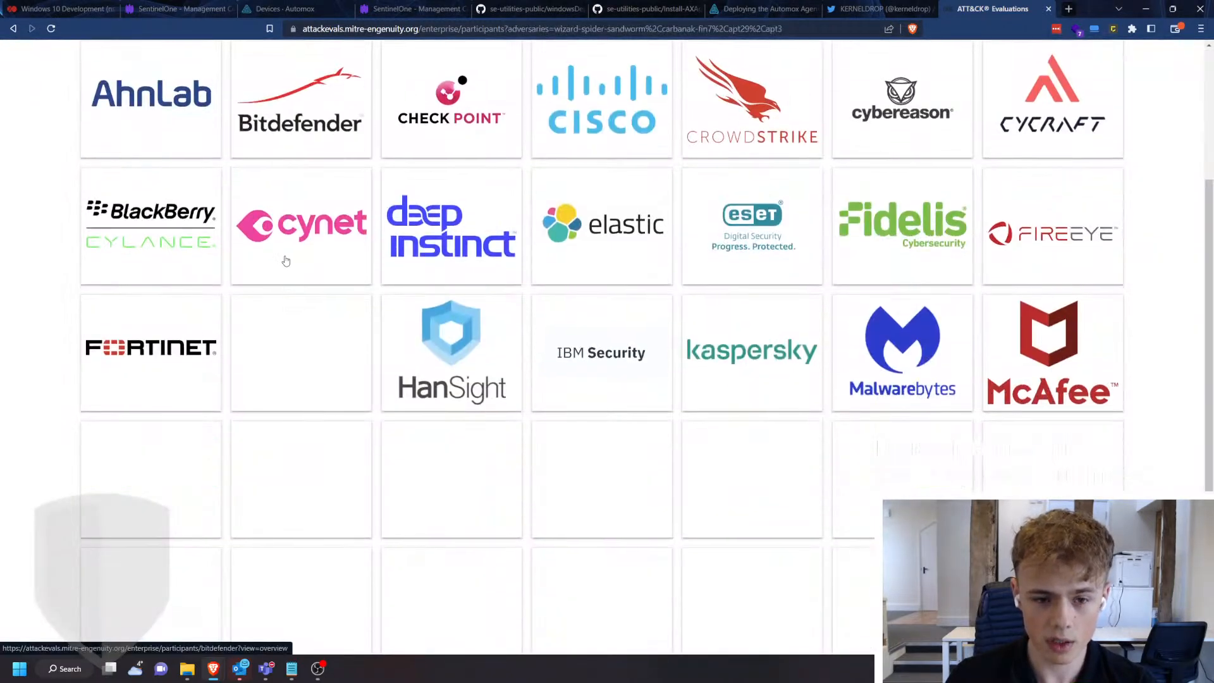
{"action": "scroll", "scroll_direction": "down", "scroll_amount": 3}
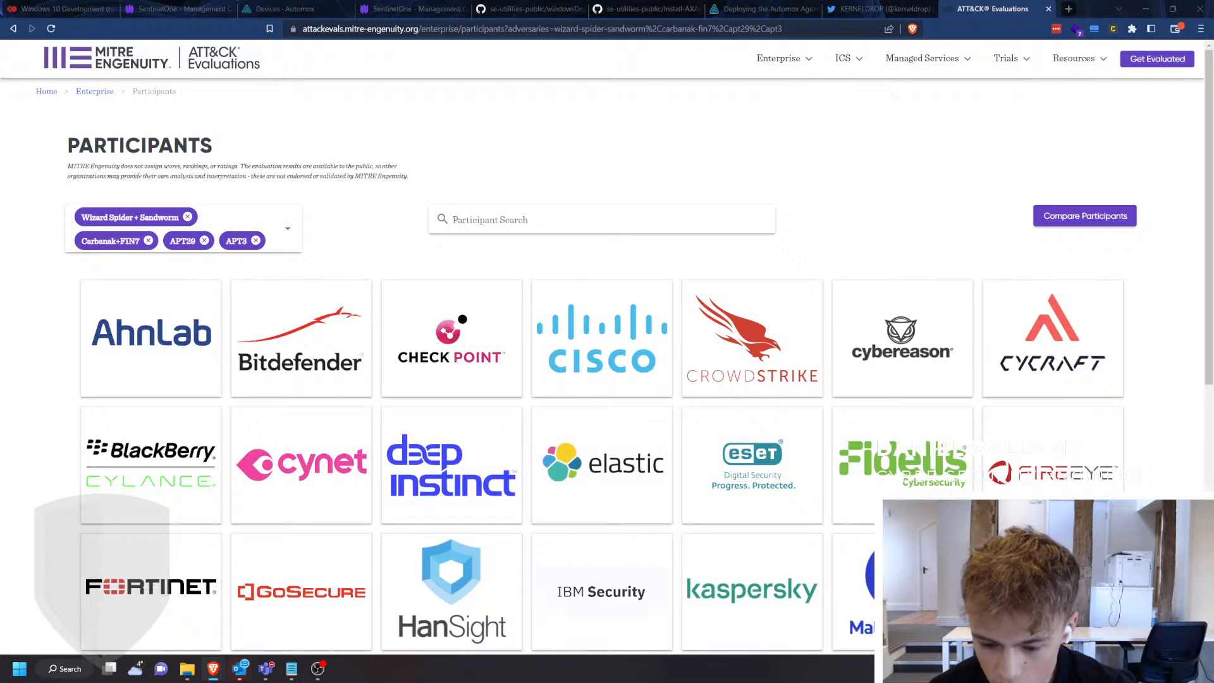
{"action": "mouse_move", "coordinate": [686, 162]}
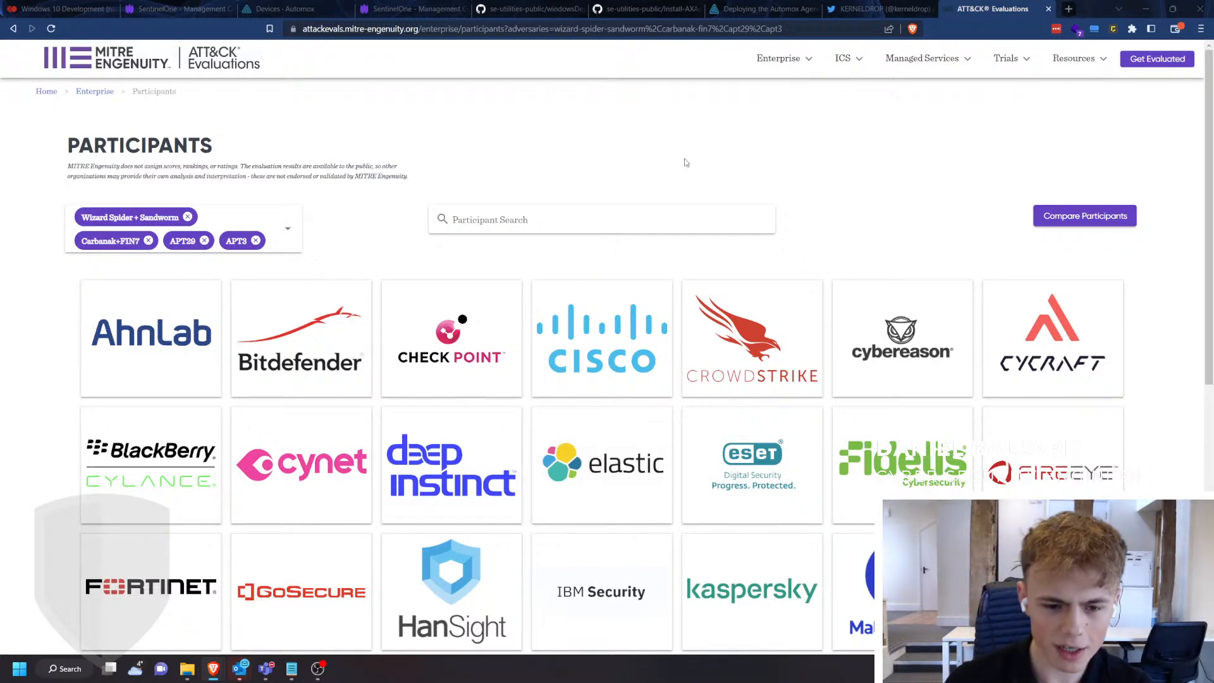
{"action": "scroll", "scroll_direction": "down", "scroll_amount": 3}
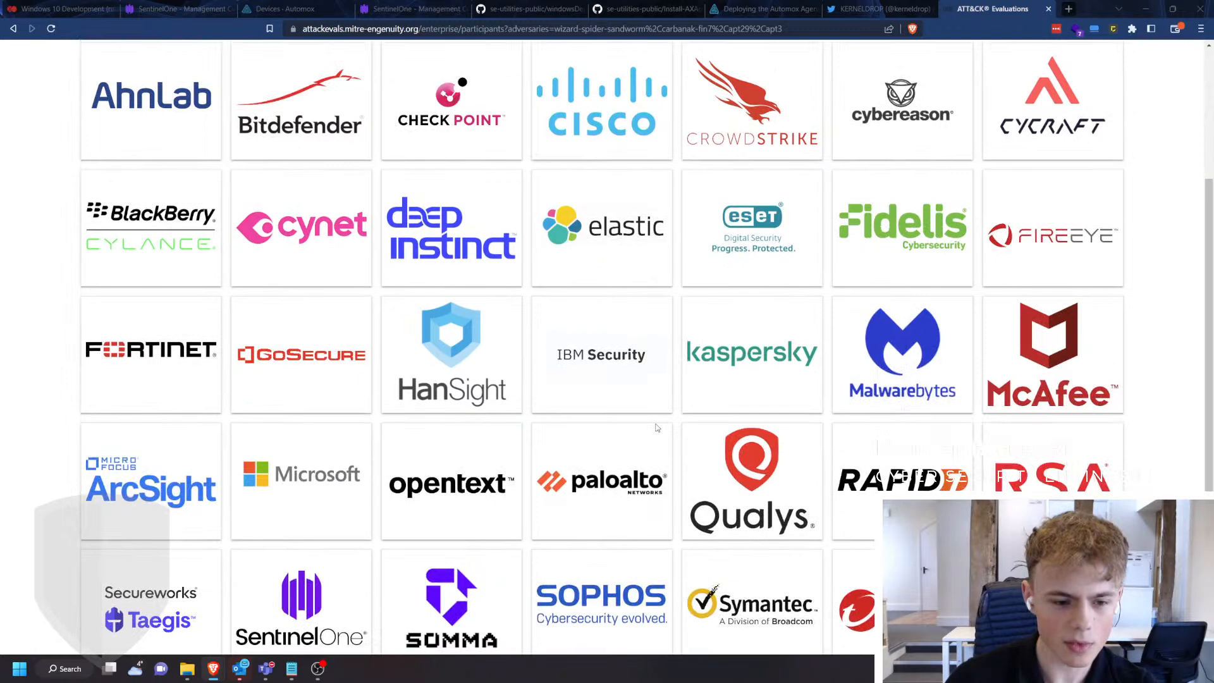
{"action": "scroll", "scroll_direction": "down", "scroll_amount": 3}
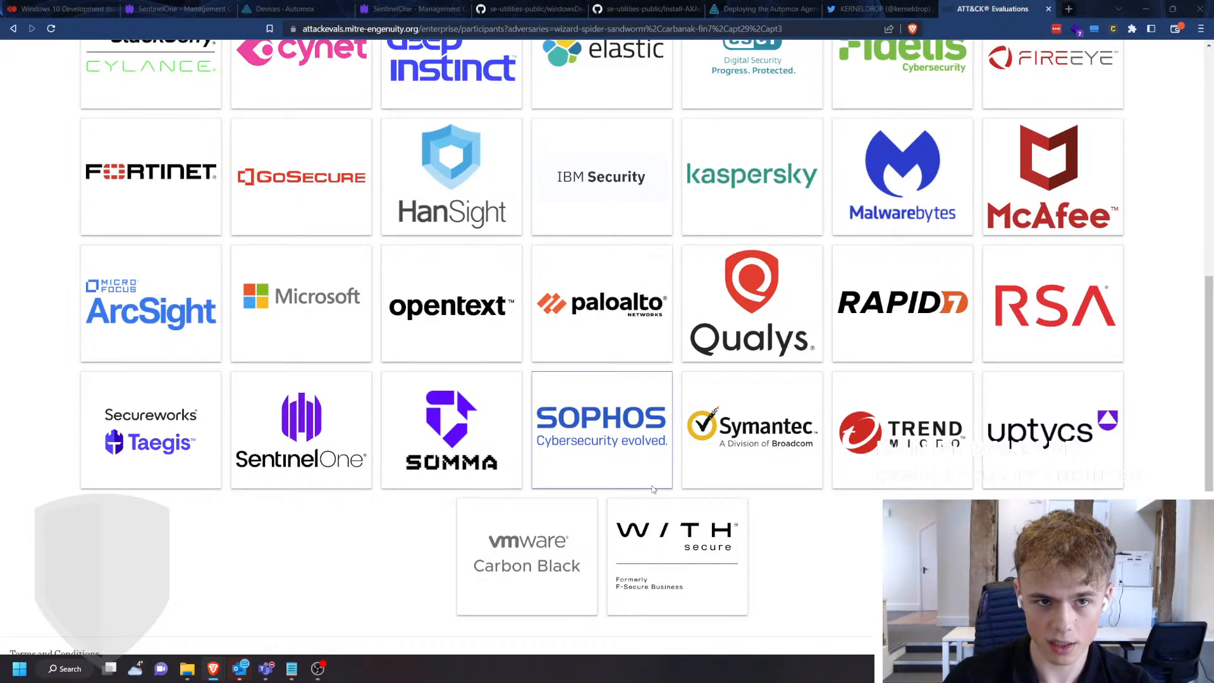
{"action": "scroll", "scroll_direction": "up", "scroll_amount": 3}
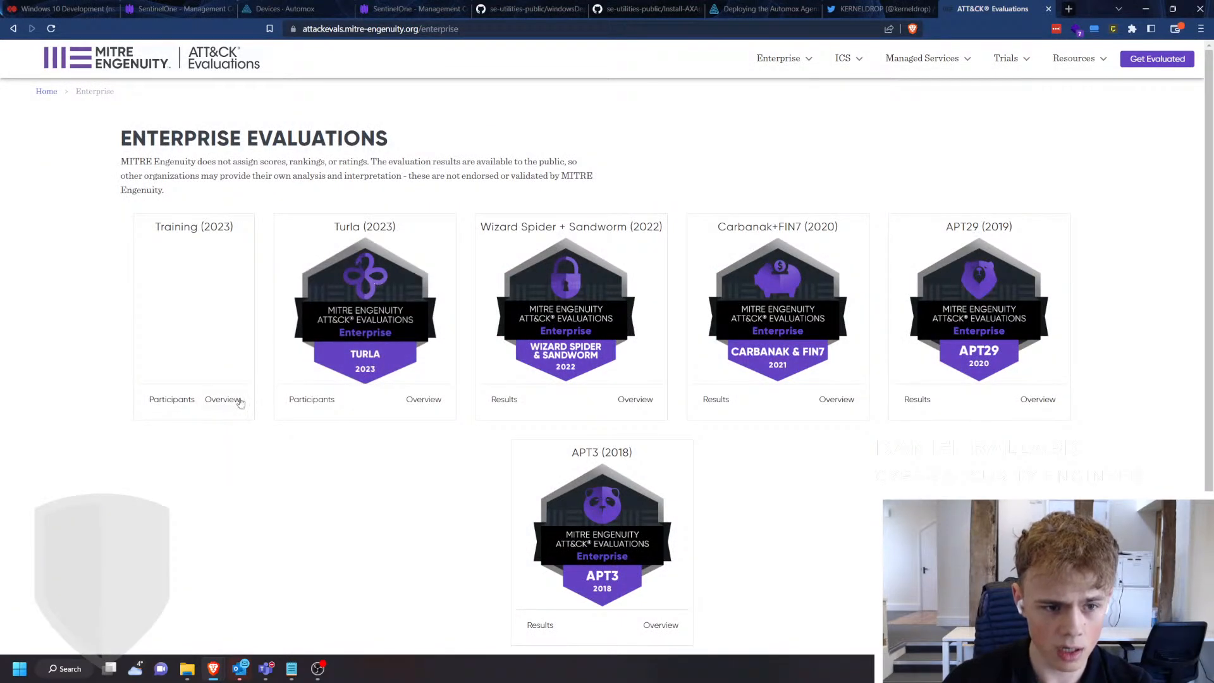
{"action": "mouse_move", "coordinate": [453, 397]}
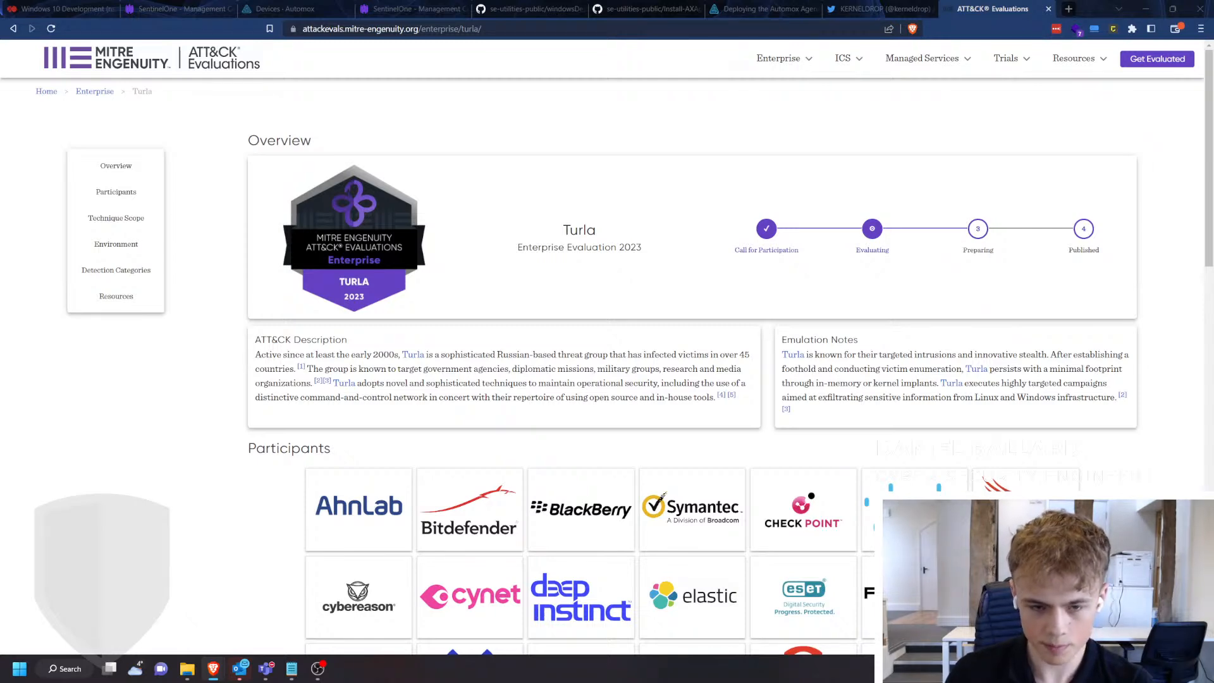
Scroll the Turla 2023 Enterprise Evaluation page down to its participants, including SentinelOne.
{"action": "scroll", "scroll_direction": "down", "scroll_amount": 3}
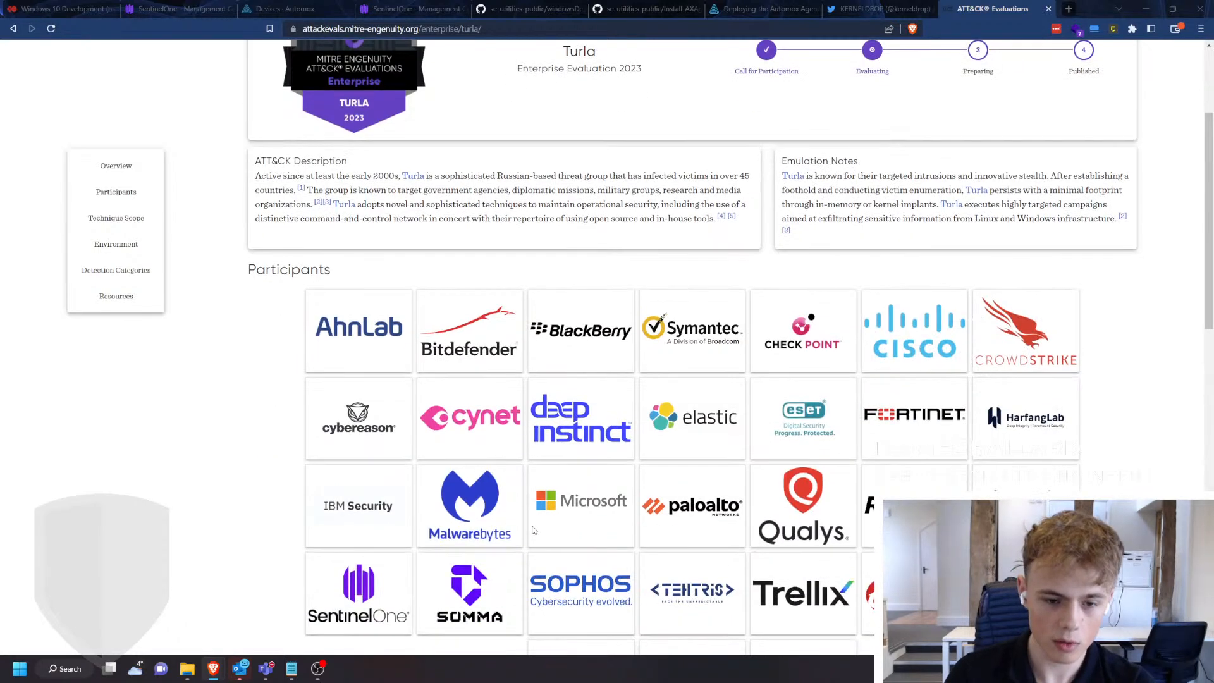
{"action": "scroll", "scroll_direction": "up", "scroll_amount": 3}
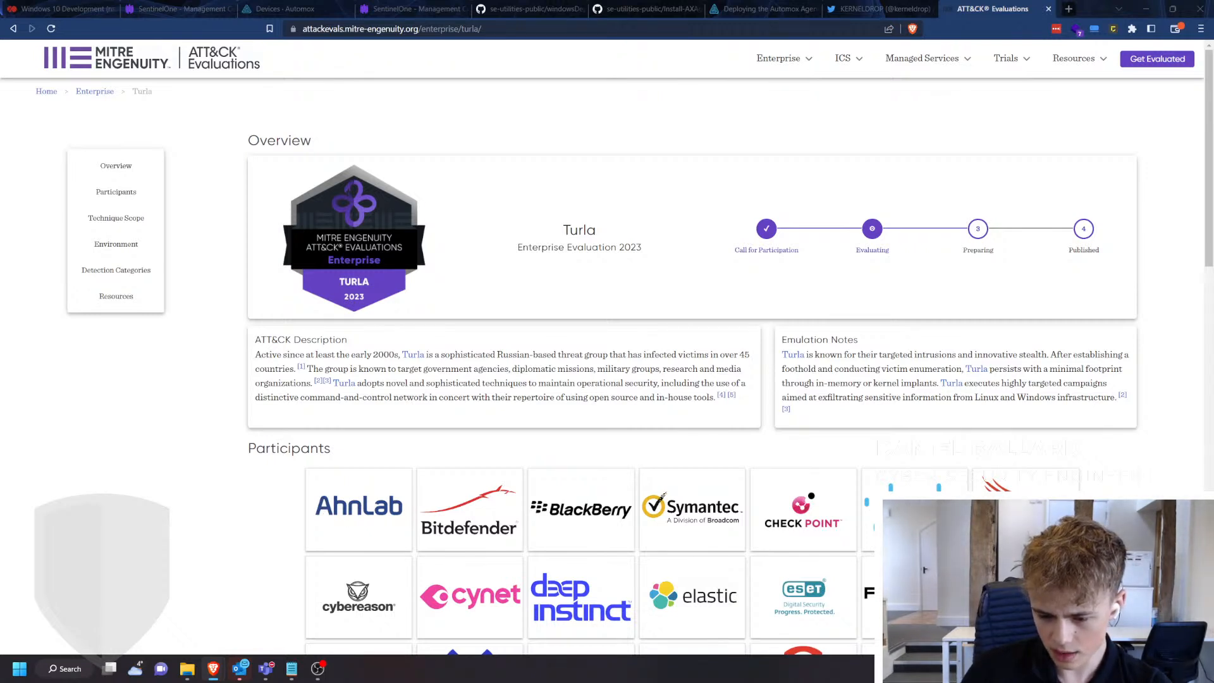
{"action": "mouse_move", "coordinate": [586, 265]}
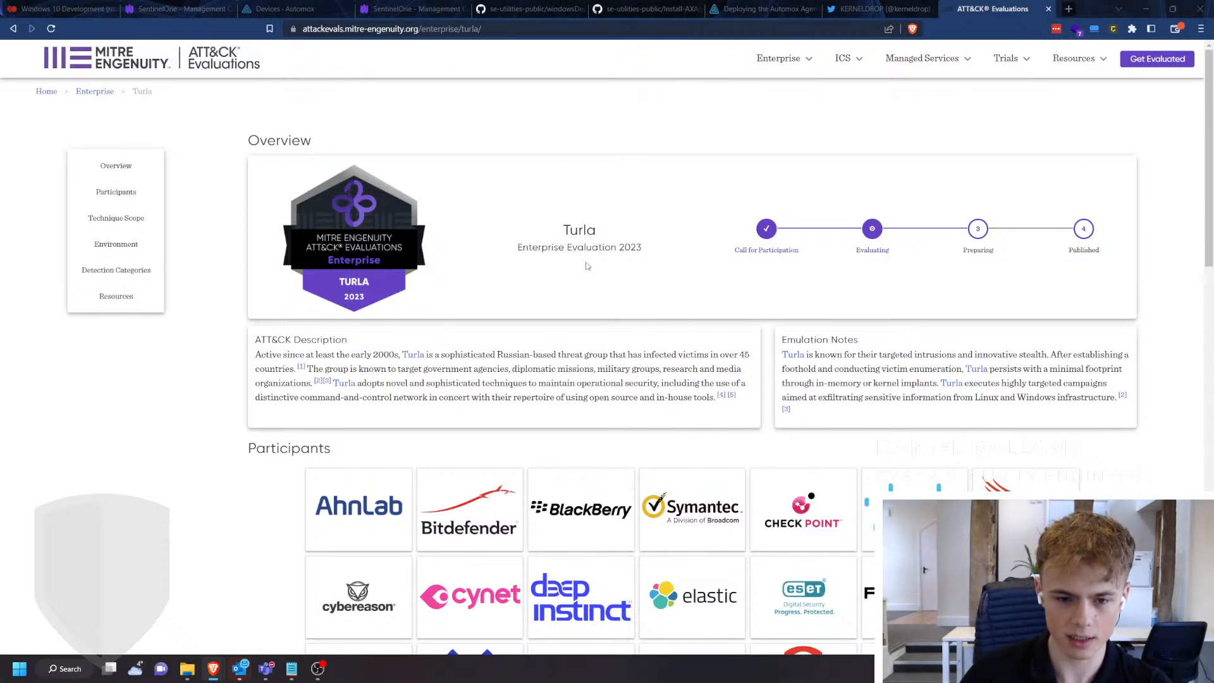
{"action": "scroll", "scroll_direction": "down", "scroll_amount": 3}
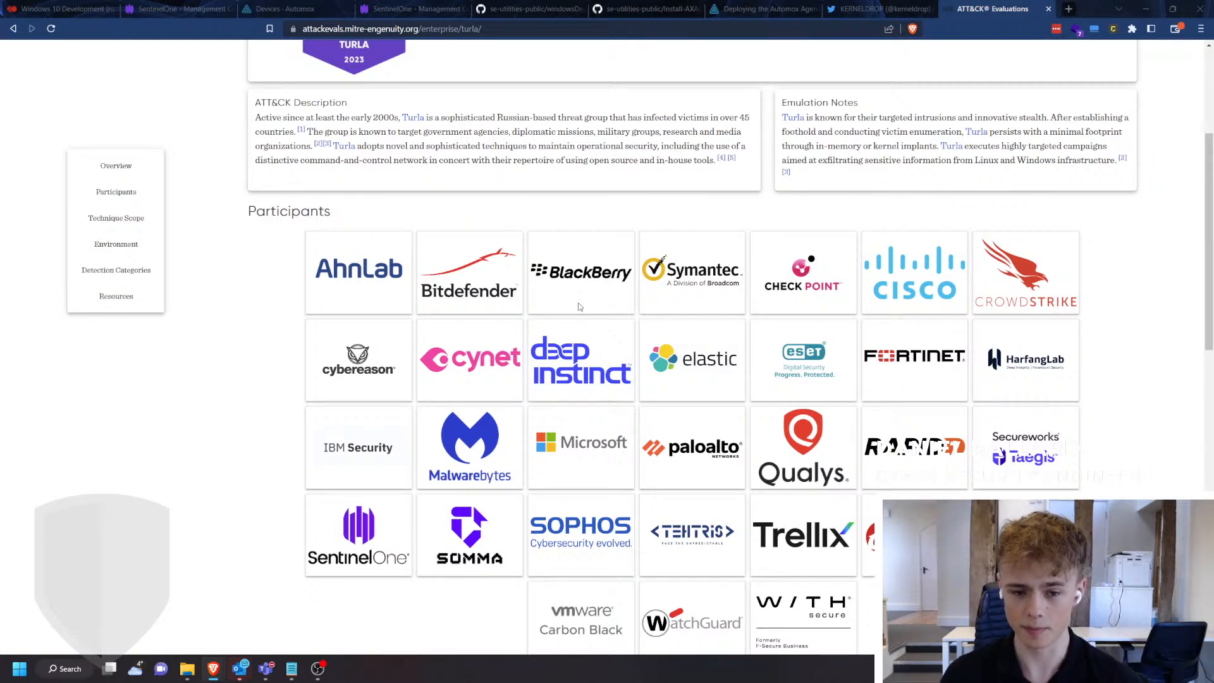
{"action": "scroll", "scroll_direction": "down", "scroll_amount": 3}
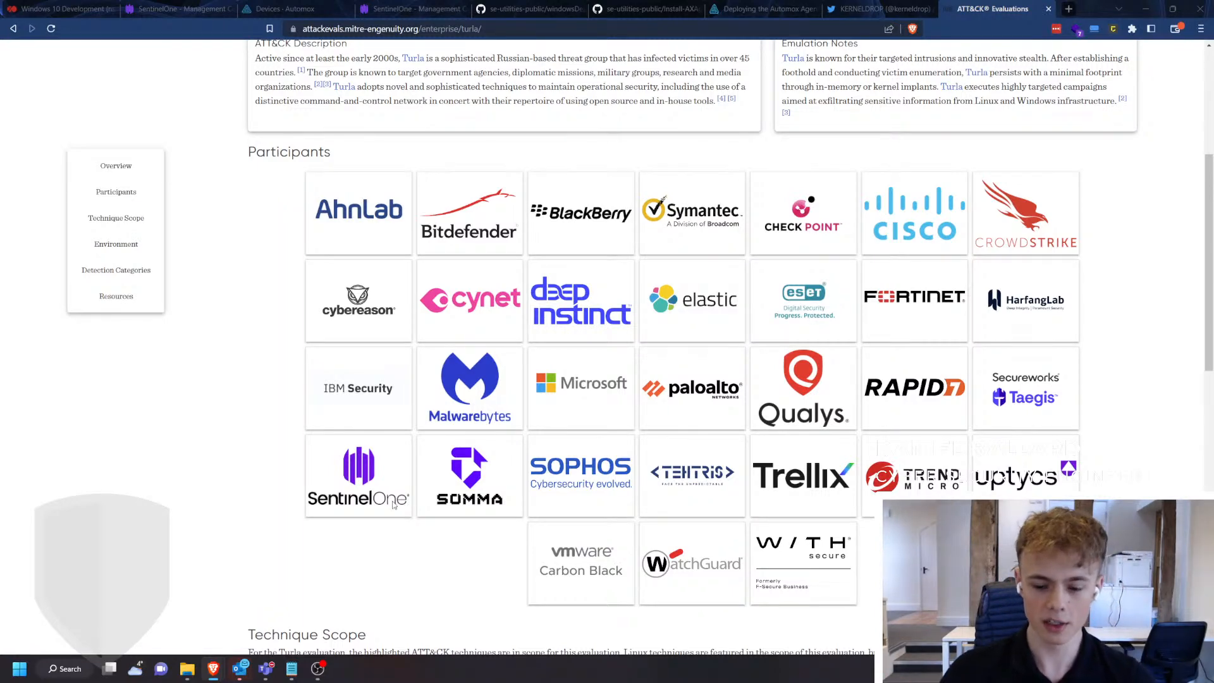
{"action": "mouse_move", "coordinate": [460, 618]}
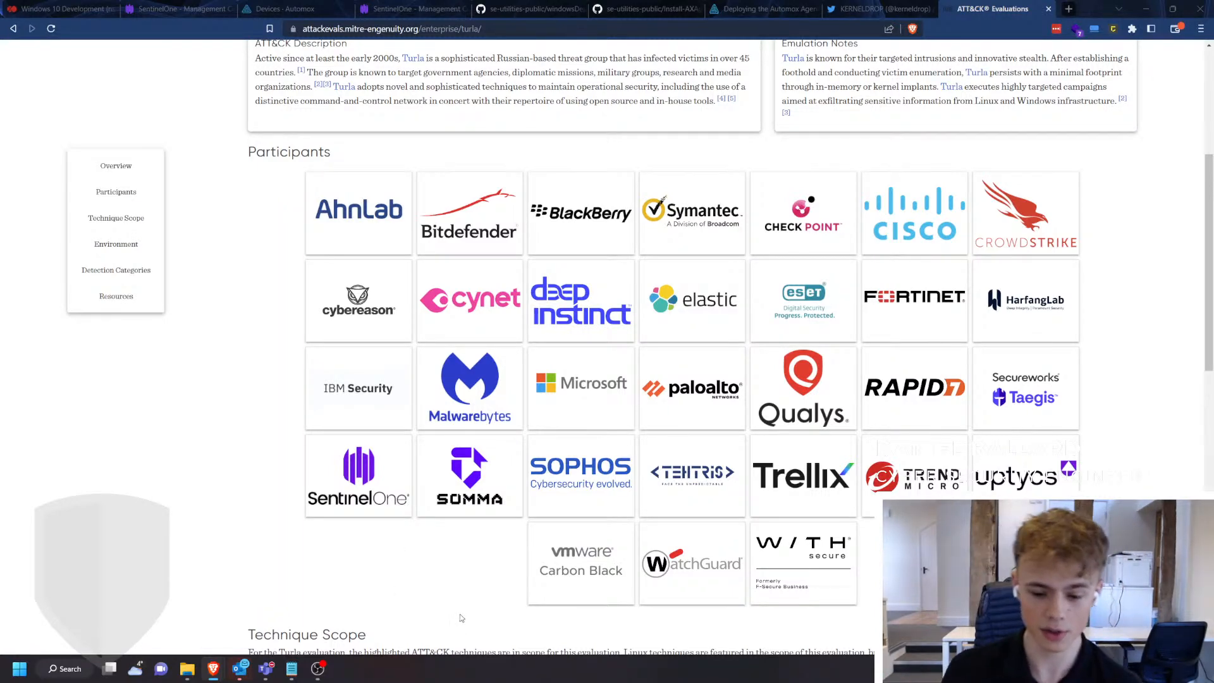